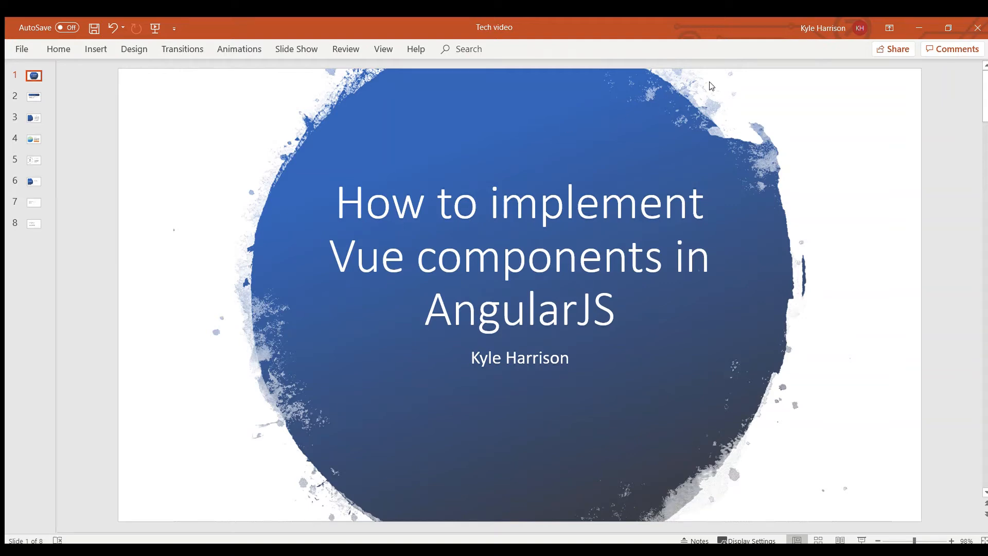
mouse_move(565, 111)
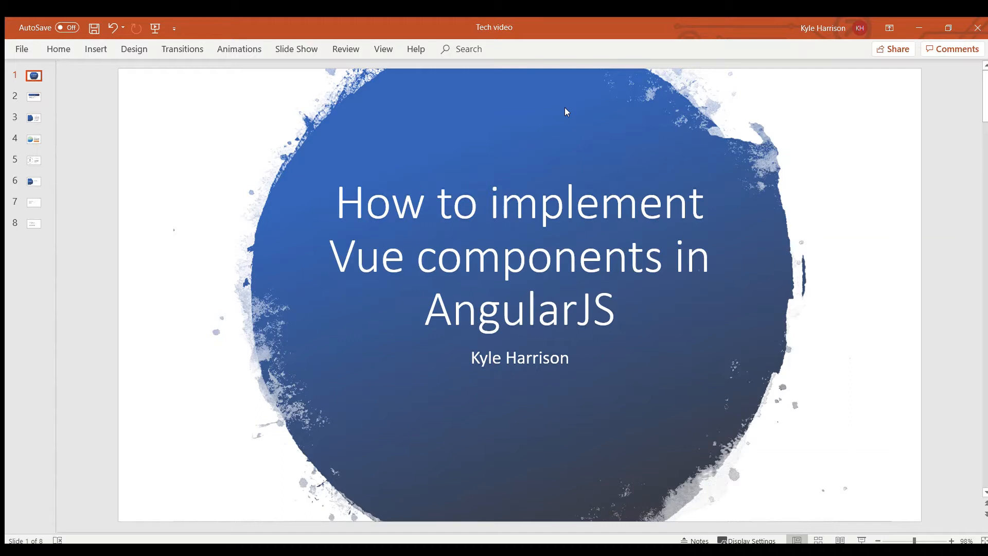
mouse_move(99, 103)
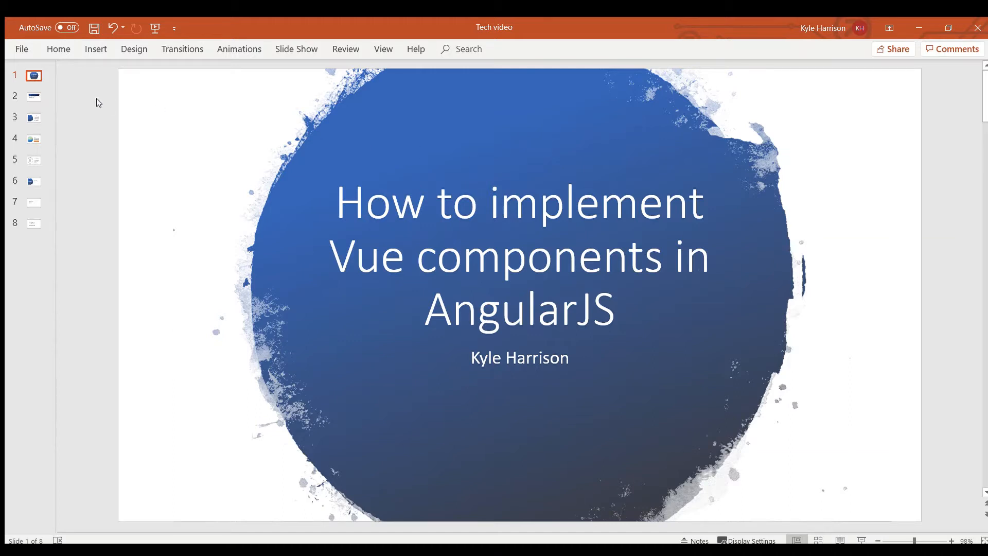
Step: Move to slide 2, "What is AngularJS?"
left_click(33, 97)
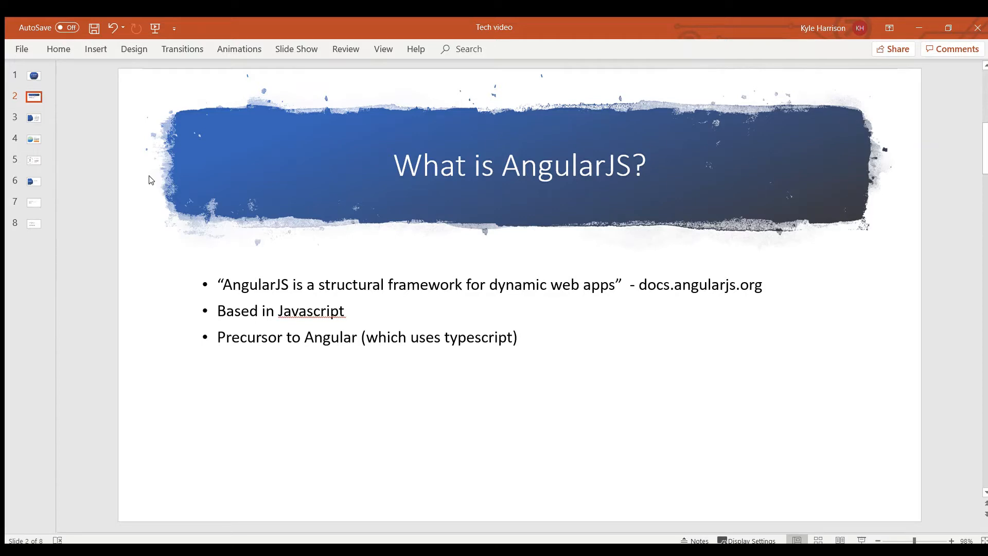
mouse_move(322, 186)
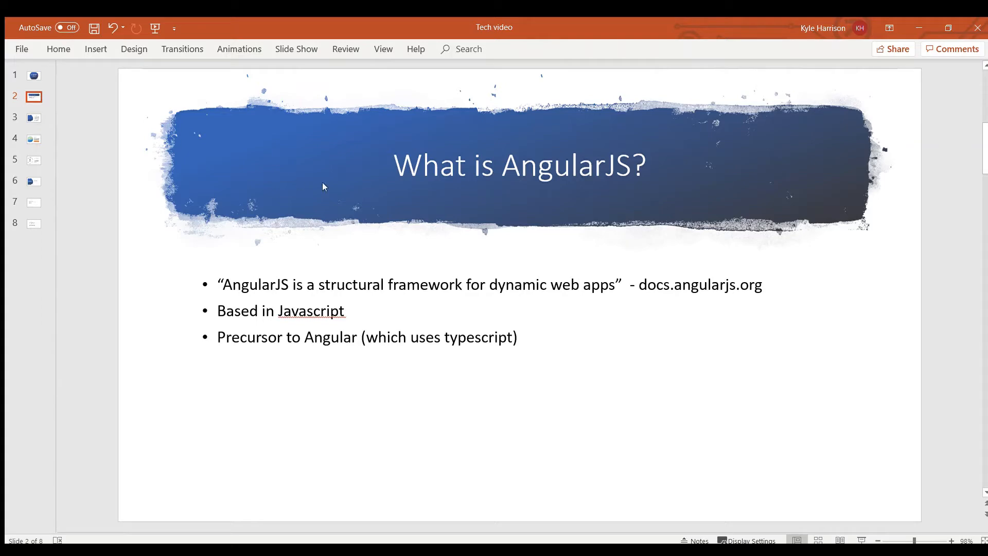
Step: Step through slide 3 "Why Migrate?" and land on slide 4 "Why Vue?"
left_click(33, 117)
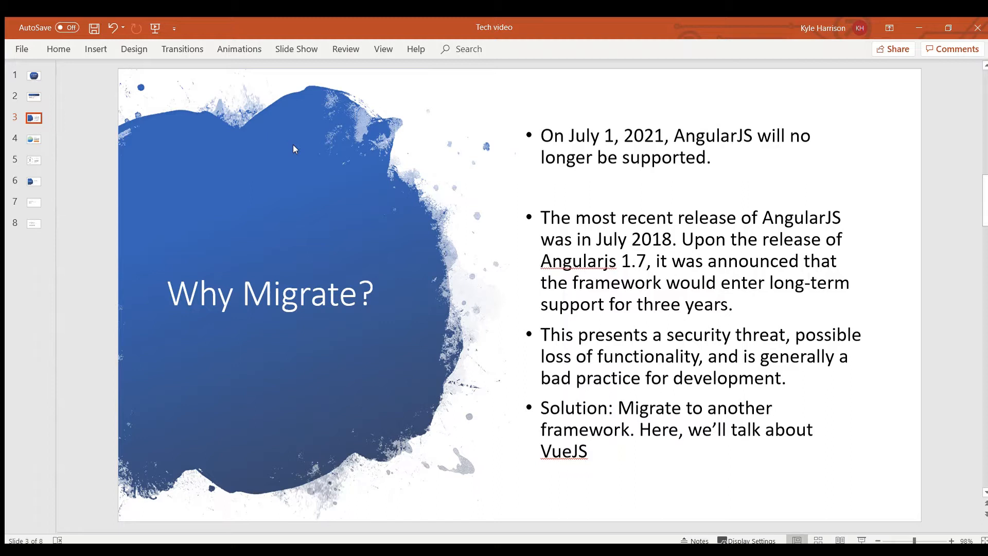
mouse_move(763, 156)
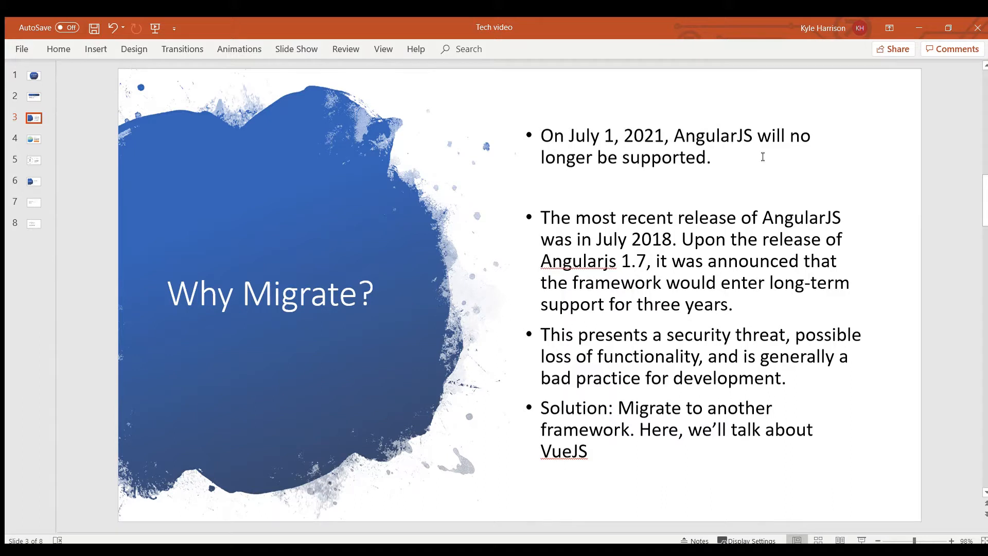
mouse_move(822, 157)
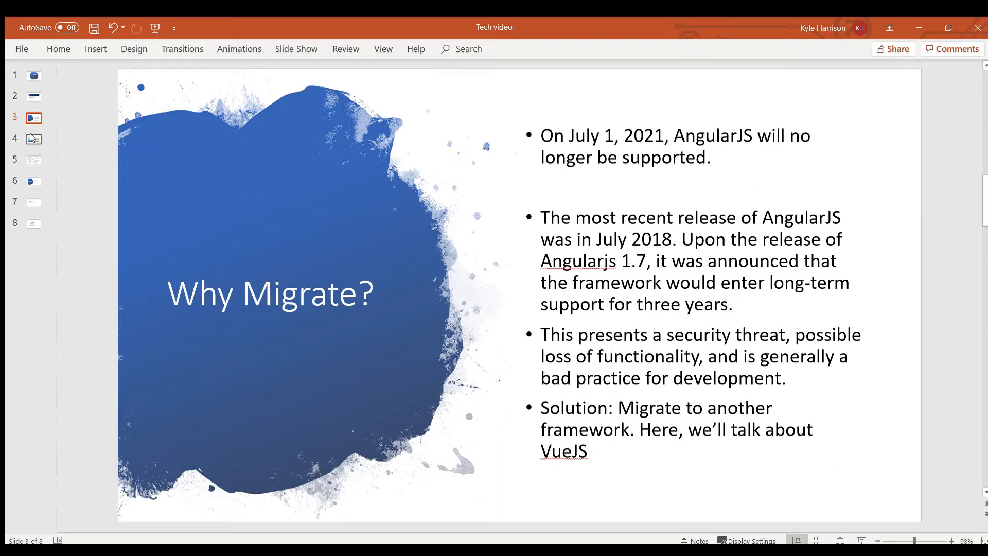
left_click(33, 139)
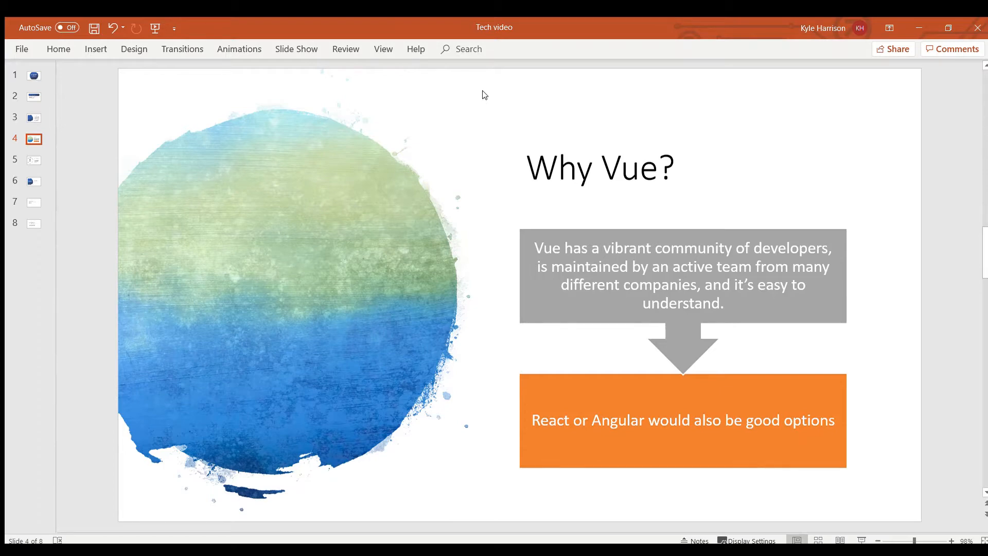
mouse_move(127, 151)
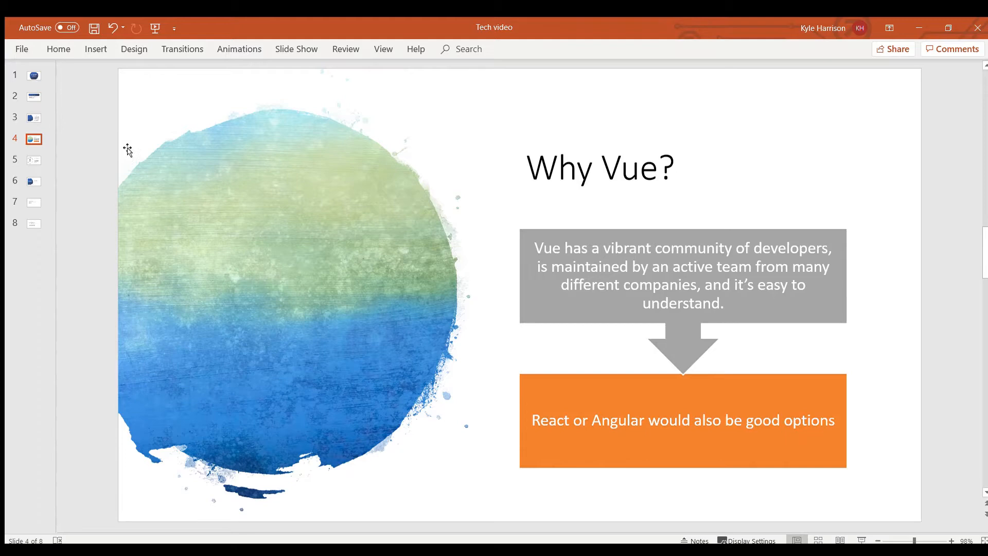
Step: Move to slide 5, "High-Level OverVue", with the store and components diagram
left_click(33, 161)
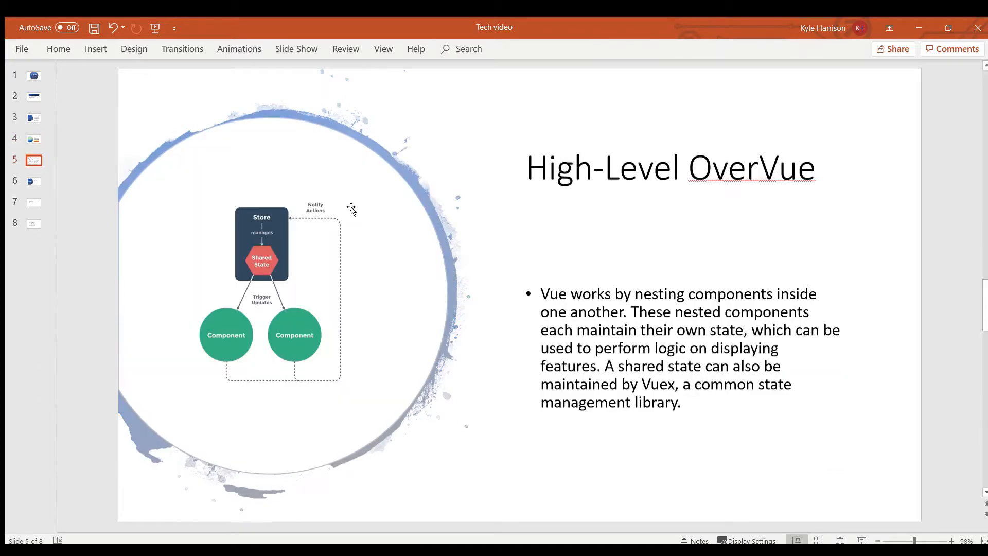
mouse_move(645, 104)
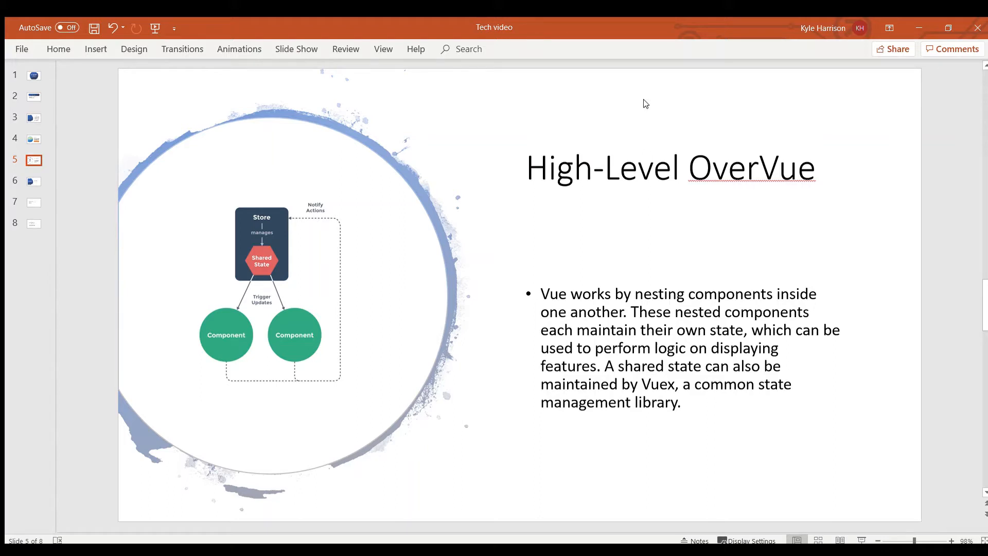
mouse_move(66, 154)
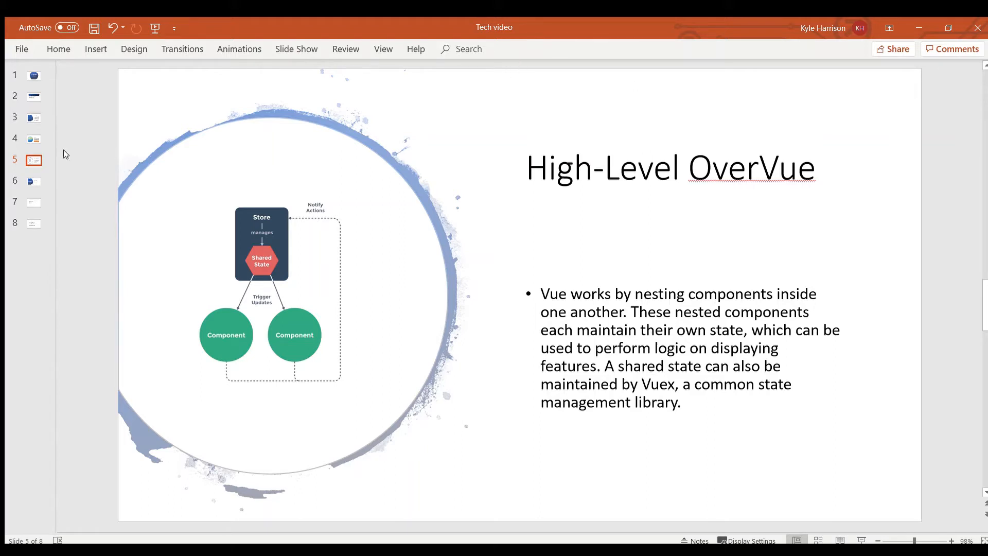
Step: Move to slide 6, "What needs to be done", listing the migration tasks
left_click(33, 181)
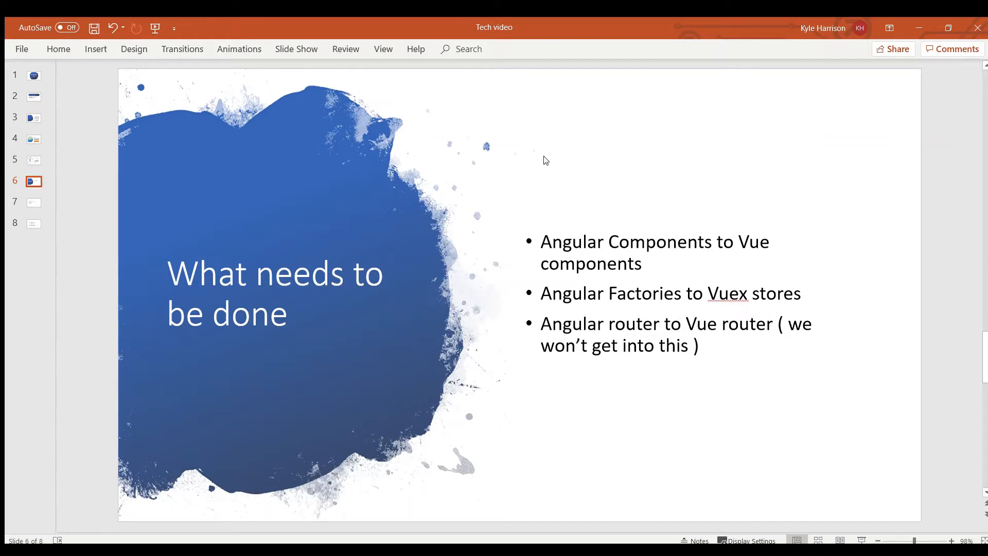
mouse_move(552, 157)
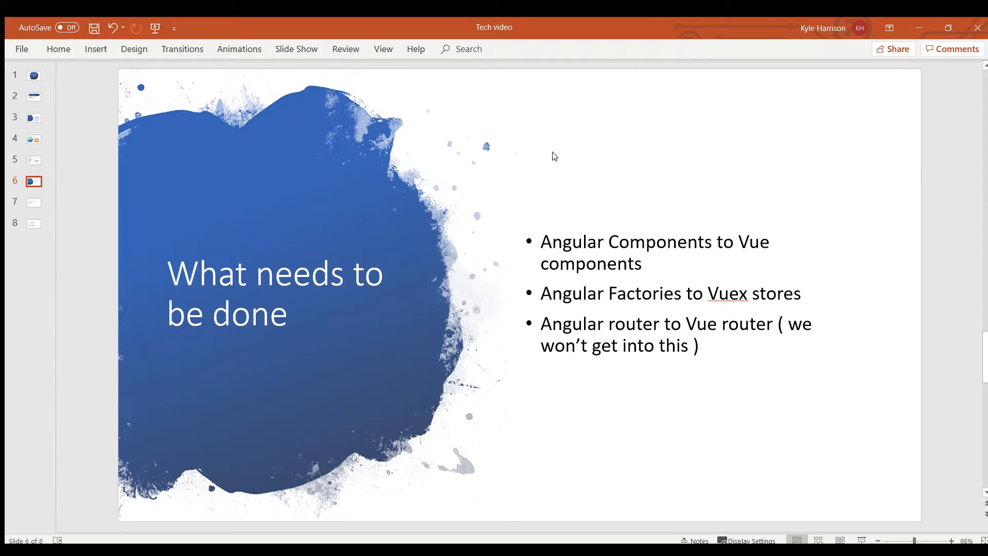
mouse_move(666, 265)
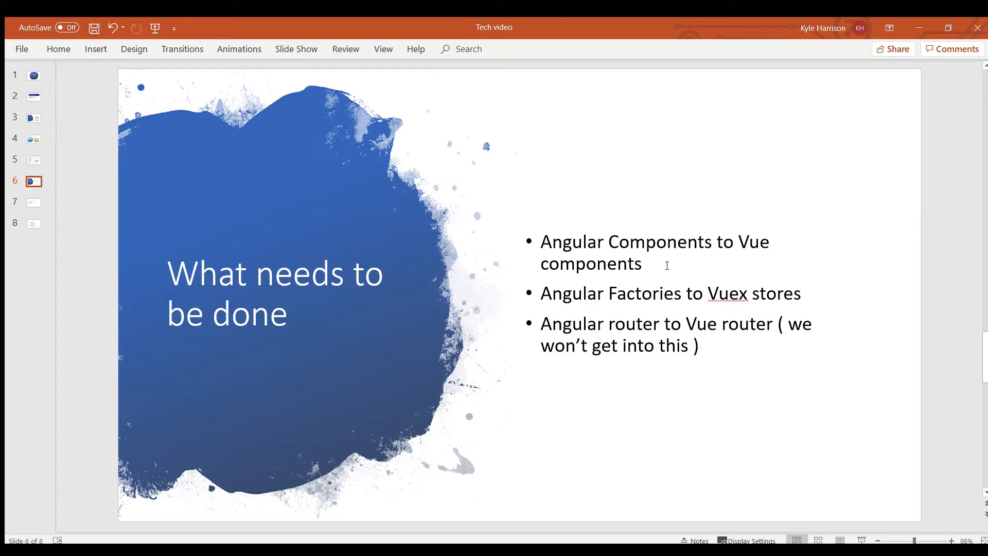
mouse_move(712, 350)
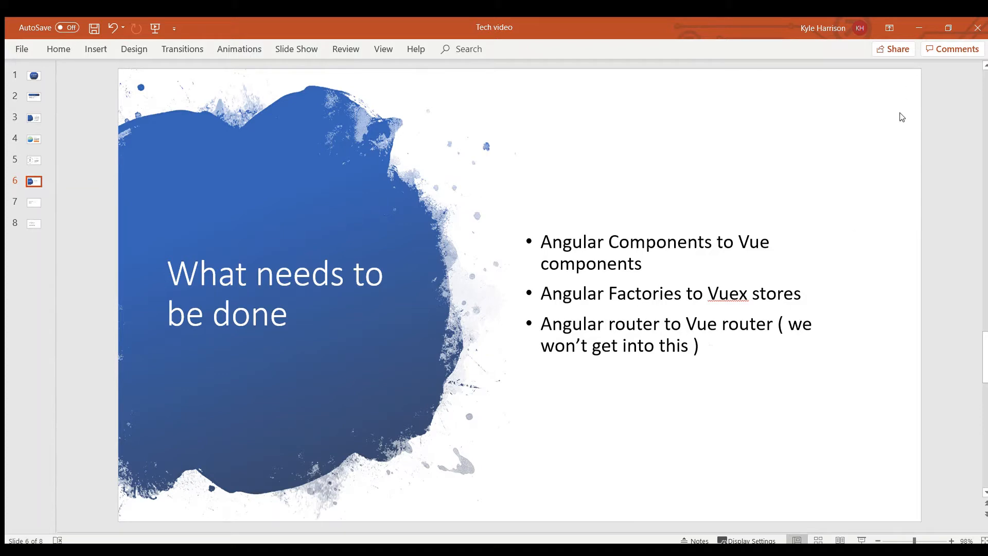
Step: Jump to slide 8, "What we'll do", and focus its bullet list
left_click(33, 223)
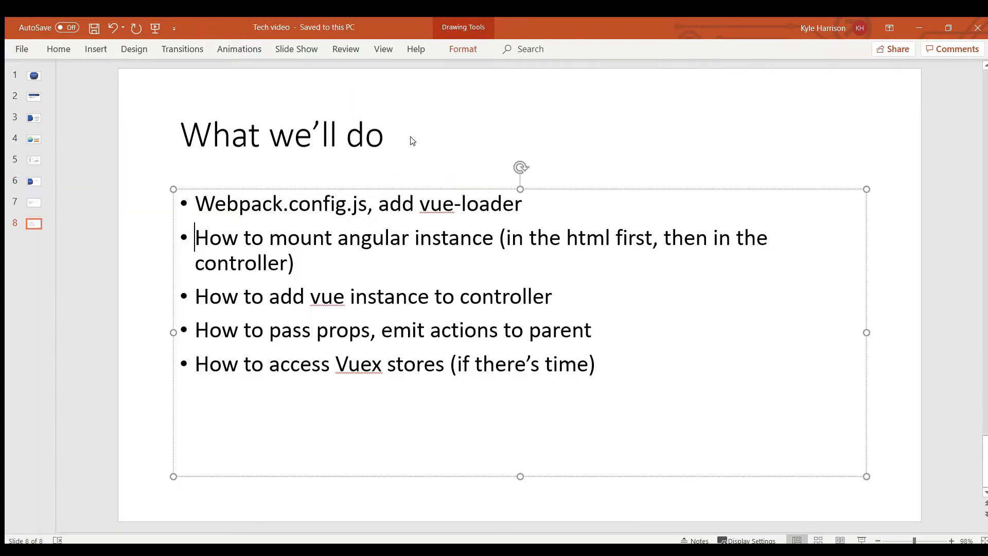
mouse_move(603, 67)
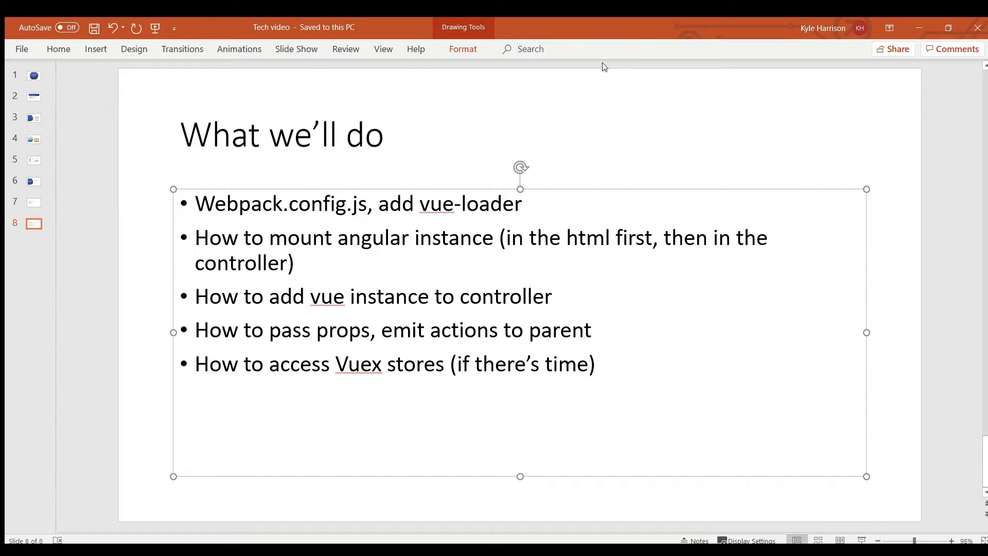
left_click(196, 238)
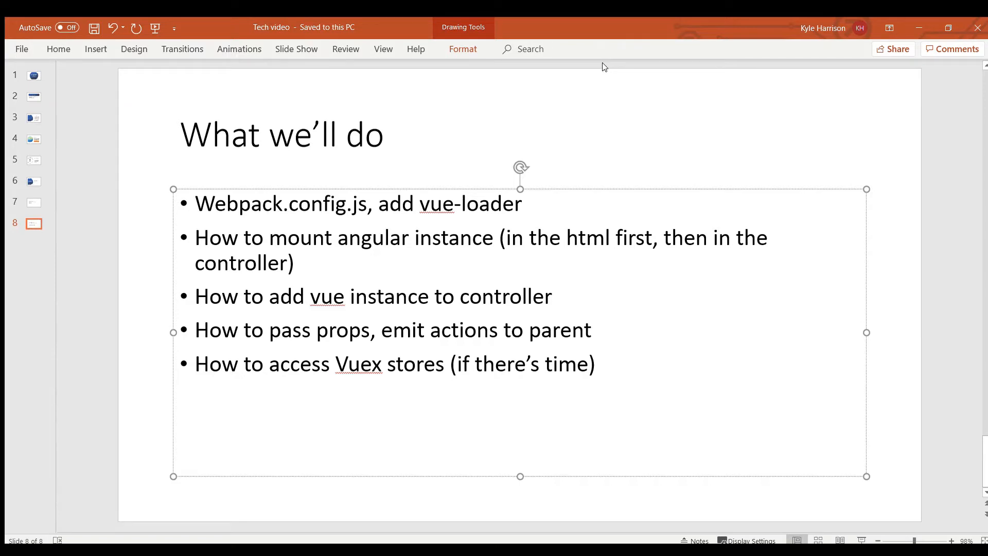
left_click(197, 237)
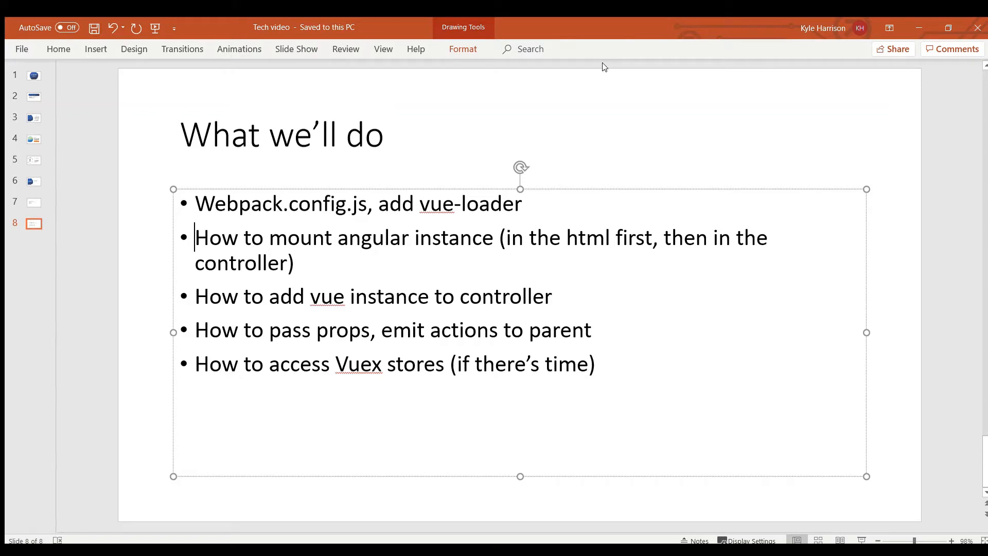
mouse_move(900, 110)
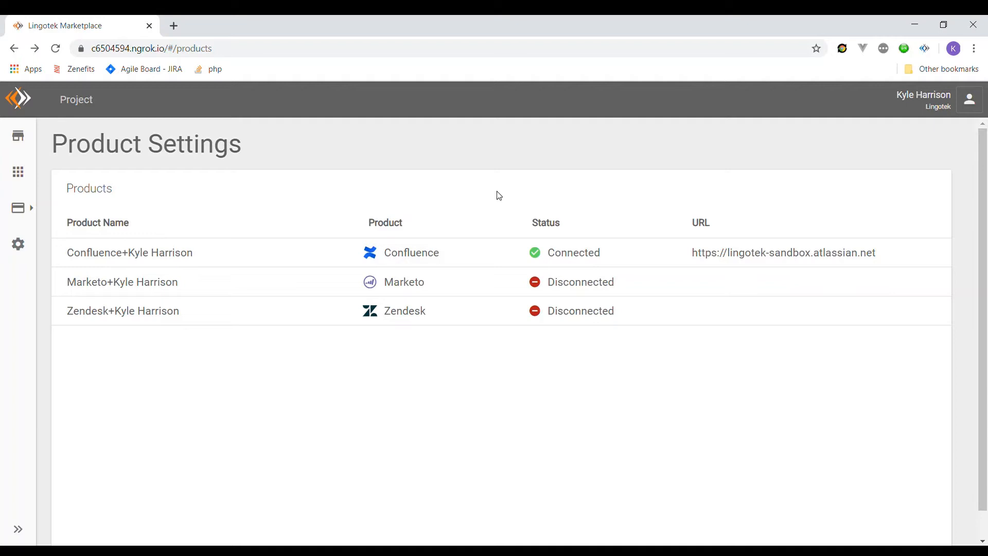
mouse_move(337, 169)
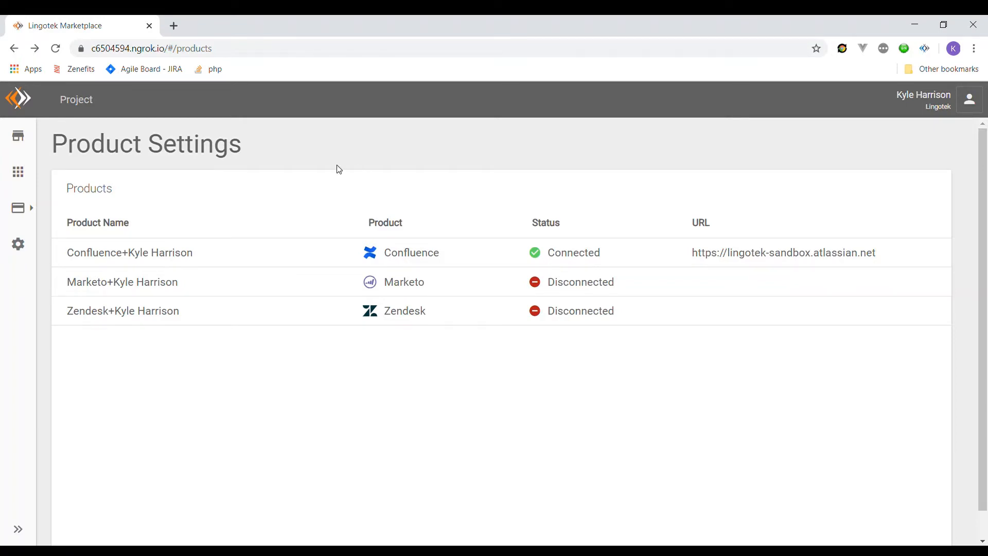
mouse_move(457, 163)
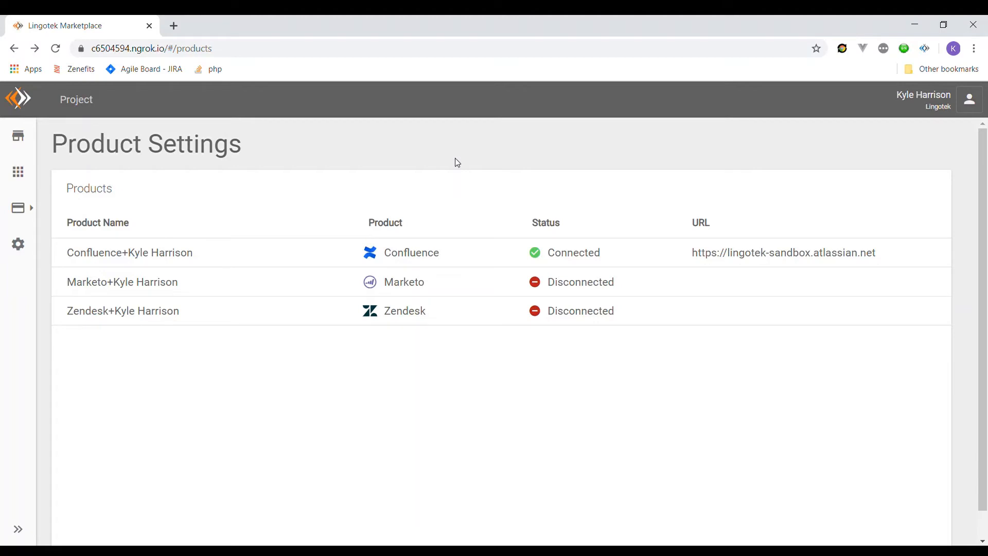
mouse_move(393, 260)
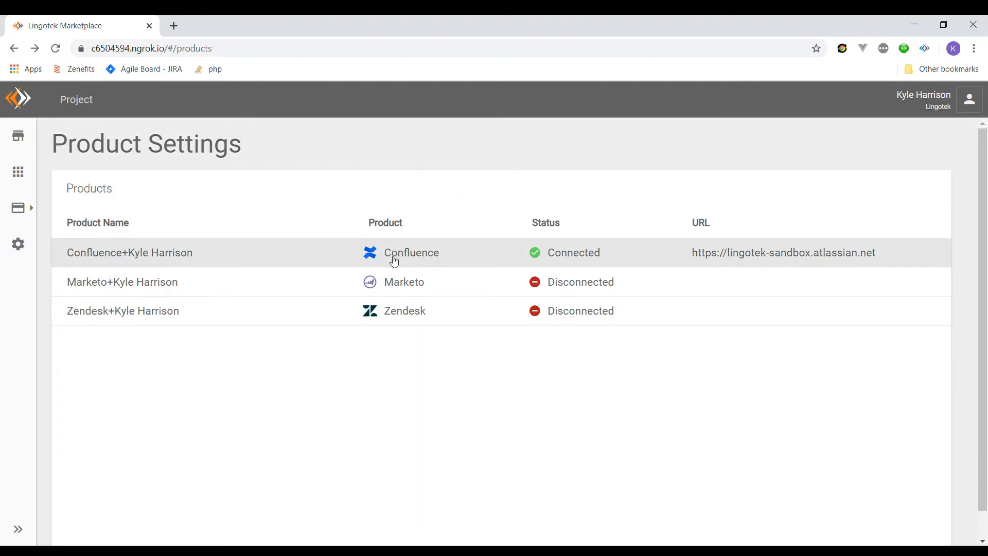
Step: View the Confluence product's settings, peeking at Confluence Connection and Translation Configurations
left_click(130, 252)
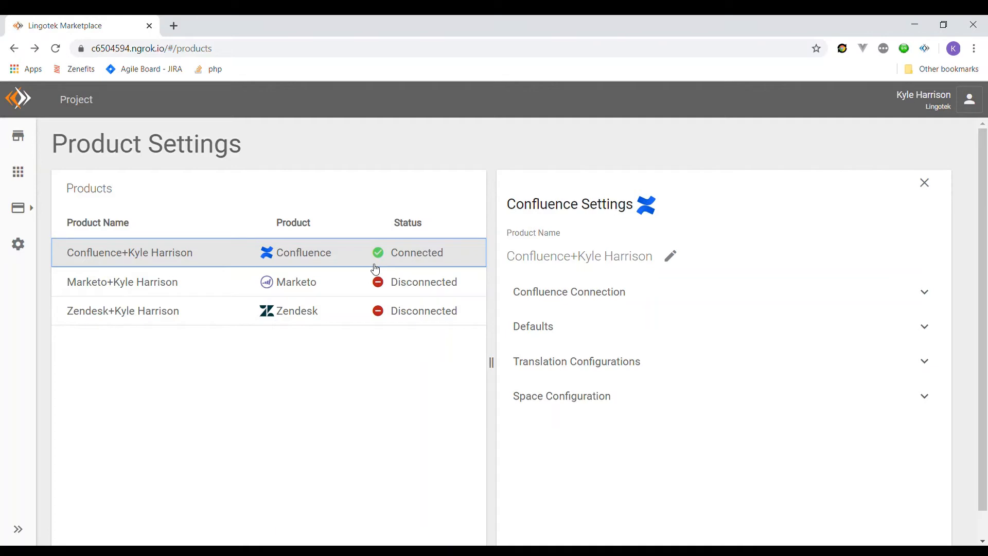
mouse_move(592, 209)
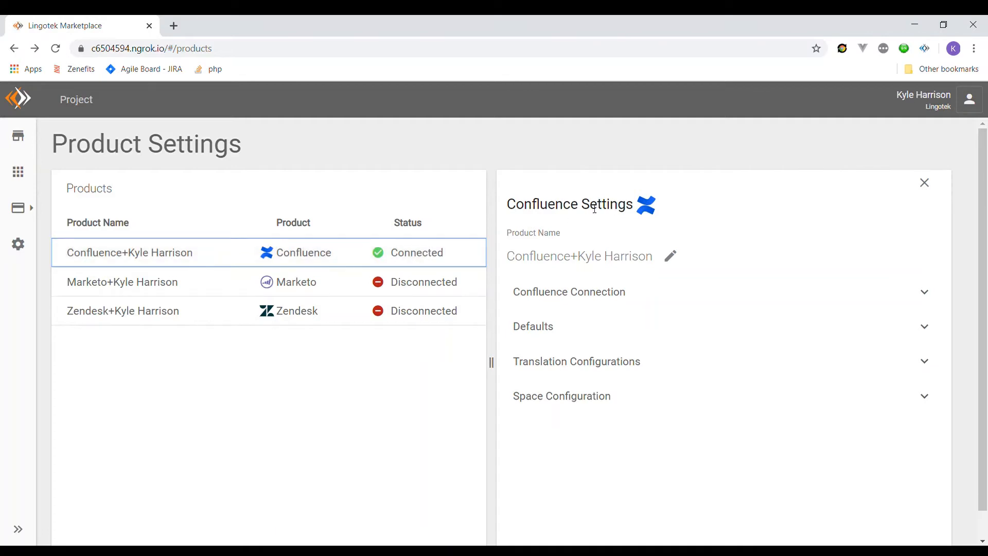
left_click(568, 291)
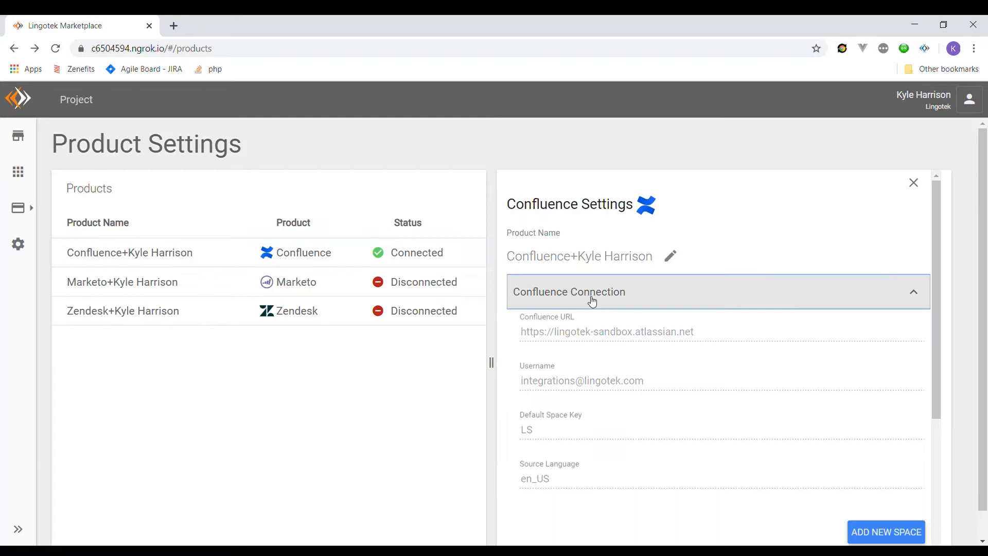
left_click(568, 291)
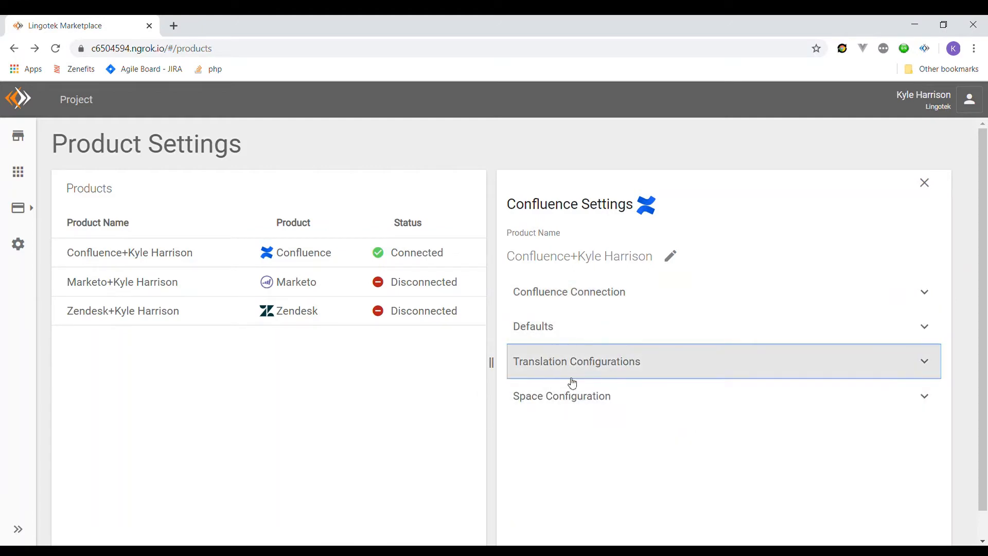
mouse_move(647, 367)
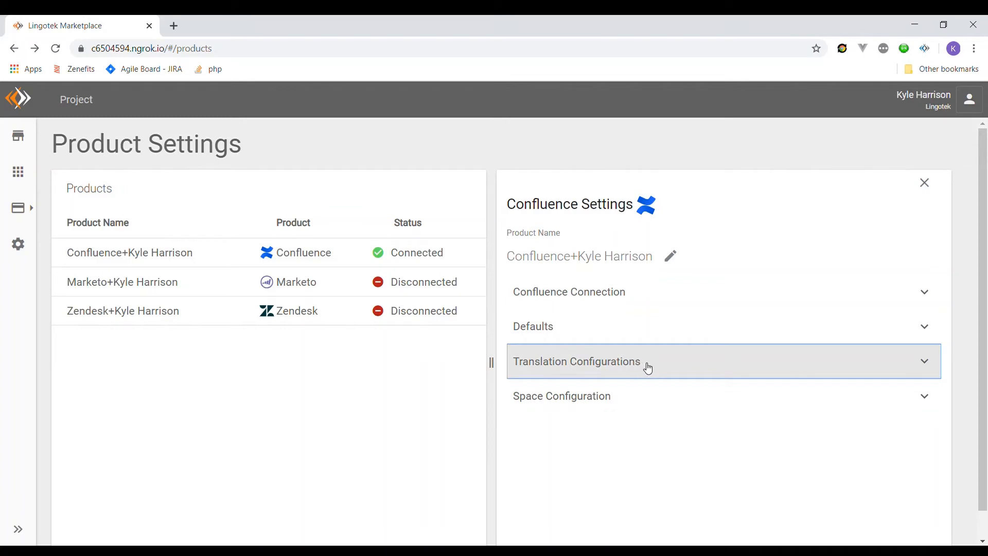
mouse_move(885, 359)
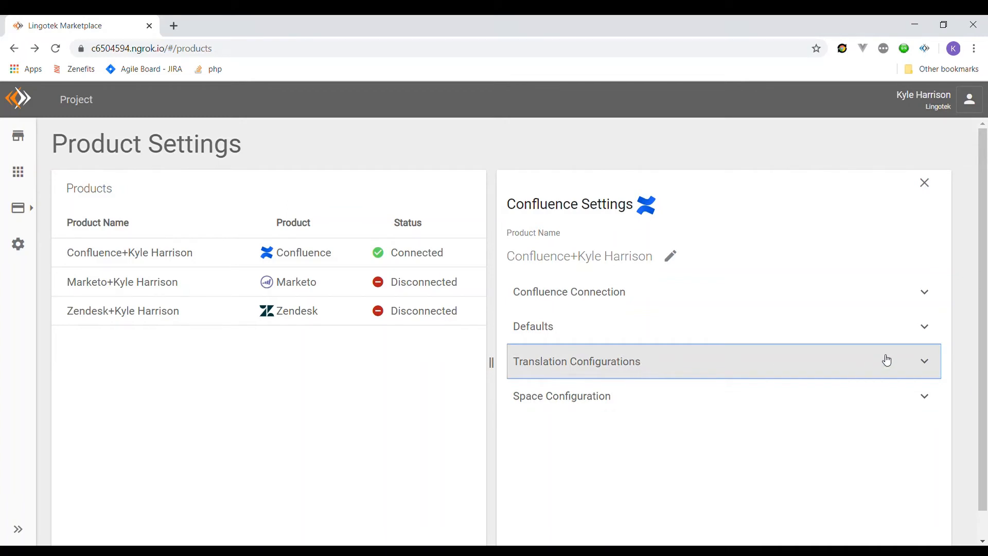
left_click(575, 361)
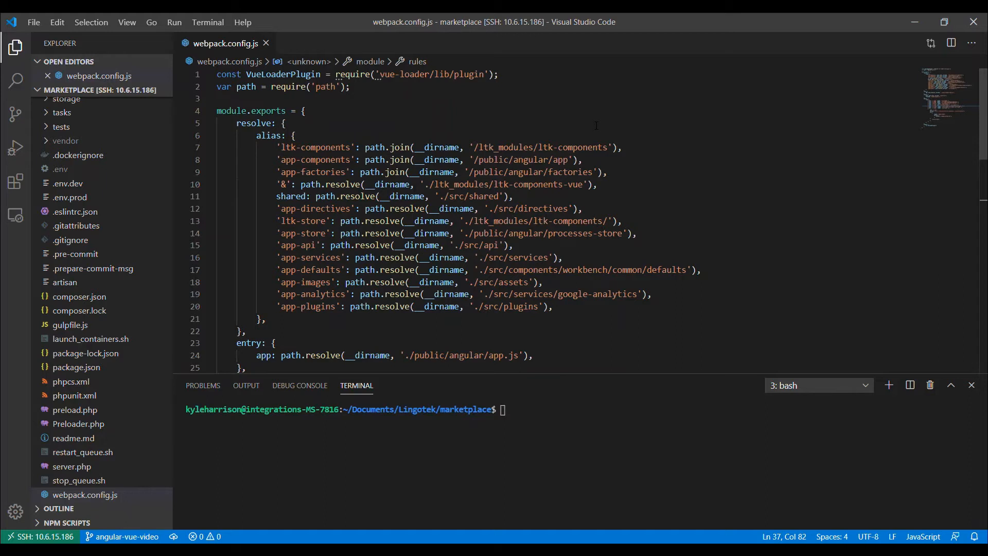
left_click(544, 411)
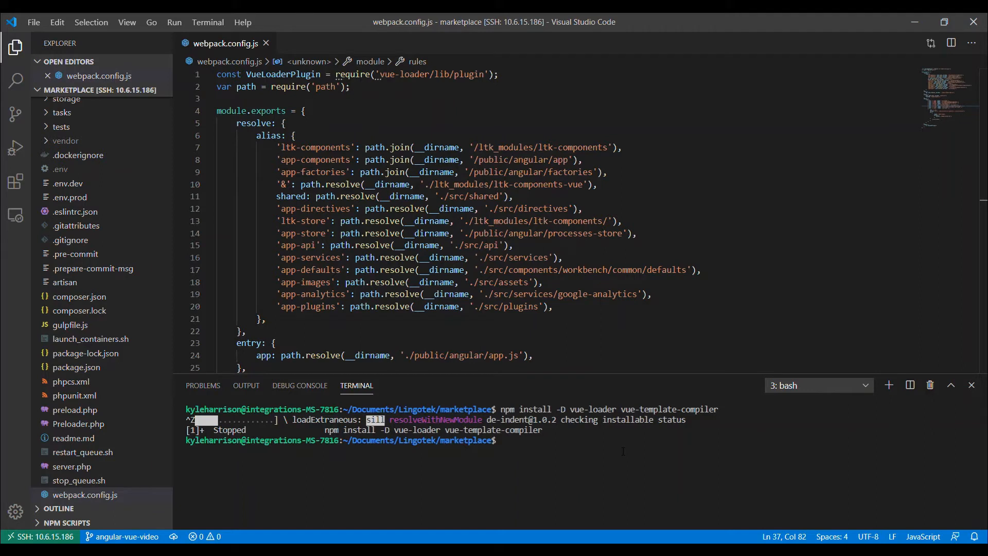
type("npm")
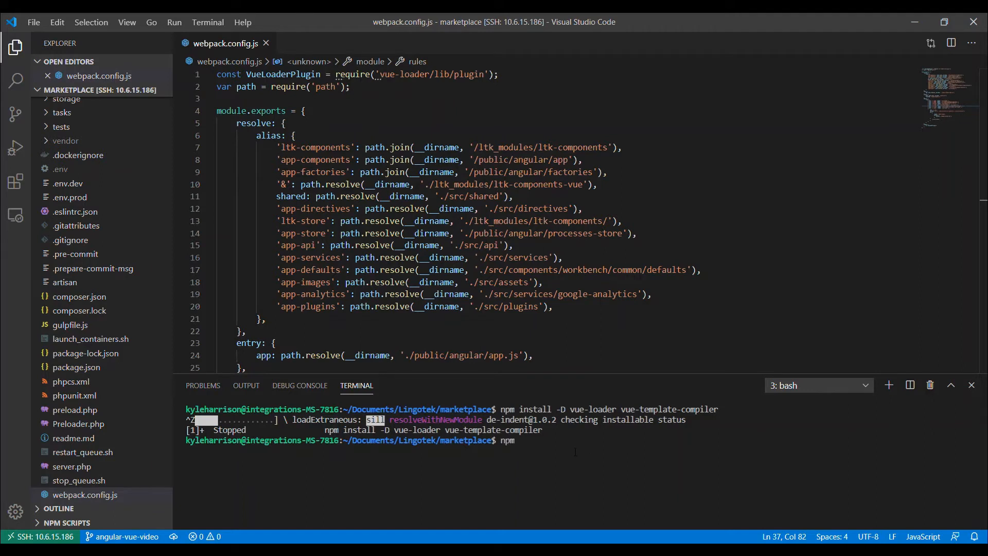
type("install vu")
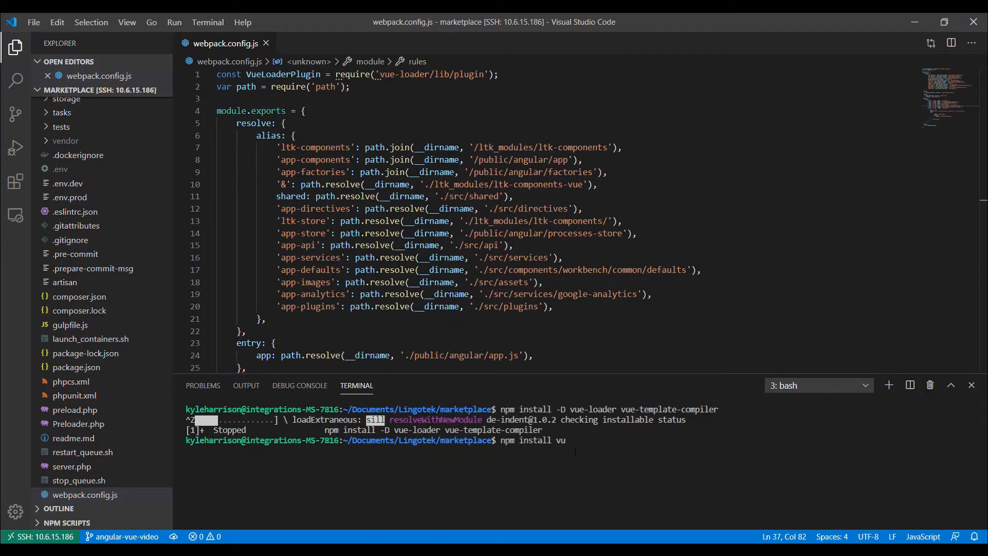
type("ex")
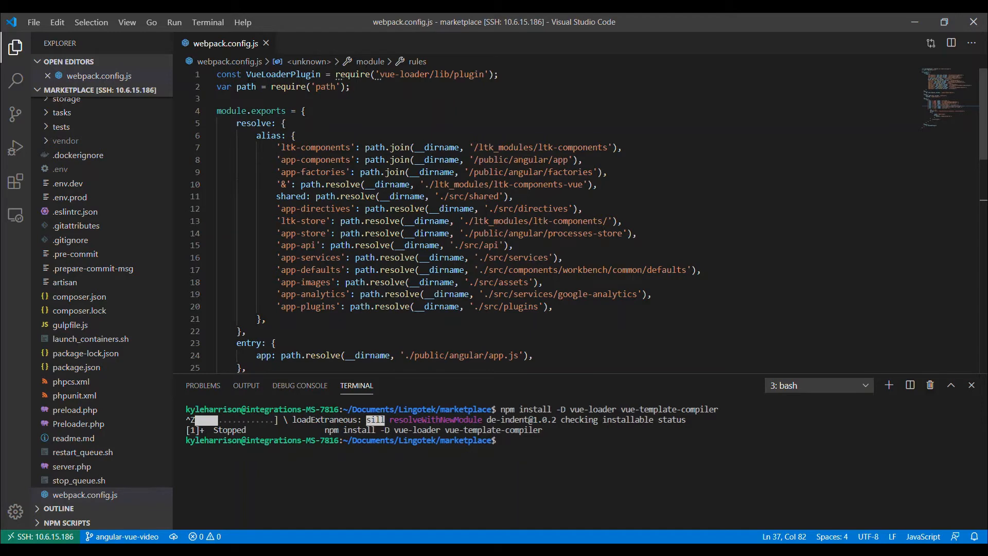
double_click(283, 74)
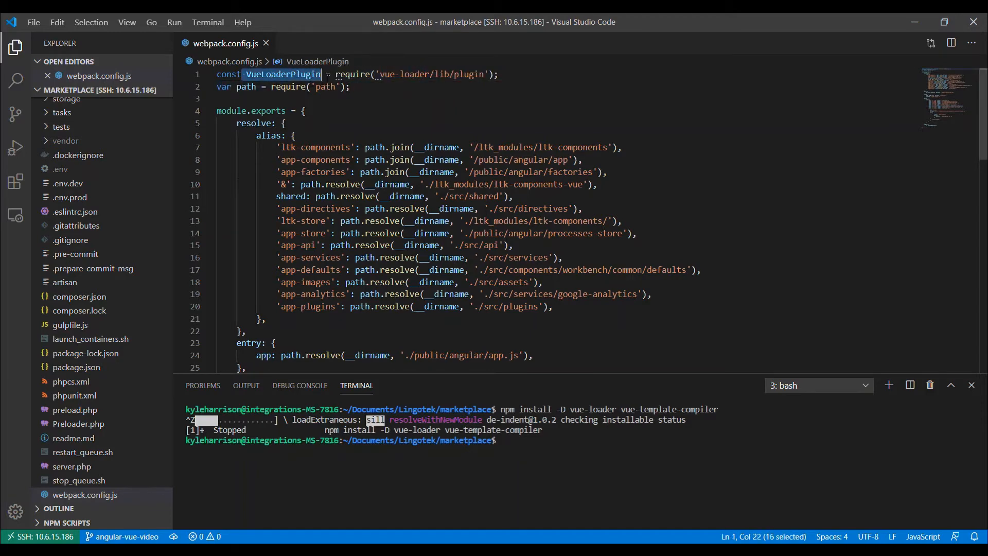
scroll("down", 3)
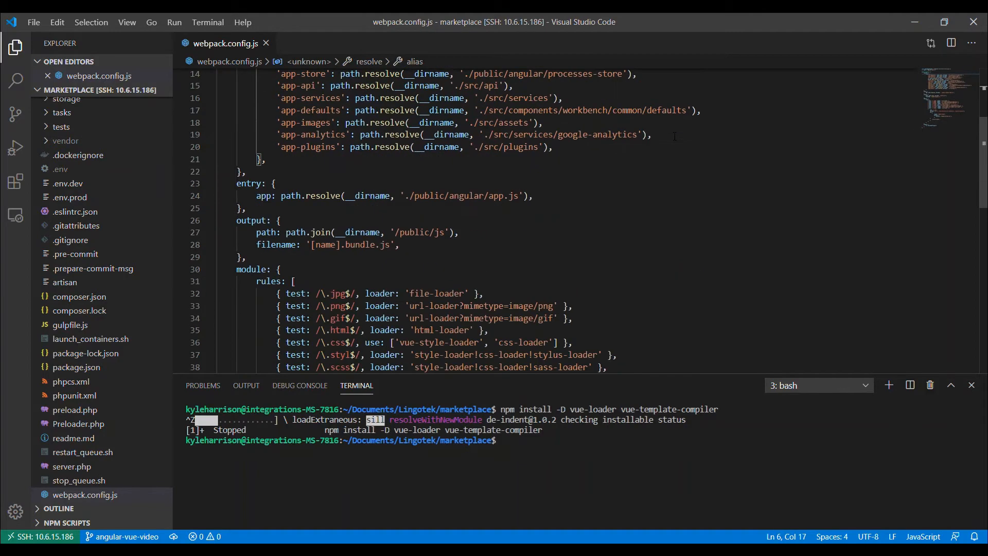
scroll("down", 3)
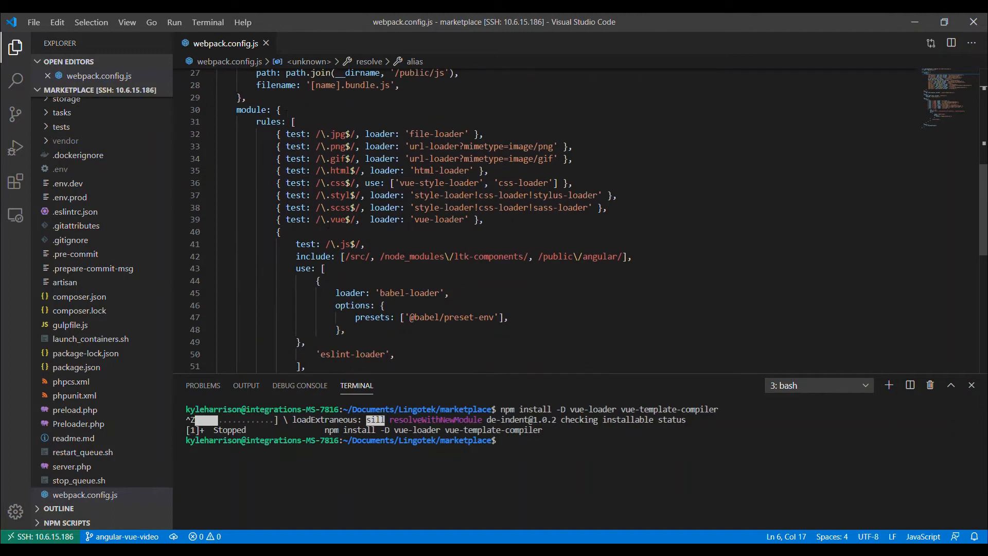
double_click(338, 219)
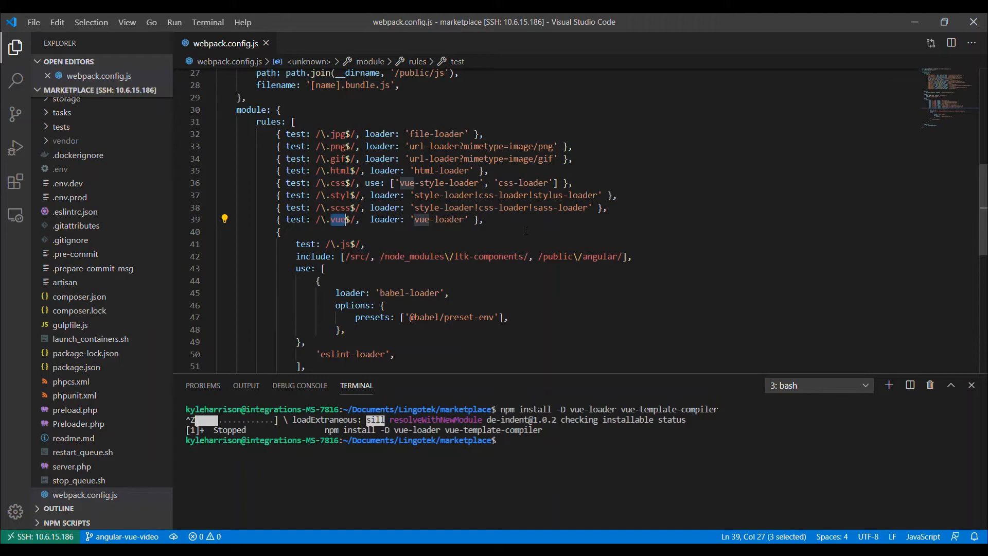
scroll("down", 3)
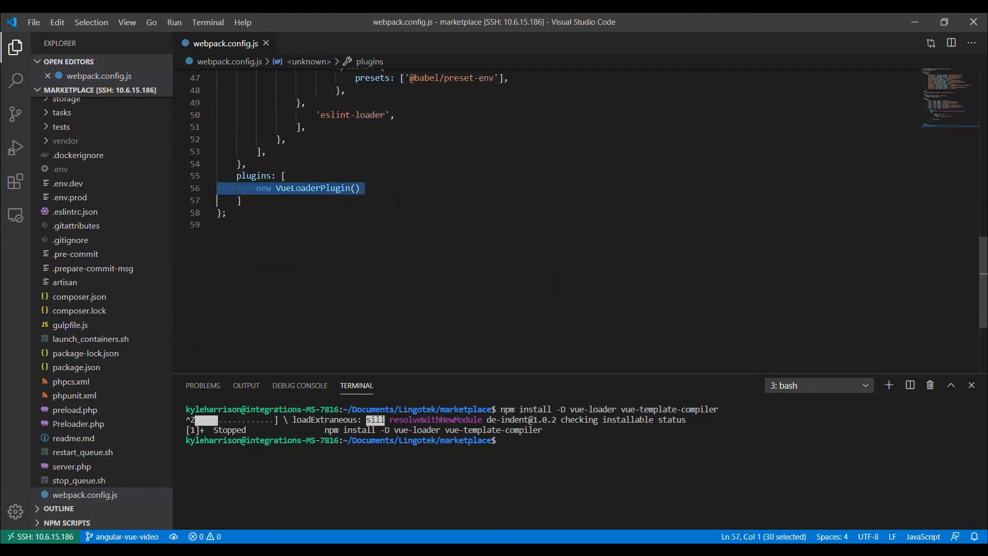
scroll("up", 3)
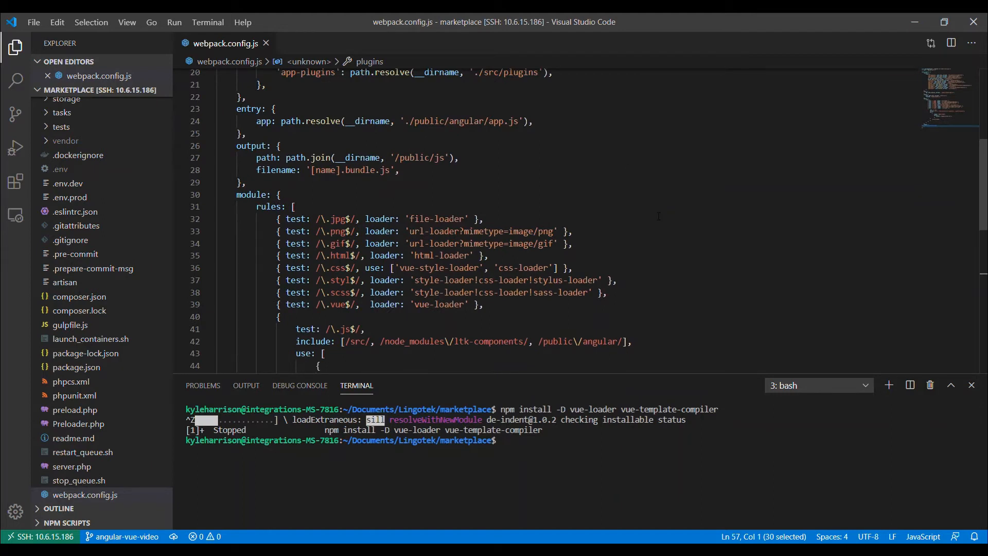
scroll("up", 3)
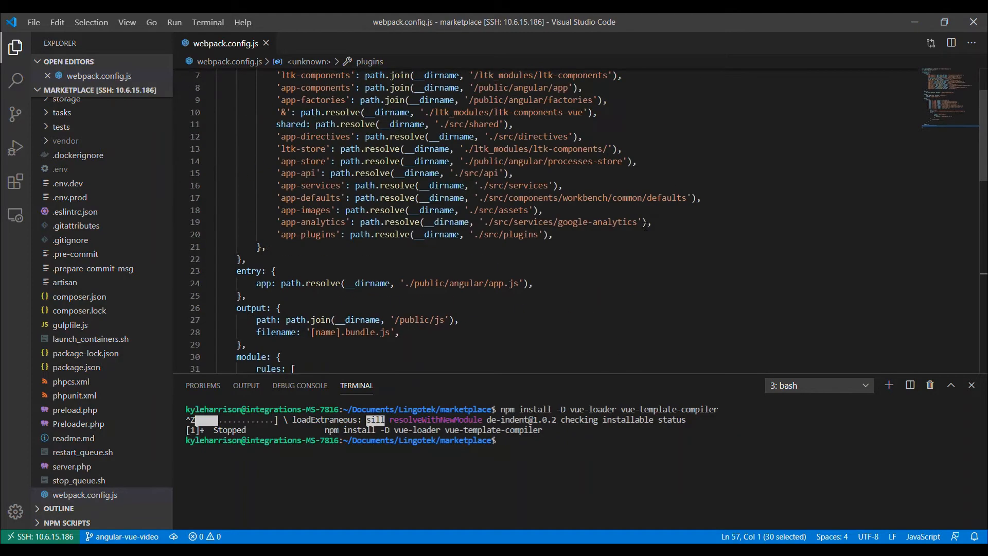
scroll("up", 3)
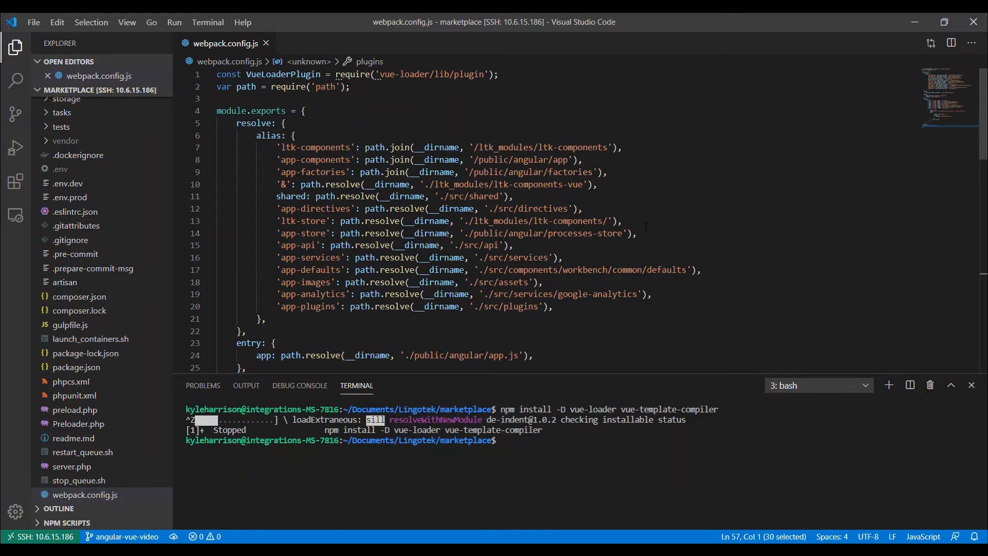
mouse_move(927, 101)
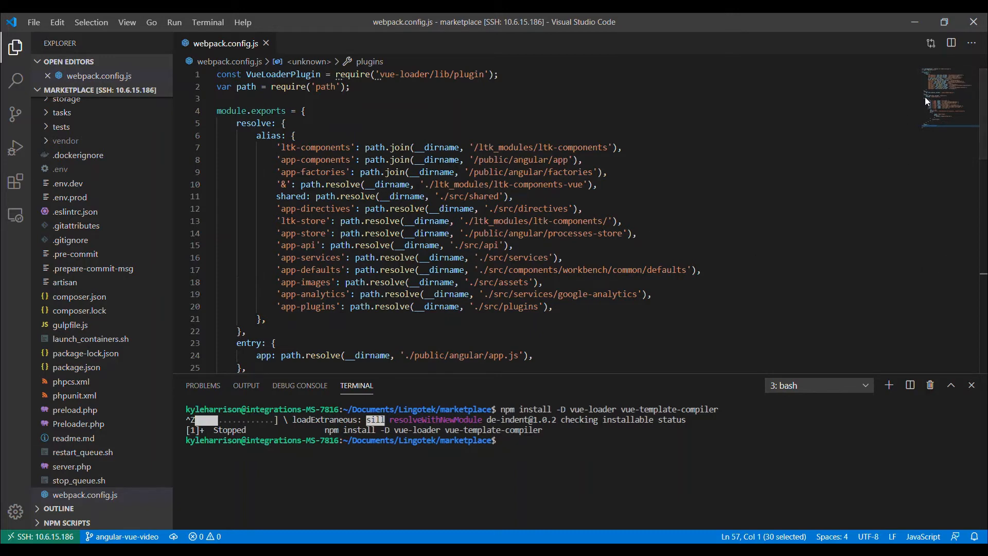
left_click(99, 409)
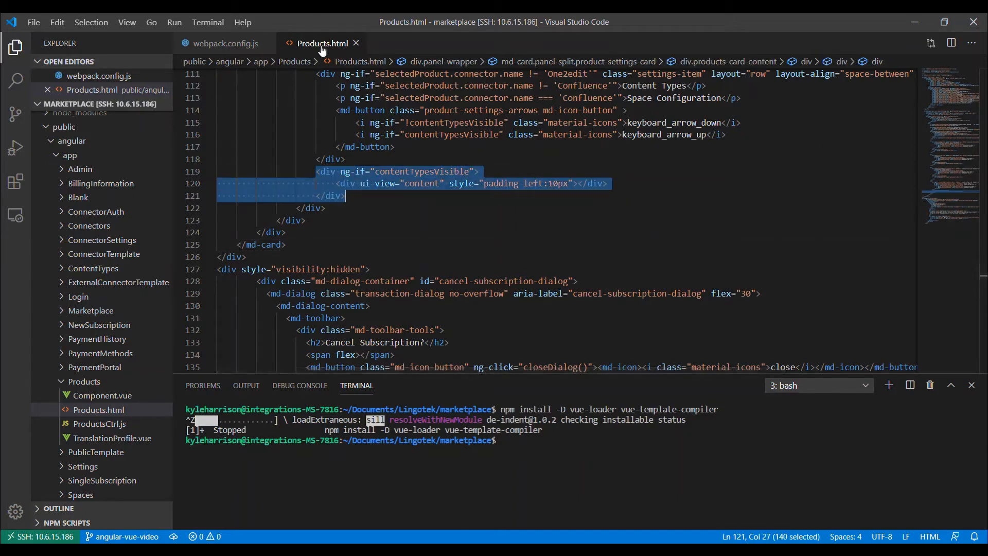
mouse_move(405, 189)
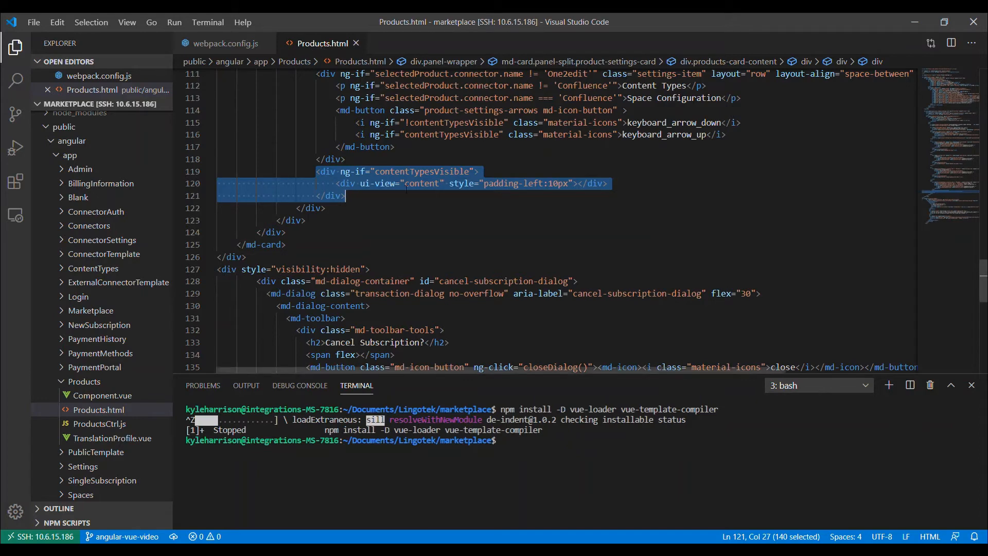
Step: Position the edit point inside the contentTypesVisible div for the mountVueComponent wrapper
left_click(573, 183)
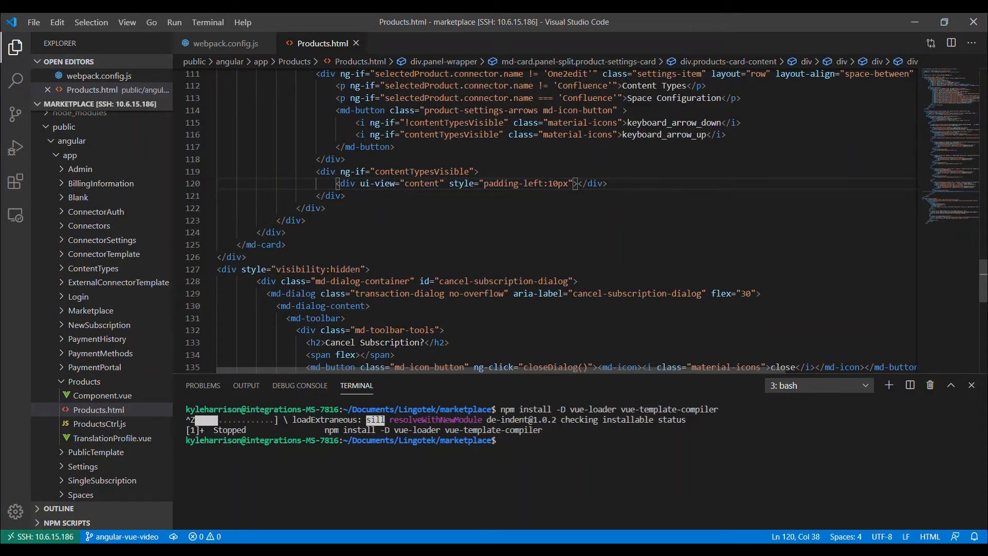
double_click(420, 171)
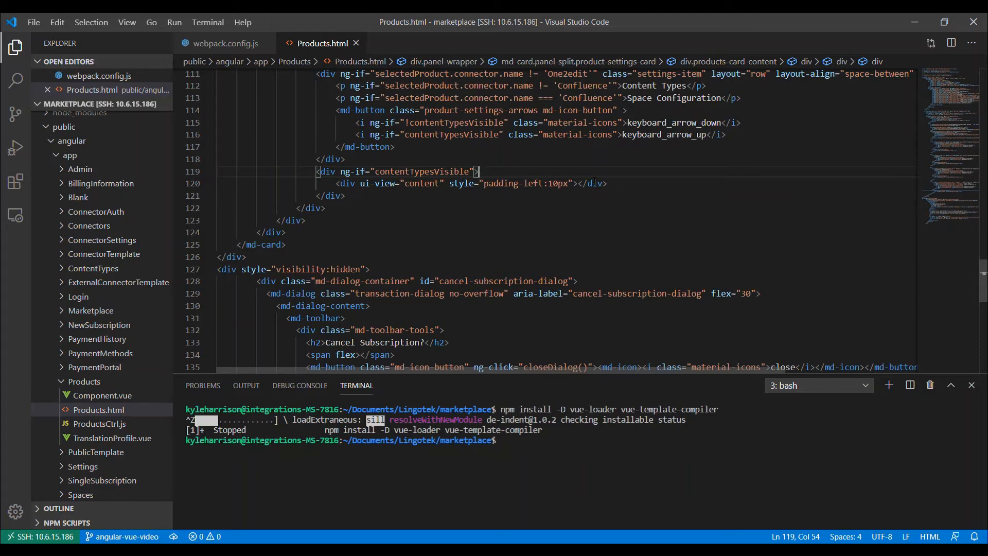
left_click(439, 183)
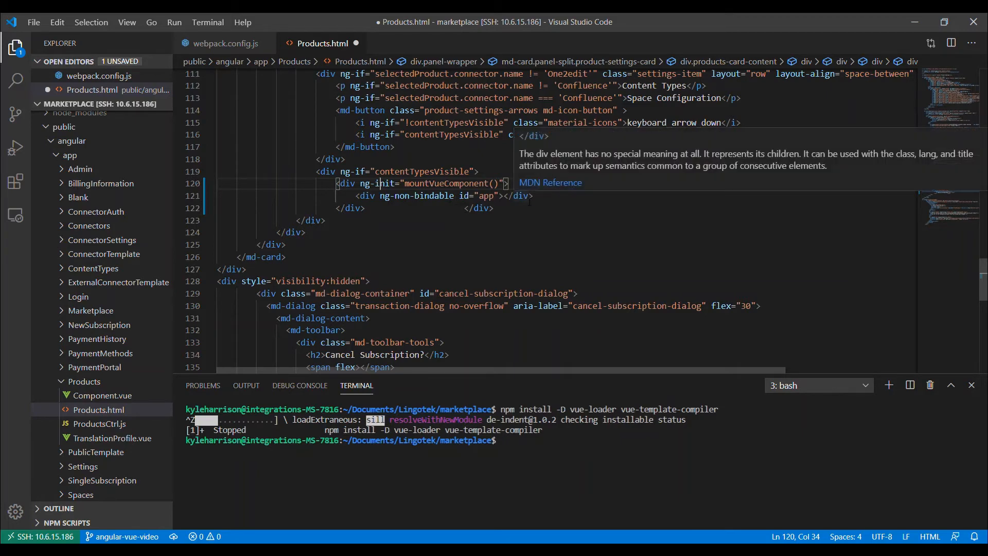
mouse_move(609, 202)
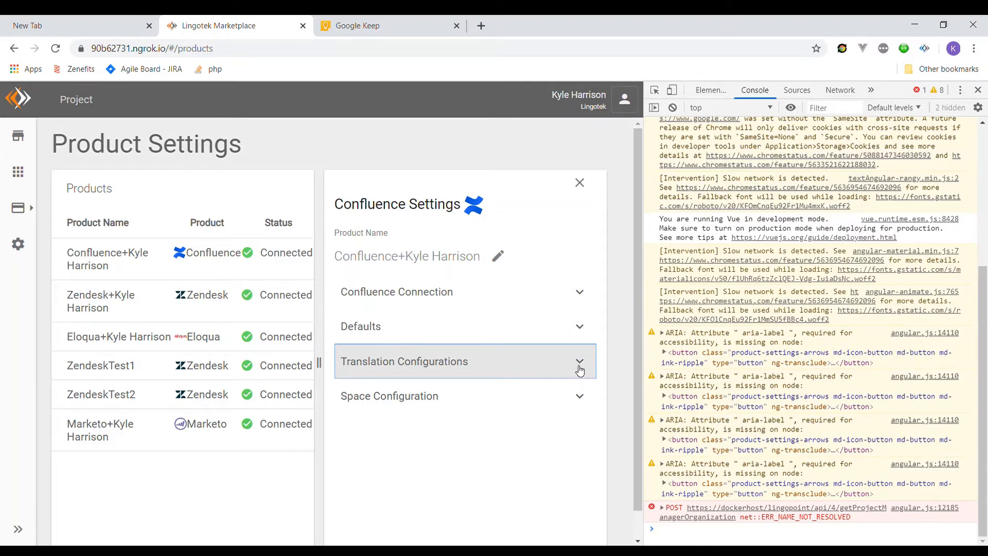
Step: Expand and collapse Translation Configurations in Confluence Settings to look for the Vue component
left_click(578, 361)
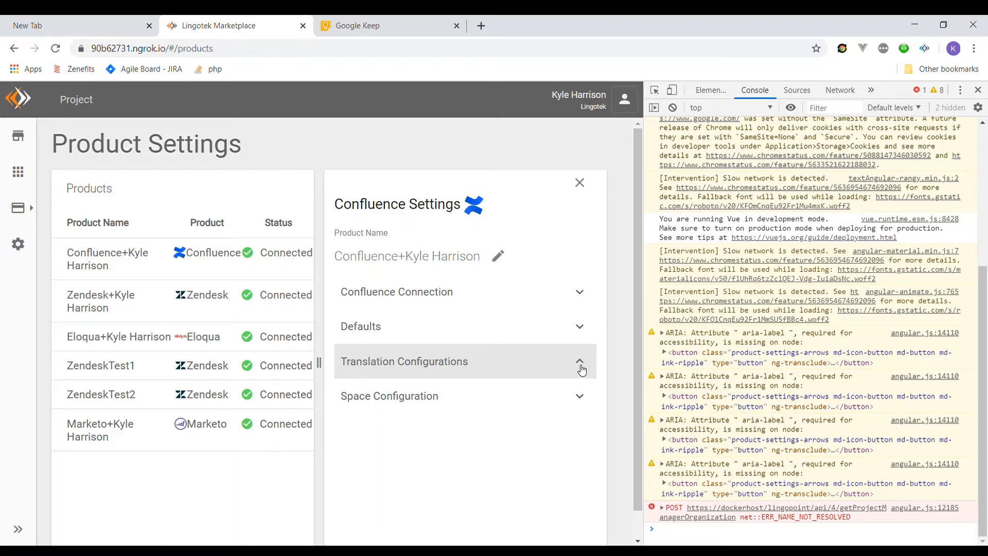
left_click(579, 361)
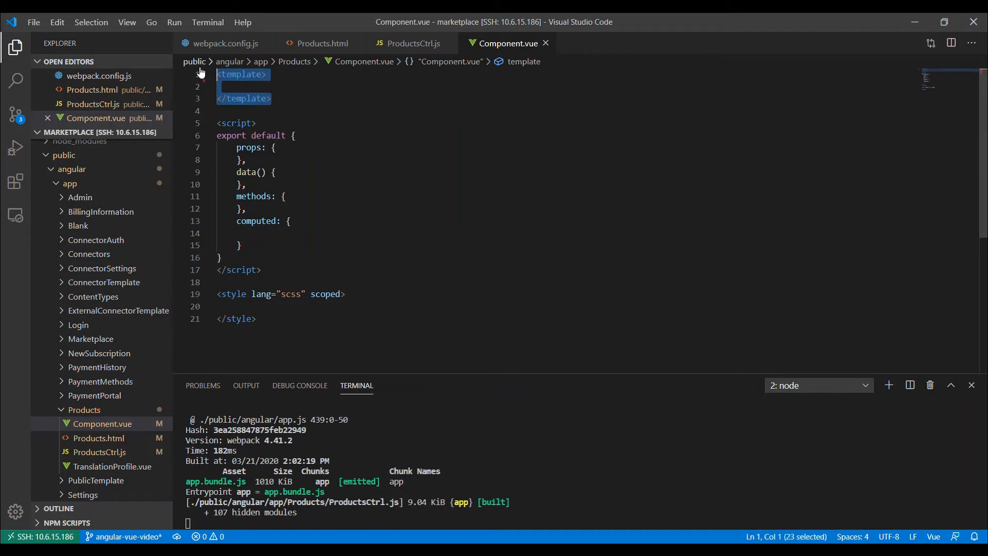
mouse_move(259, 339)
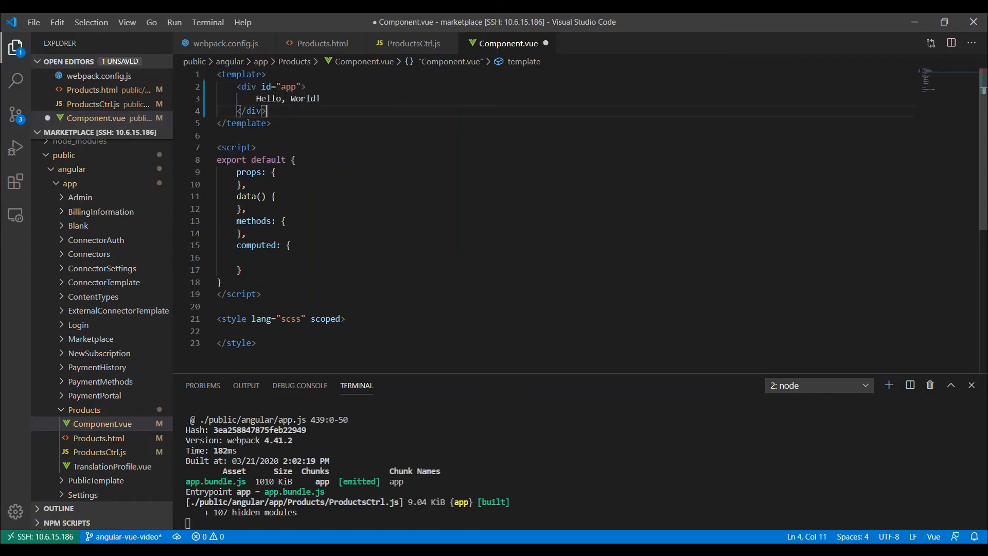
Step: Finish the Hello, World! app div in Component.vue, check Products.html, and switch to ProductsCtrl.js
left_click(306, 87)
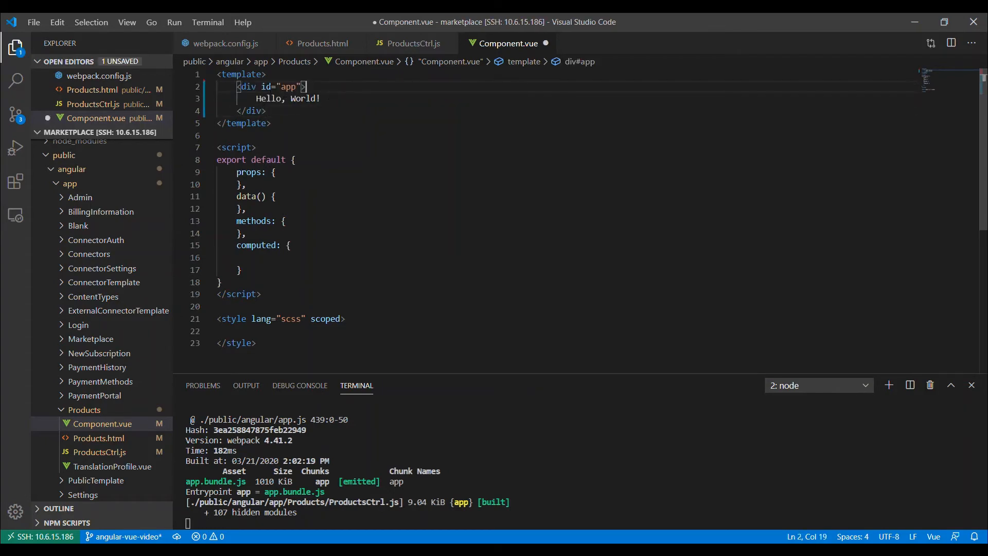
left_click(322, 44)
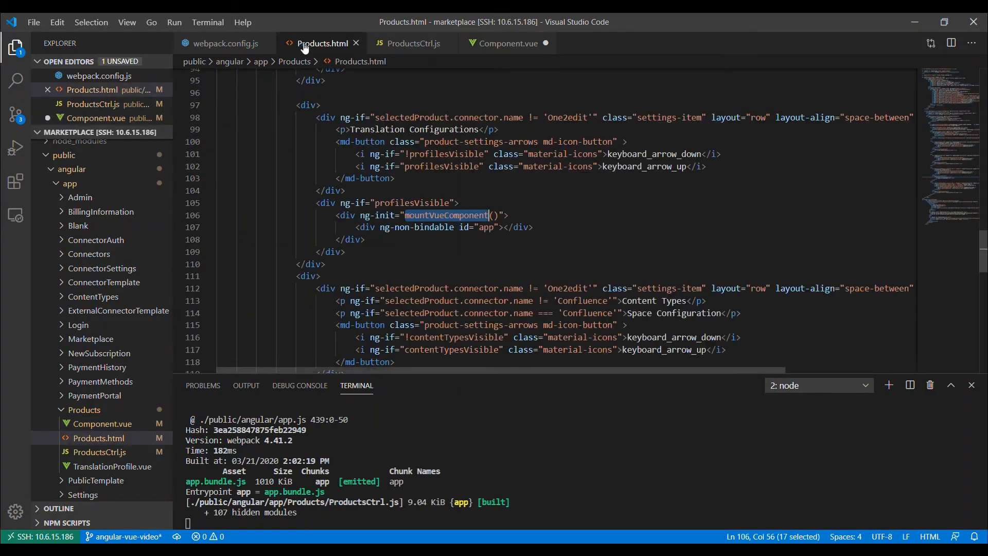
left_click(508, 43)
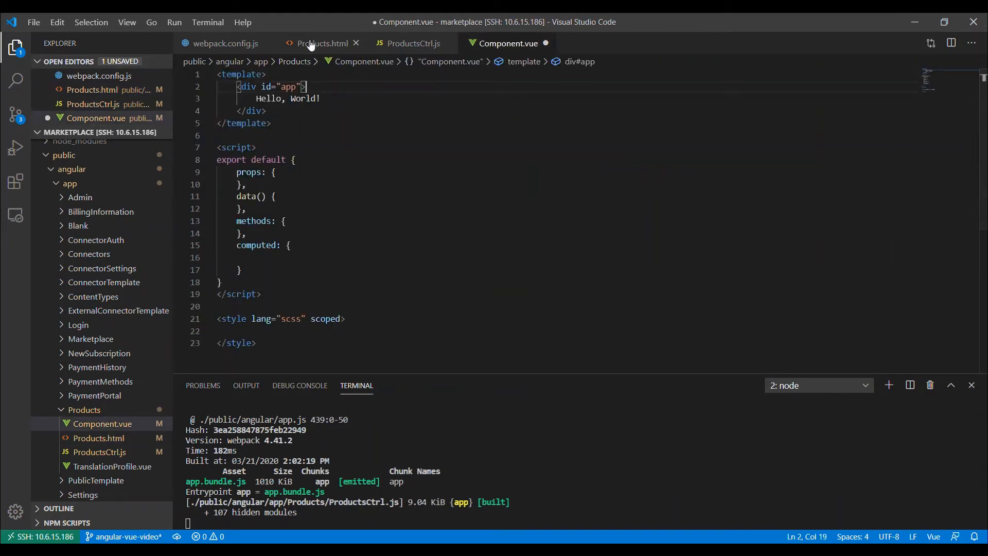
left_click(409, 43)
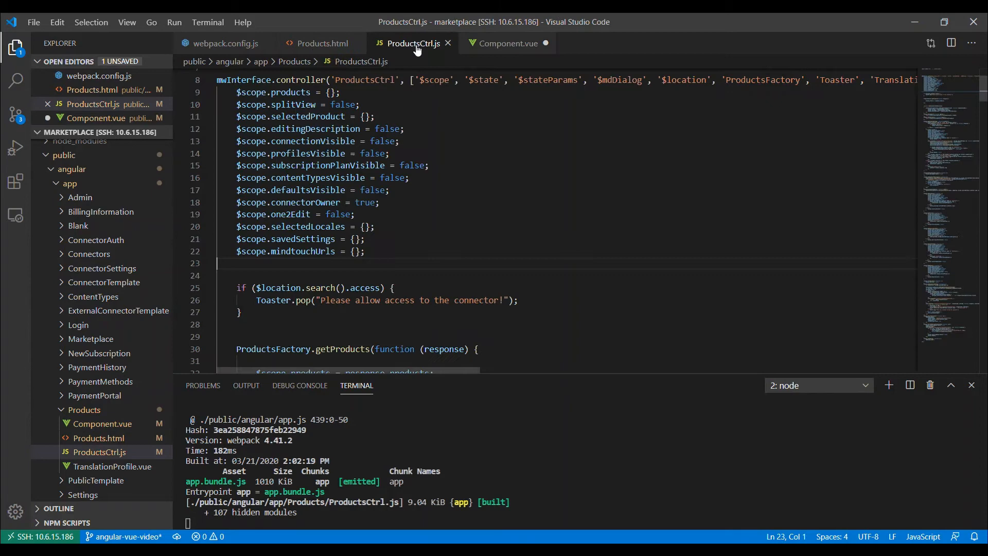
Step: Check the app id in Products.html, then start typing $scope.mountVueComponent in ProductsCtrl.js
left_click(322, 43)
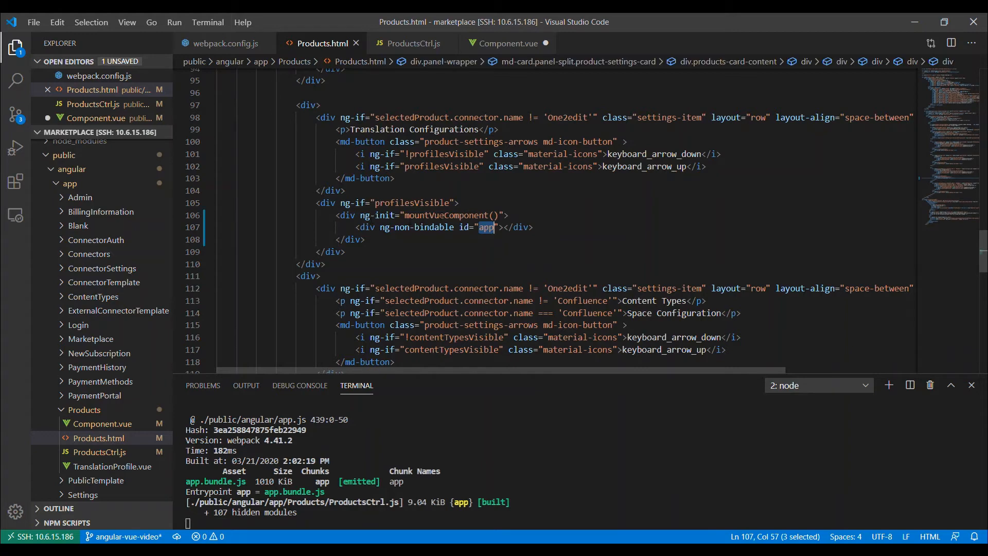
left_click(410, 43)
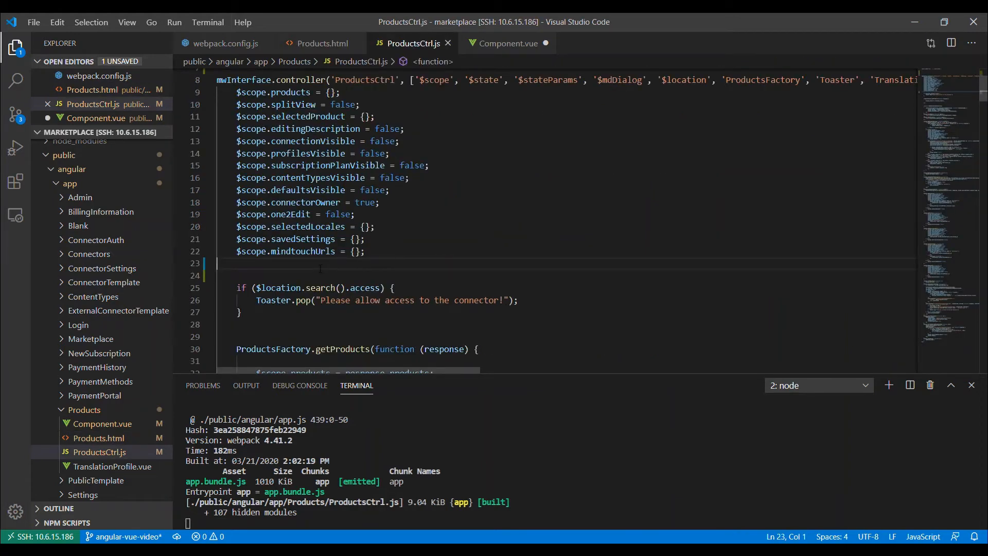
type("$co")
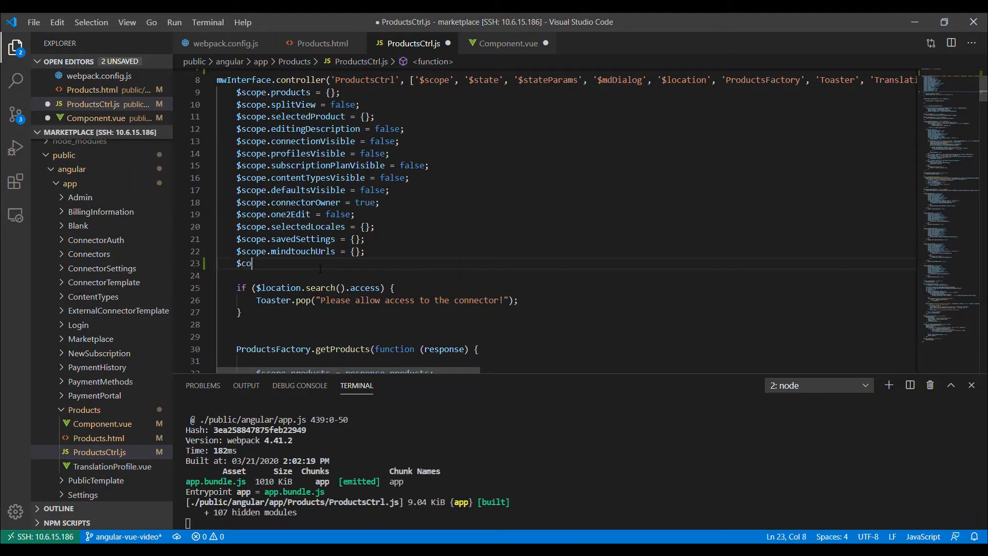
type("scope.mountVueComponent = function() {")
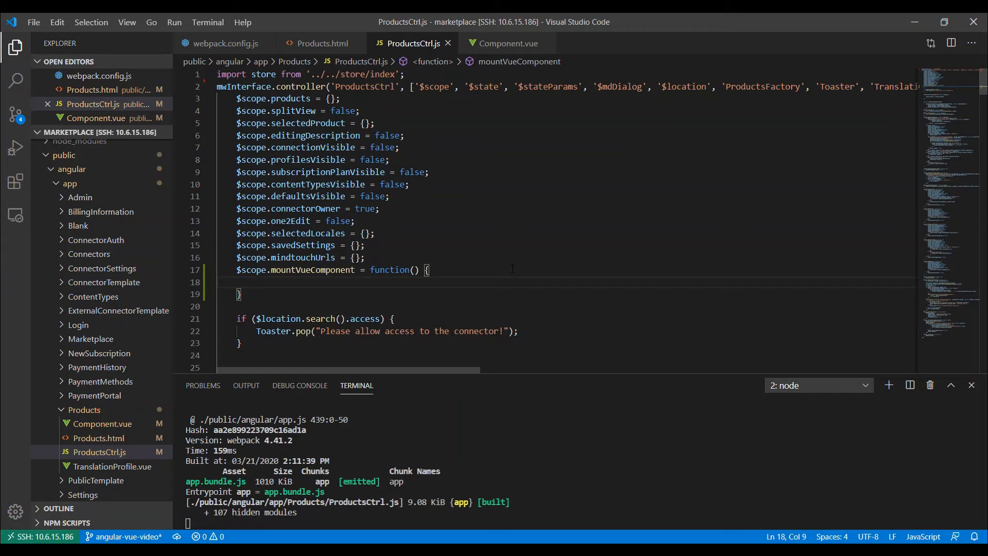
mouse_move(520, 28)
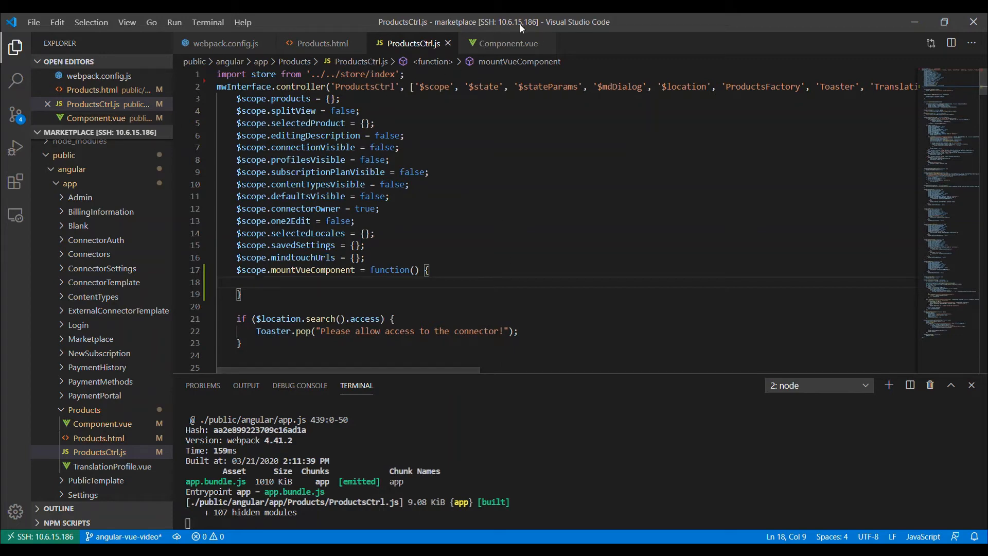
Step: Add import lines for Vue from 'vue' and VueComponent from './Component.vue', correcting the path typo
type("import Vue from")
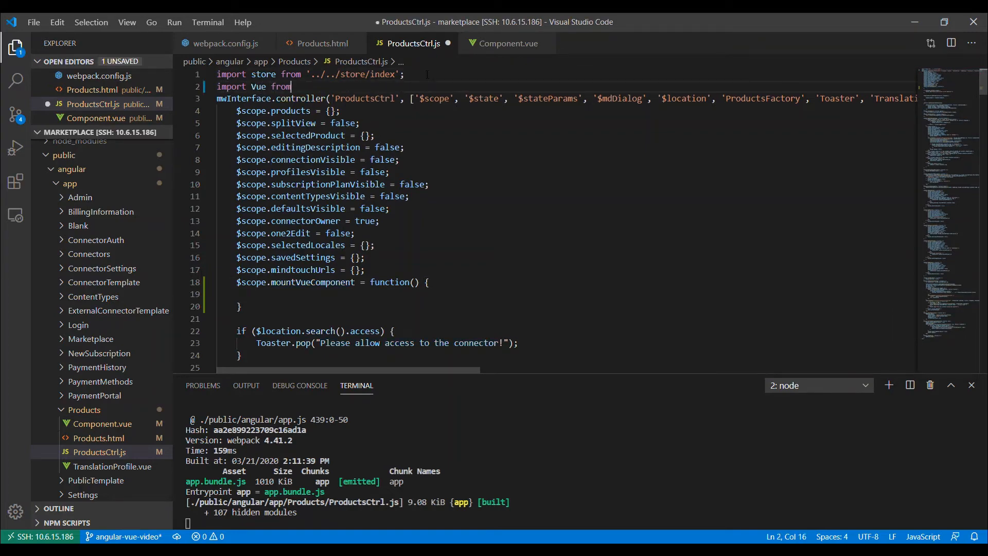
type("'vue'")
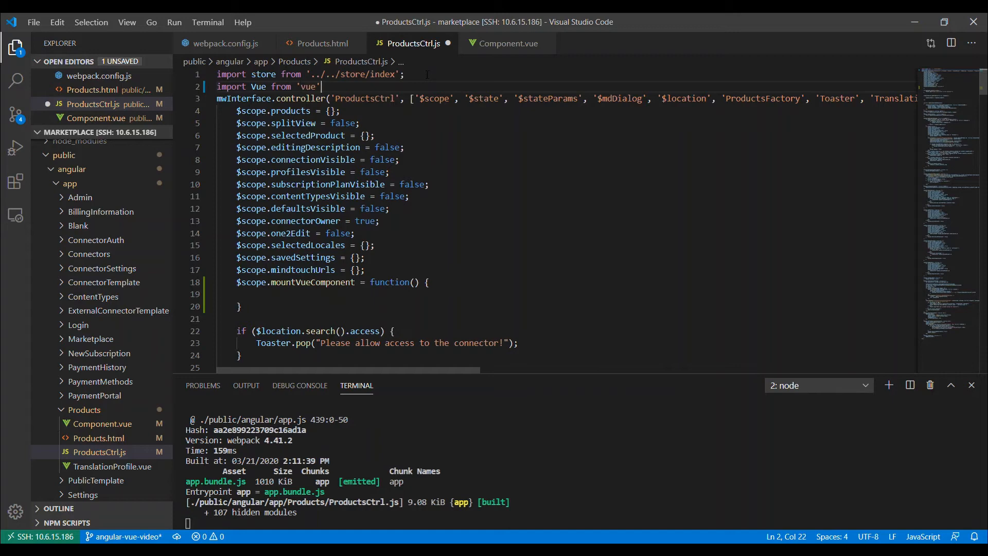
type("imp")
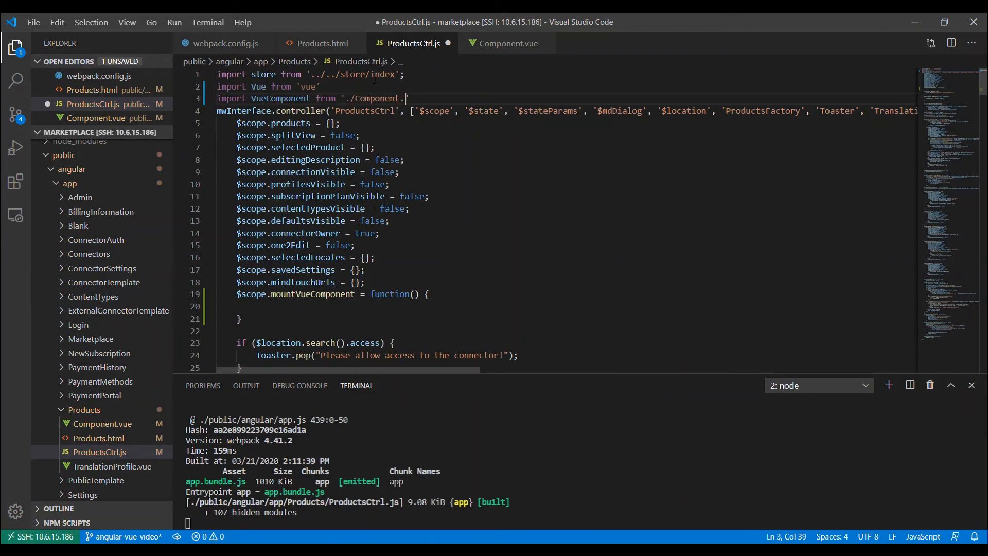
type("vue0'")
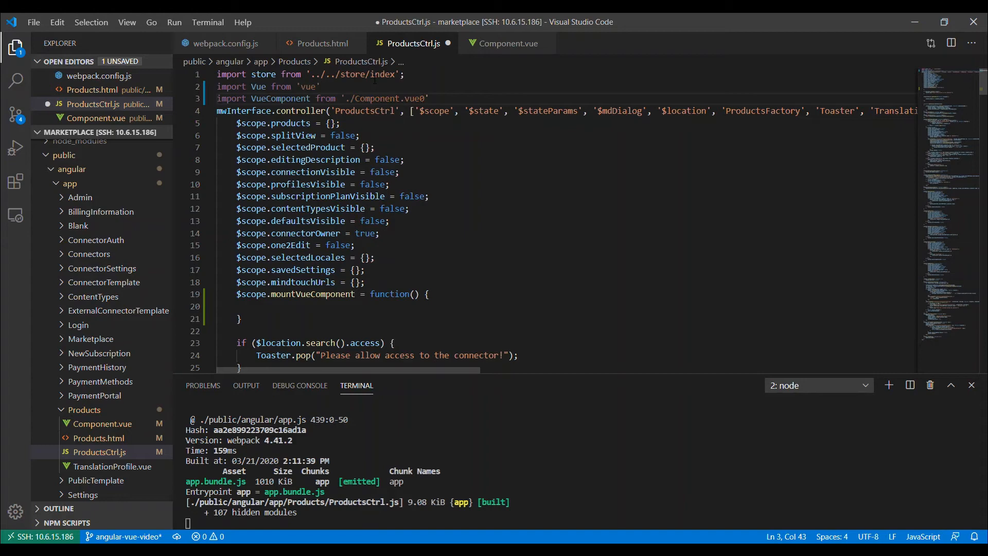
left_click(220, 306)
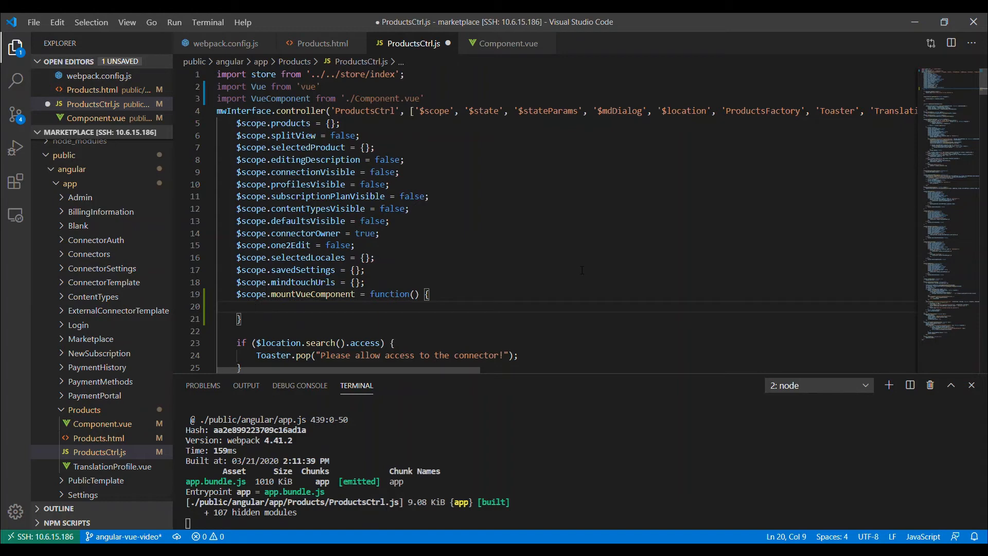
left_click(315, 307)
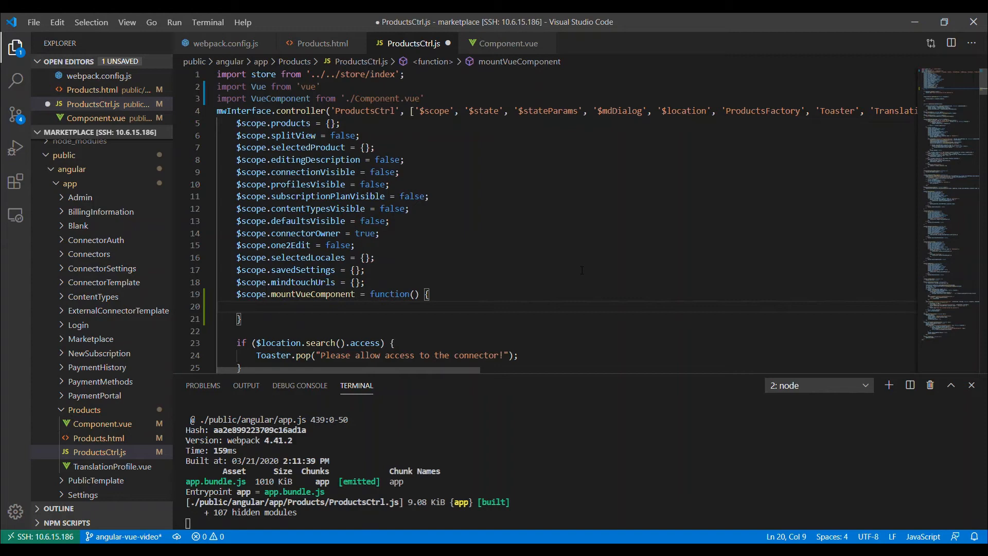
Step: Declare const extendedComponent = Vue.extend(VueComponent) inside mountVueComponent
type("const")
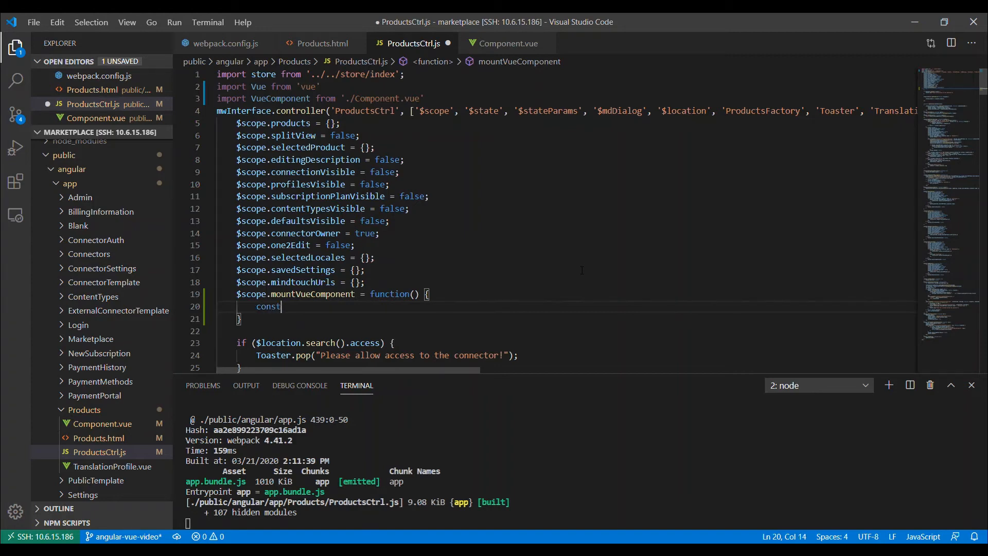
type("extedn")
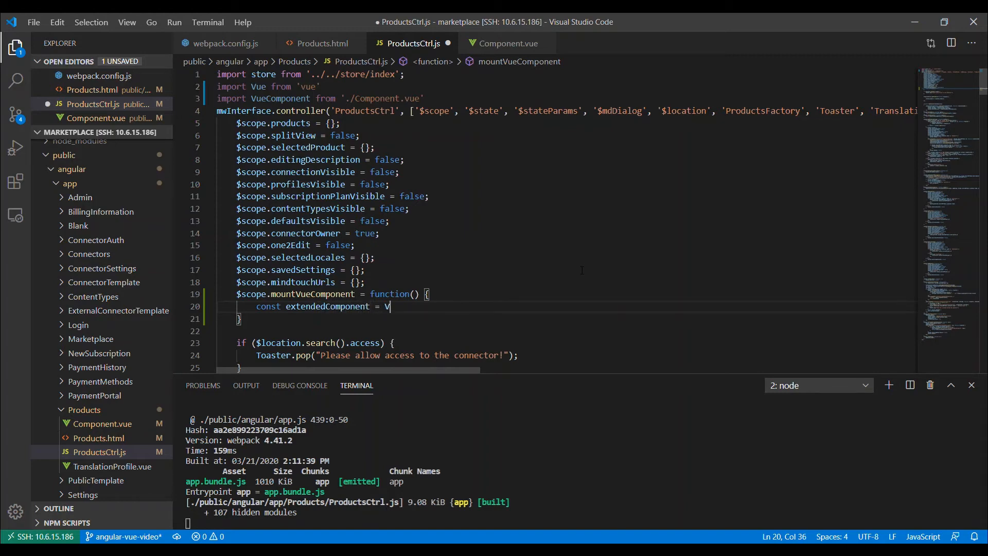
type("ue.extend(VueComponent);")
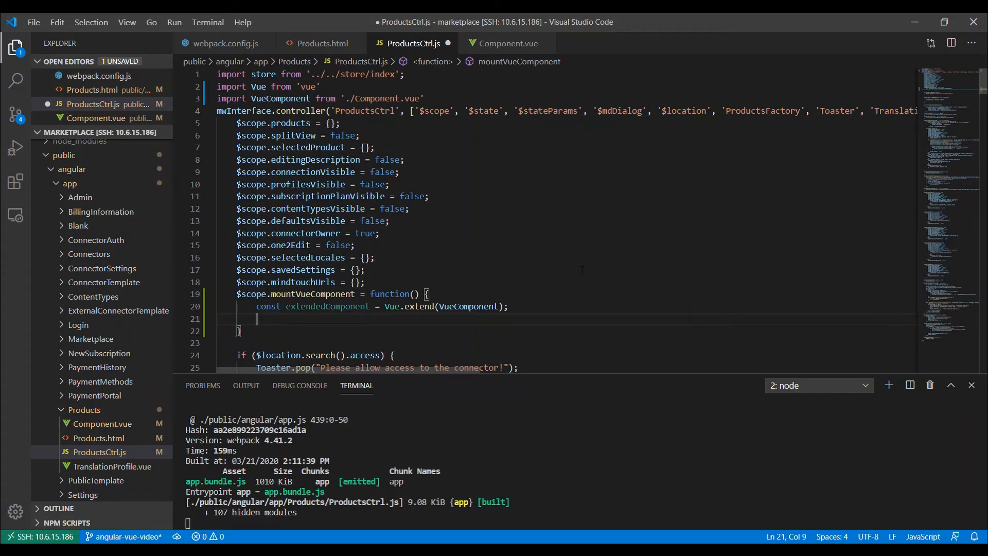
Step: Create const newSection = new extendedComponent({ propsData: { someData: 'ISRocks!' } })
type("const newS")
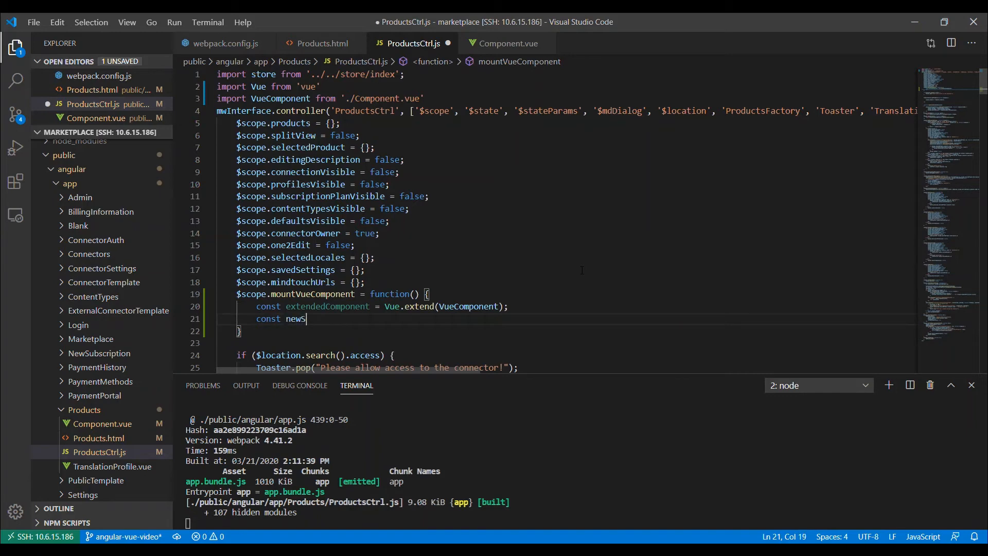
type("ection =")
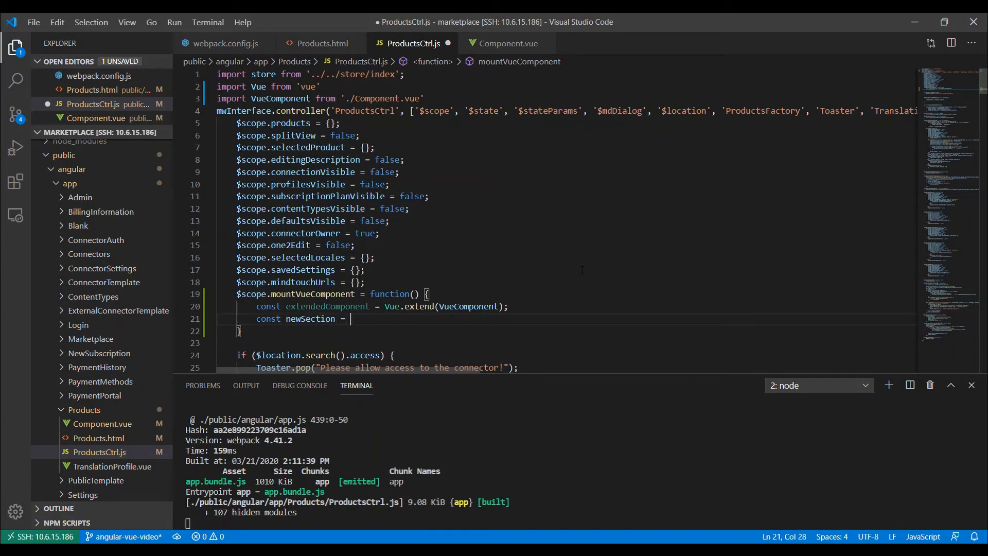
type("new Ex")
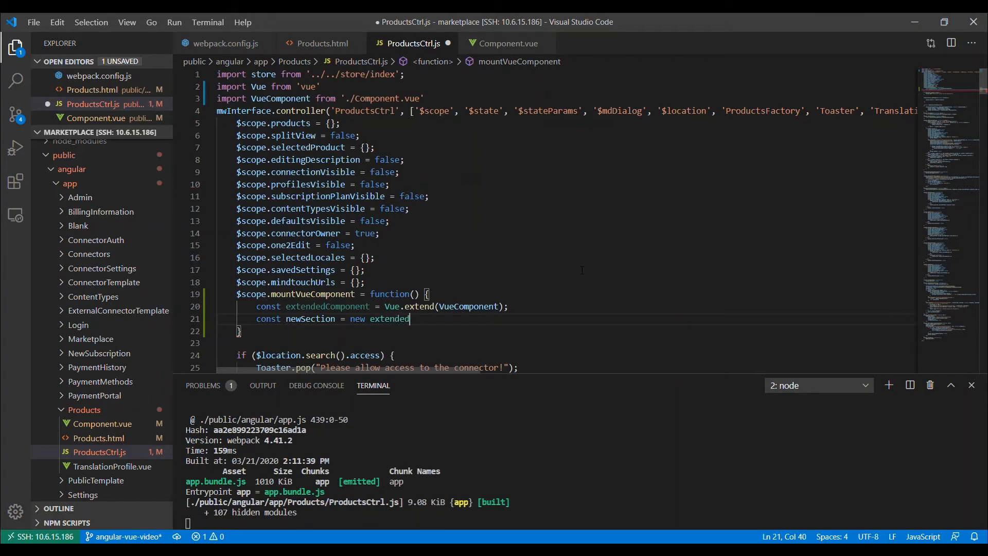
type("Component")
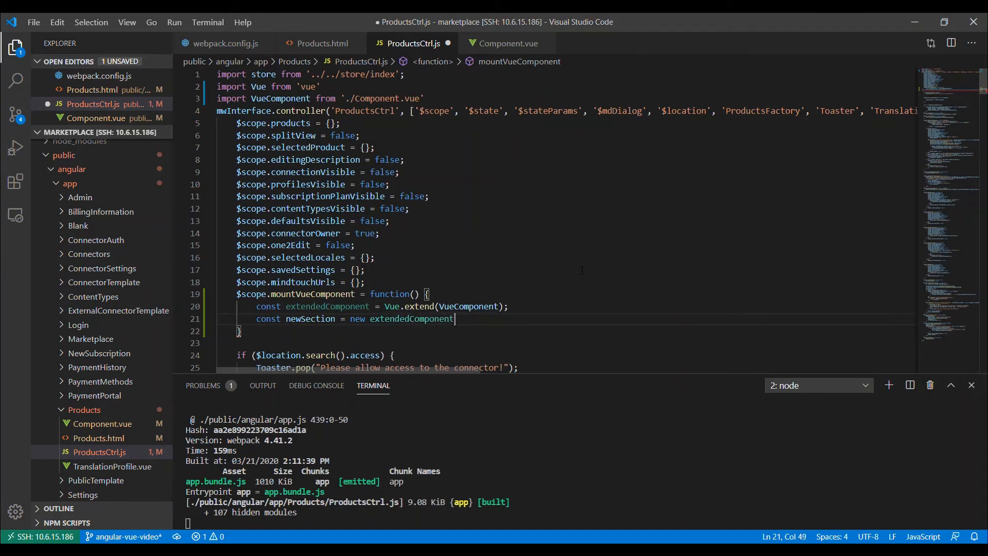
type("()")
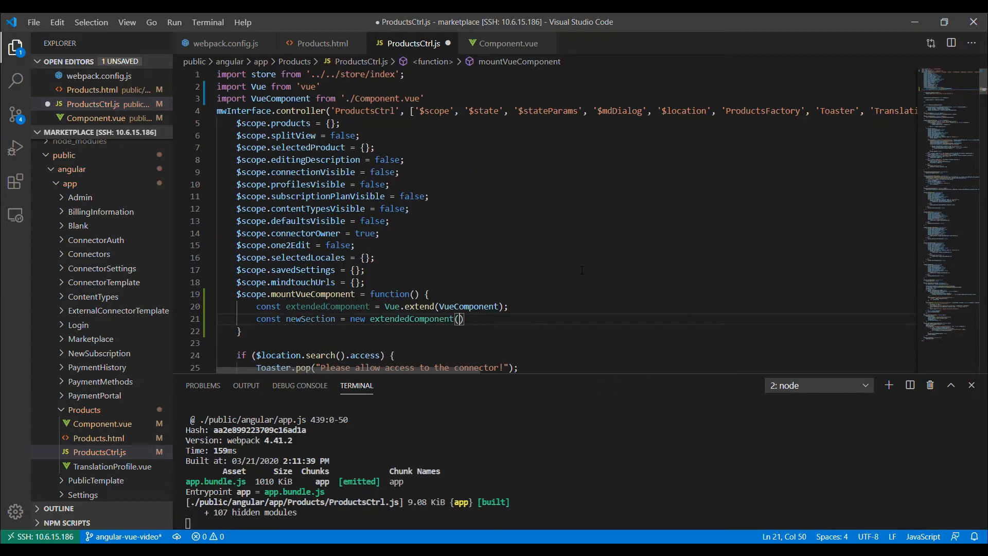
type("{}")
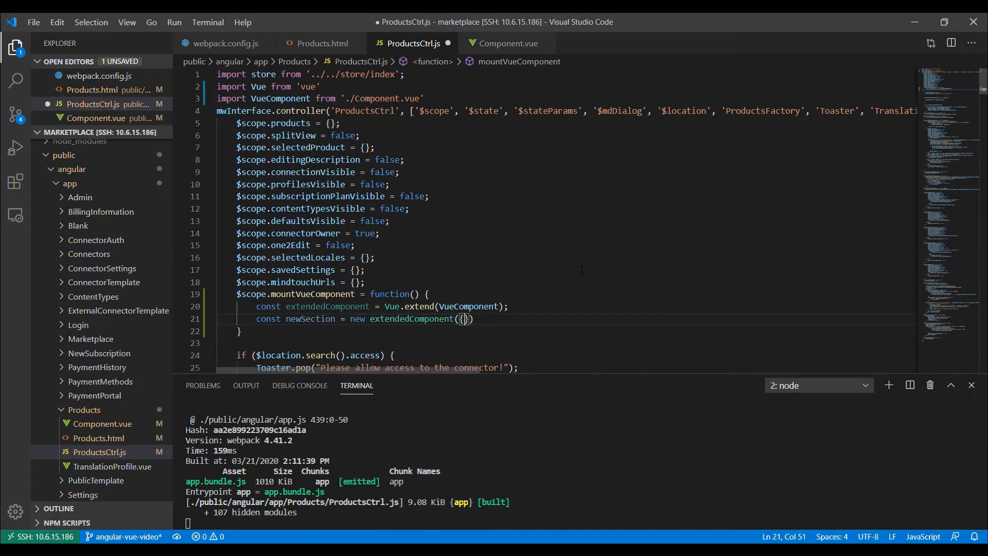
key("Enter")
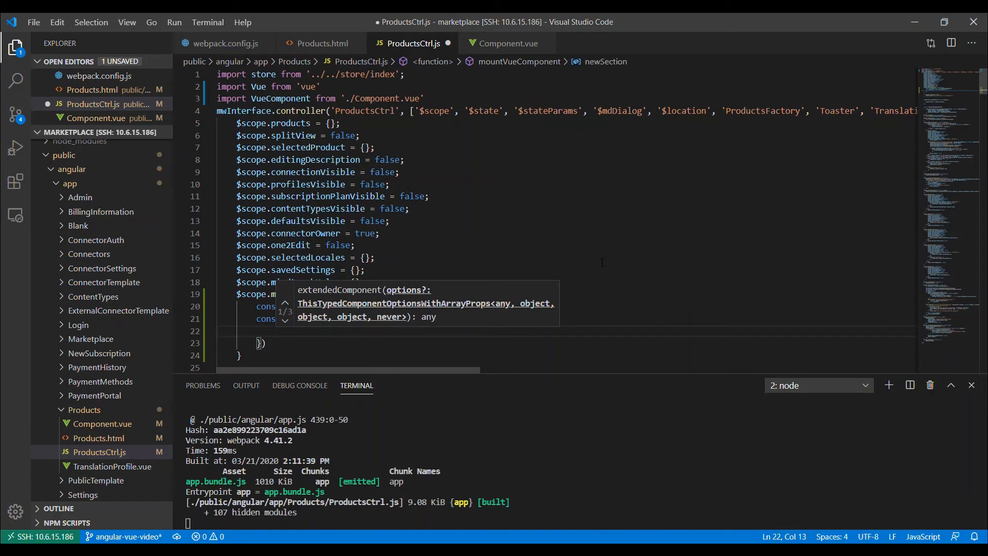
type("por")
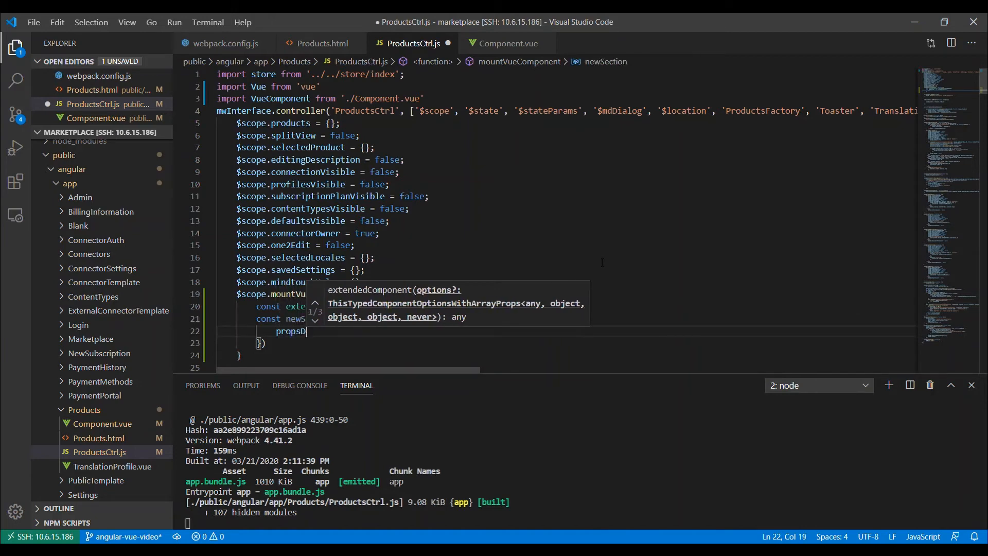
type("ata: {")
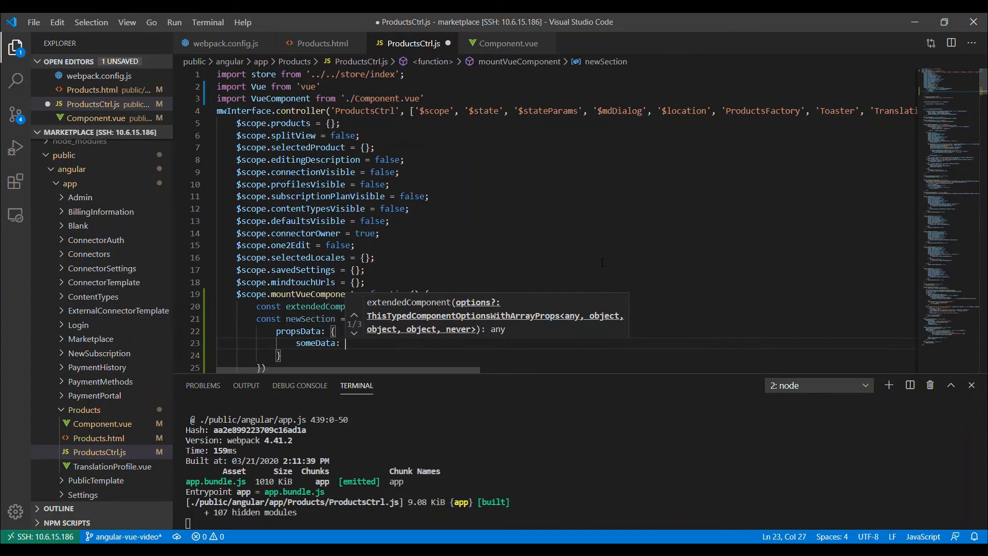
type("'")
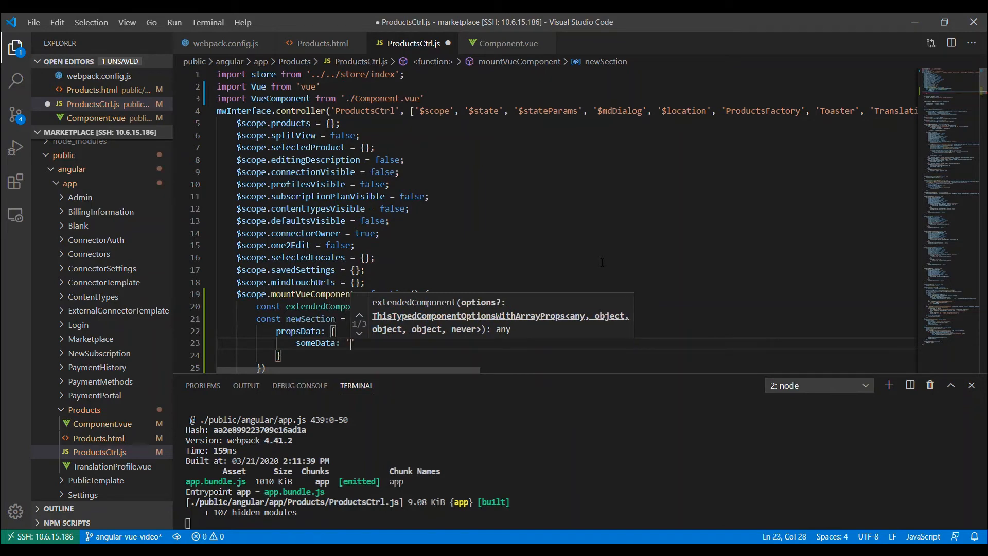
type("ISRocks!")
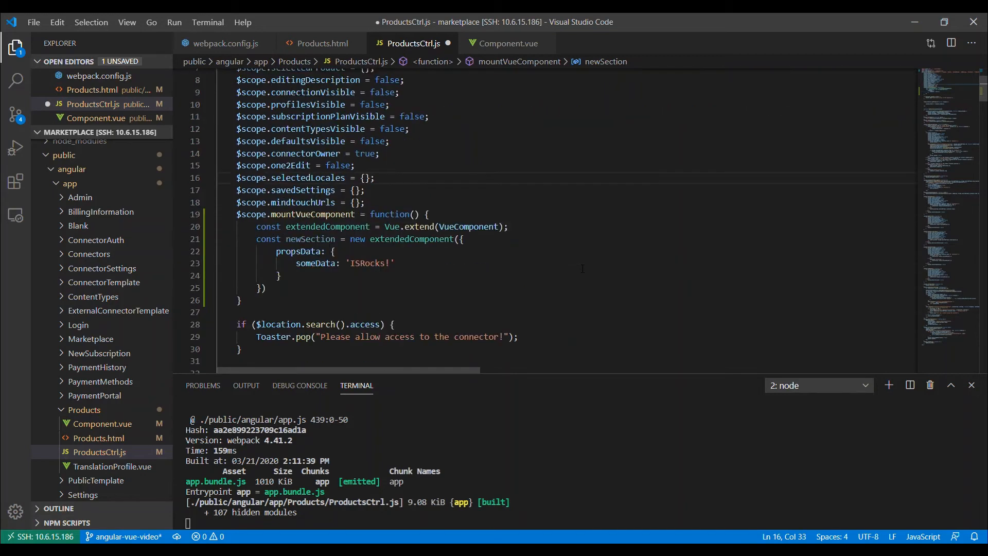
left_click(262, 289)
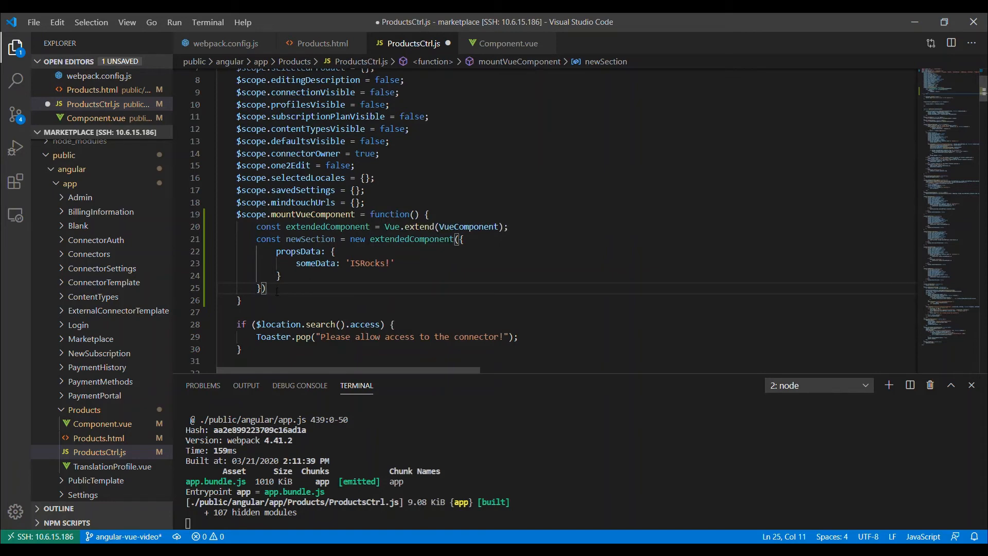
Step: Chain .$mount("#app") onto the newSection constructor call
type(".")
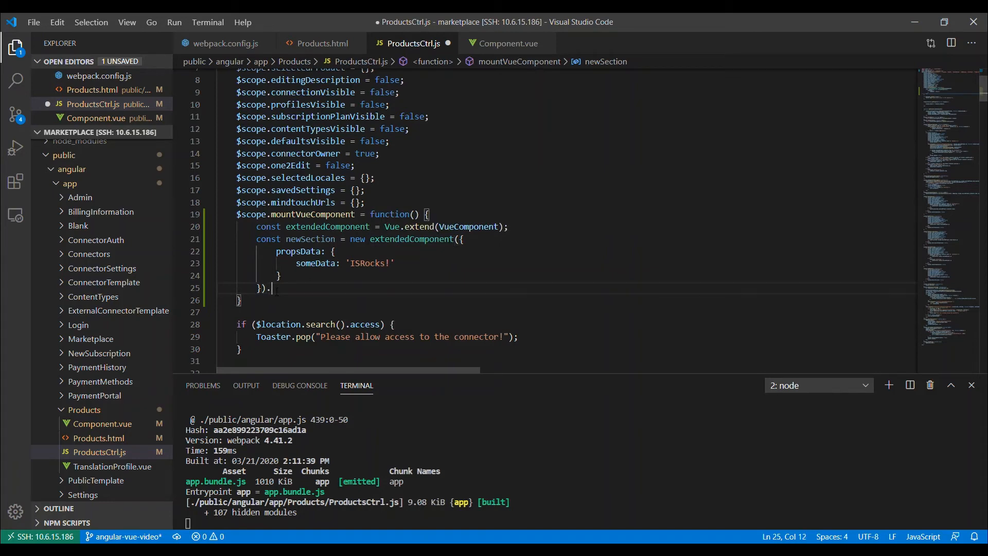
type("$mount(")
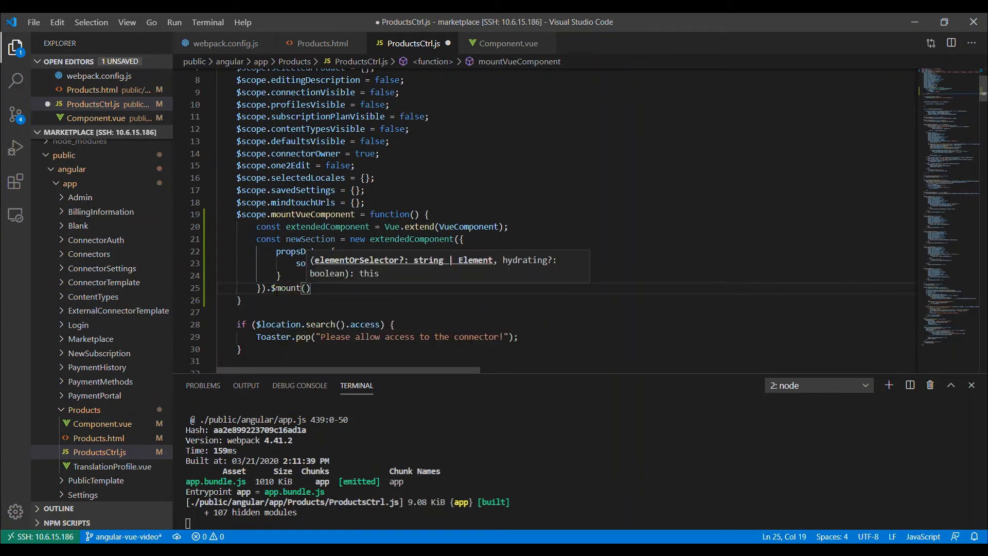
type("\"\"")
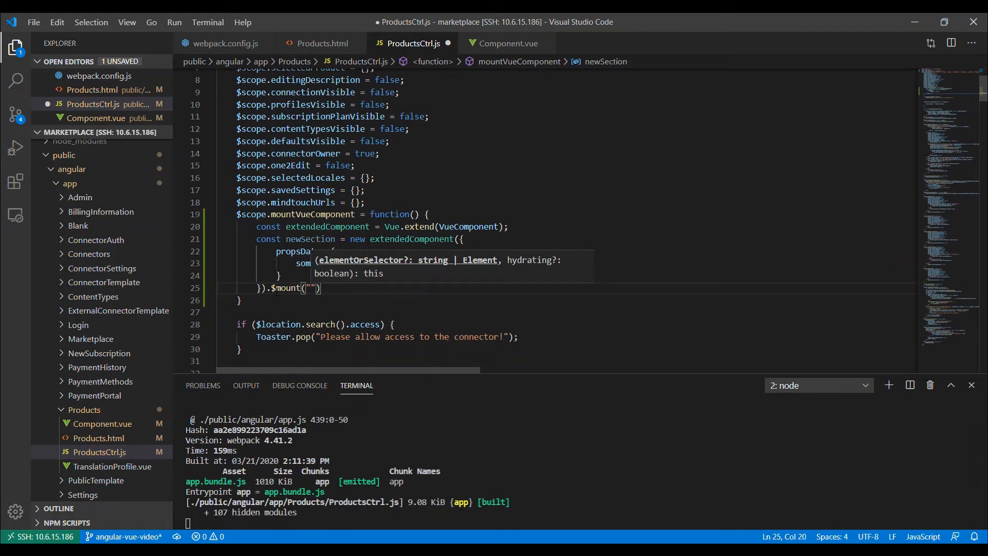
type("#app")
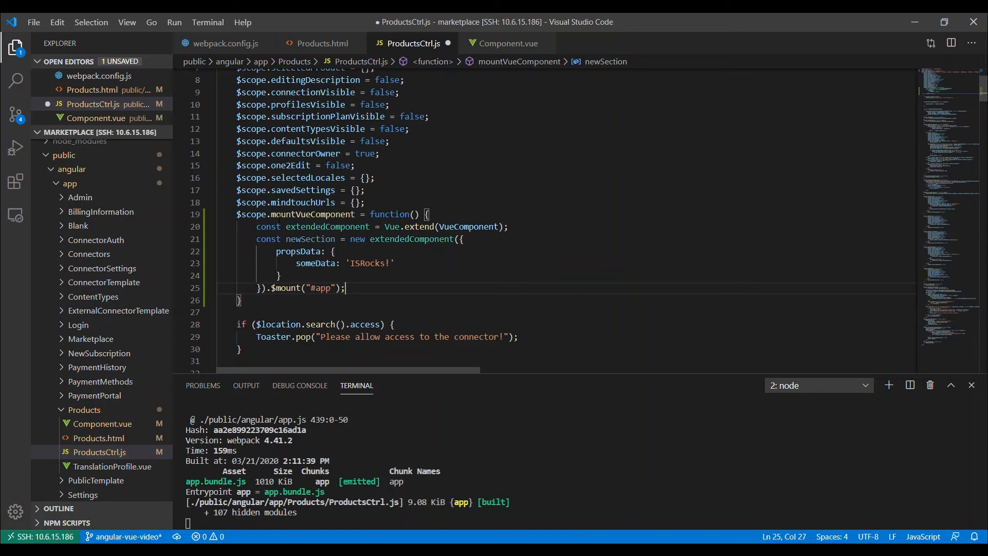
mouse_move(677, 167)
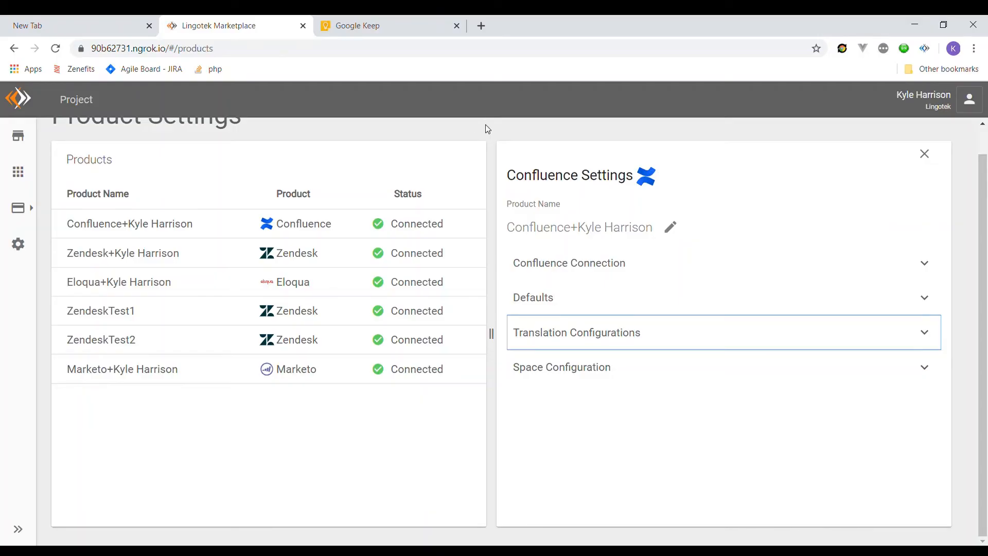
mouse_move(438, 212)
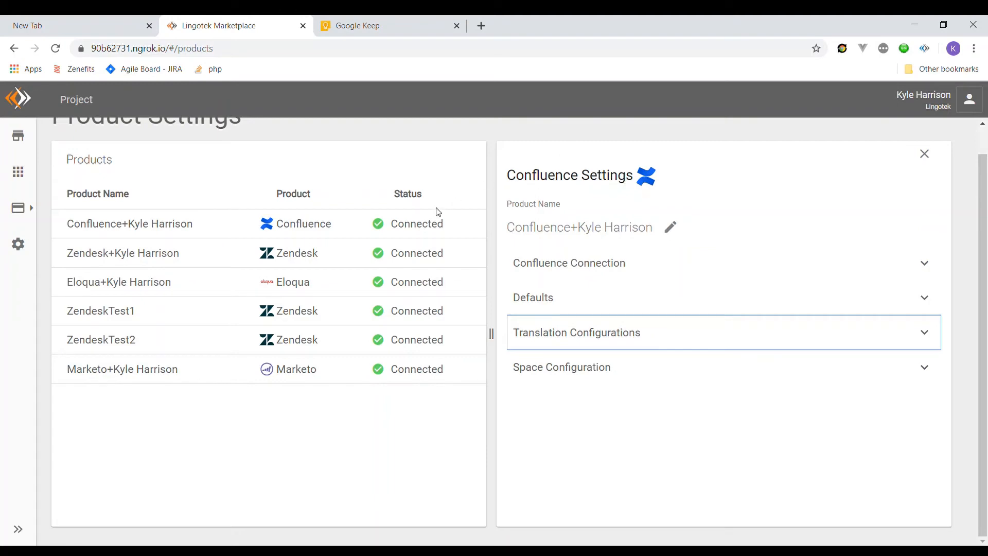
Step: Scroll up the Product Settings page toward the Translation Configurations section
scroll("up", 3)
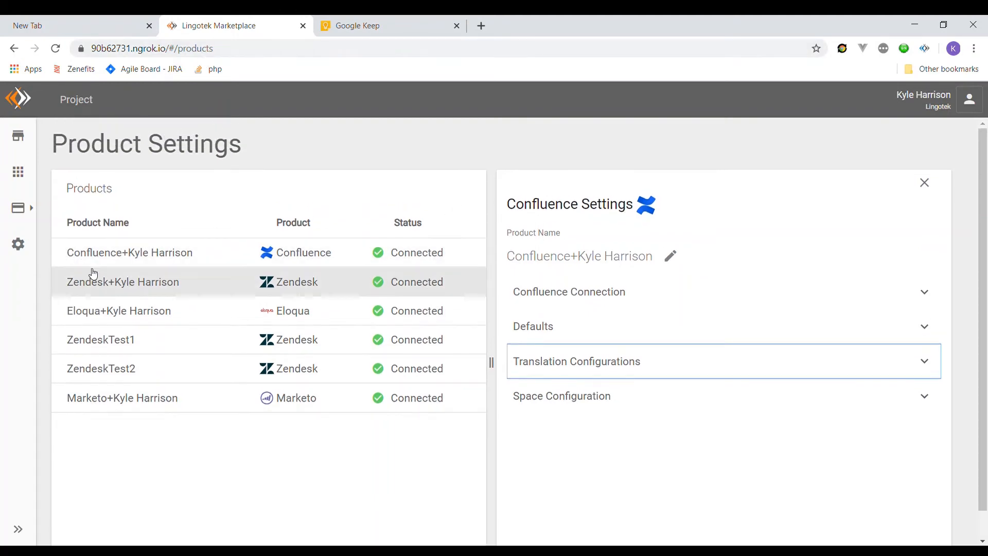
mouse_move(923, 366)
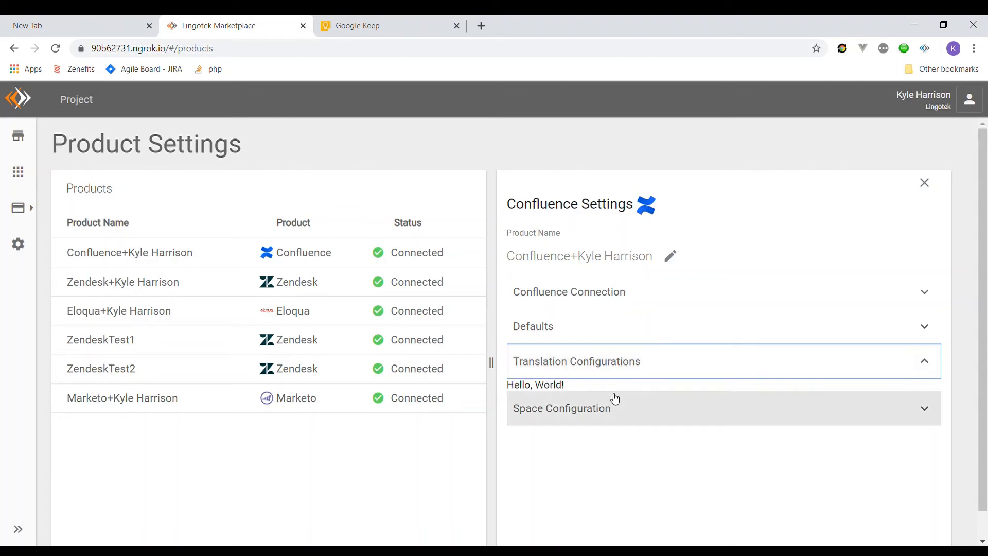
mouse_move(545, 389)
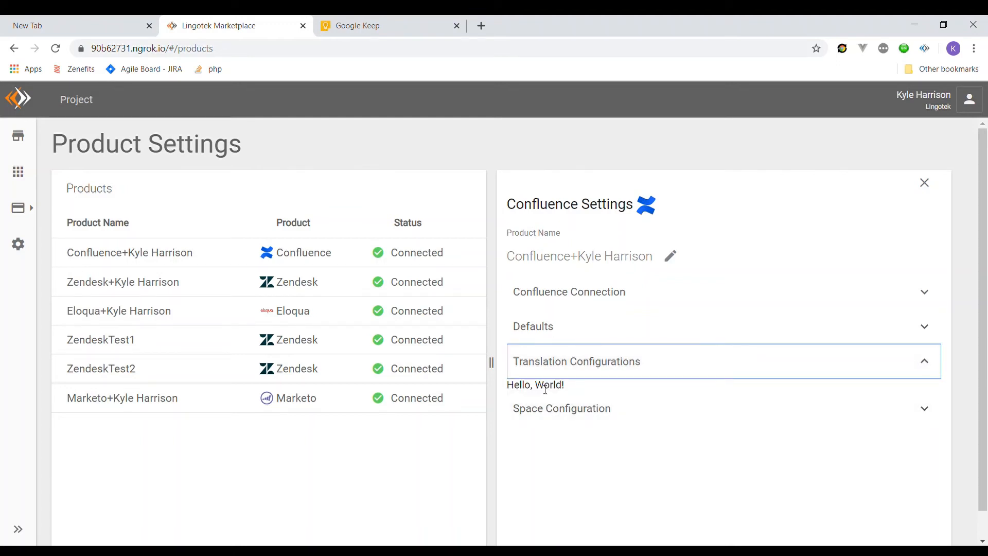
mouse_move(934, 97)
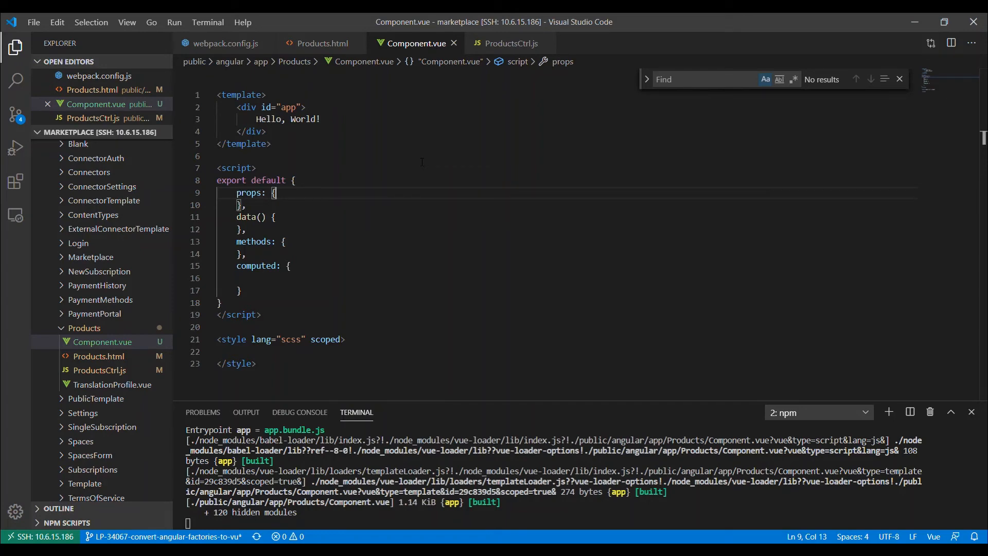
triple_click(287, 120)
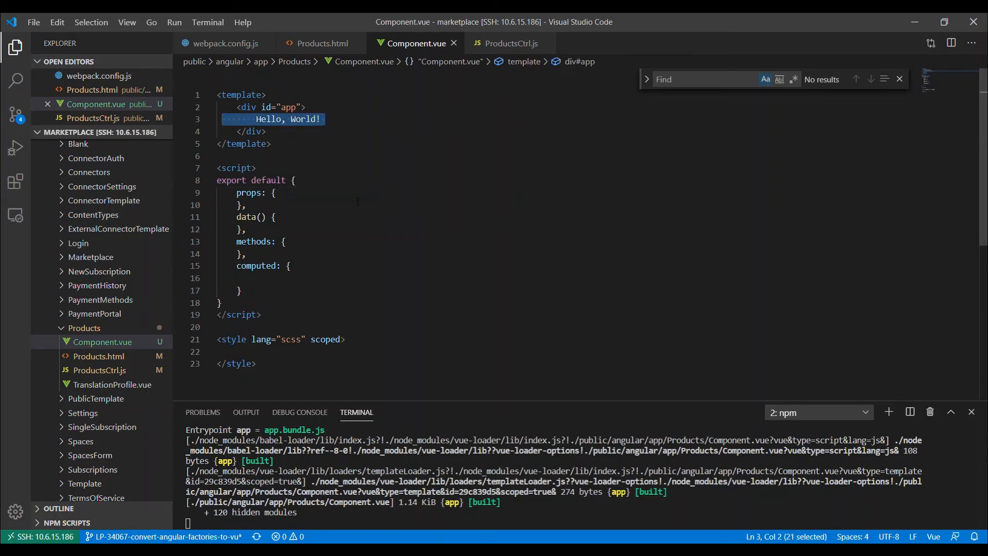
left_click(506, 44)
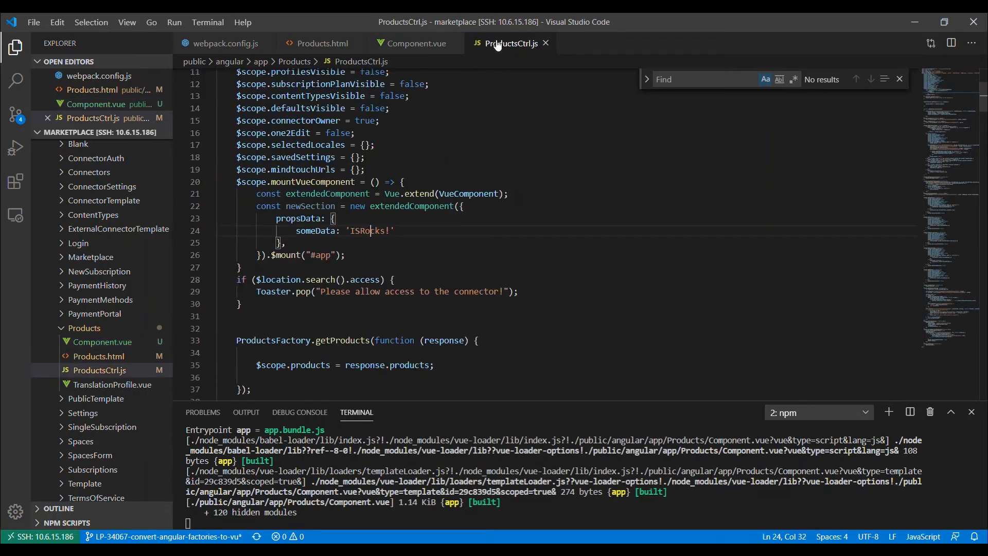
left_click(371, 230)
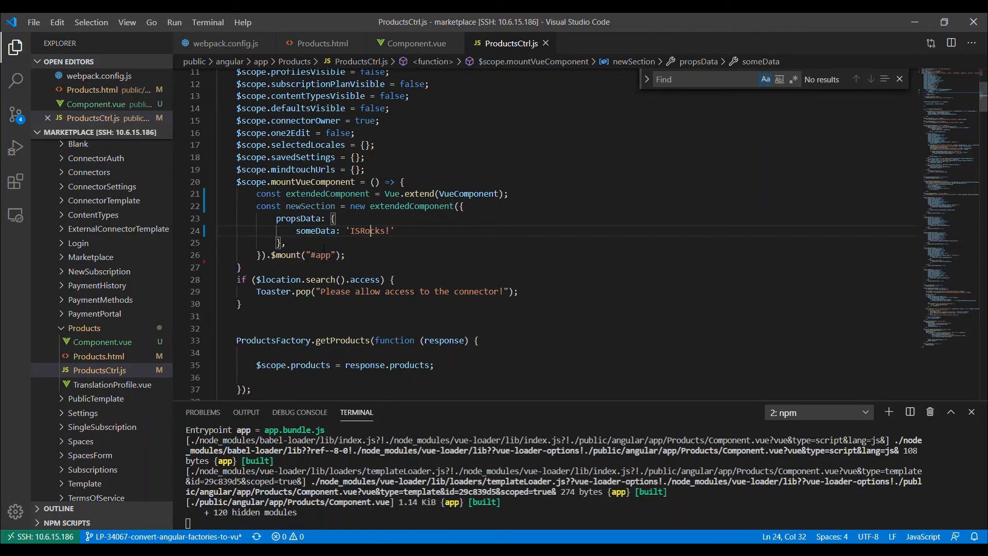
mouse_move(404, 51)
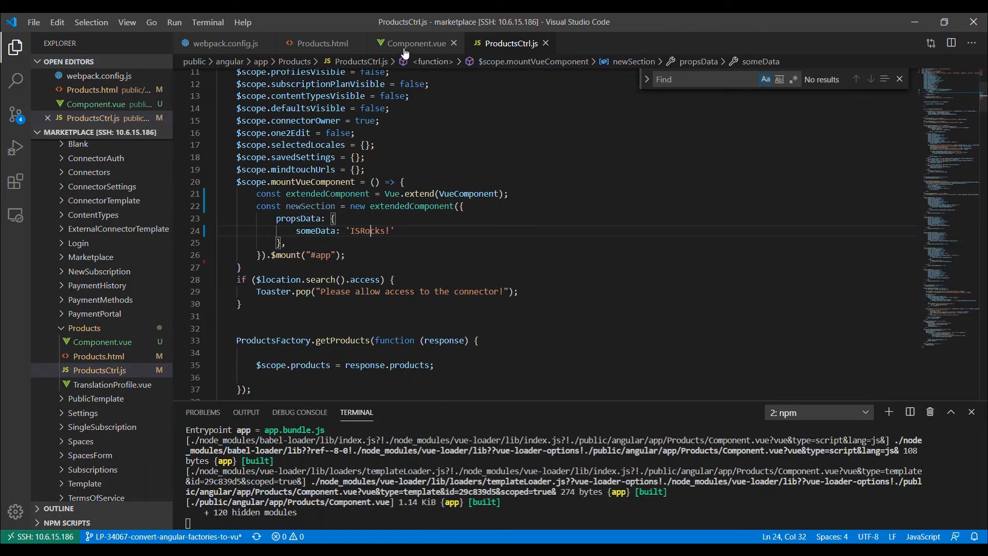
left_click(411, 44)
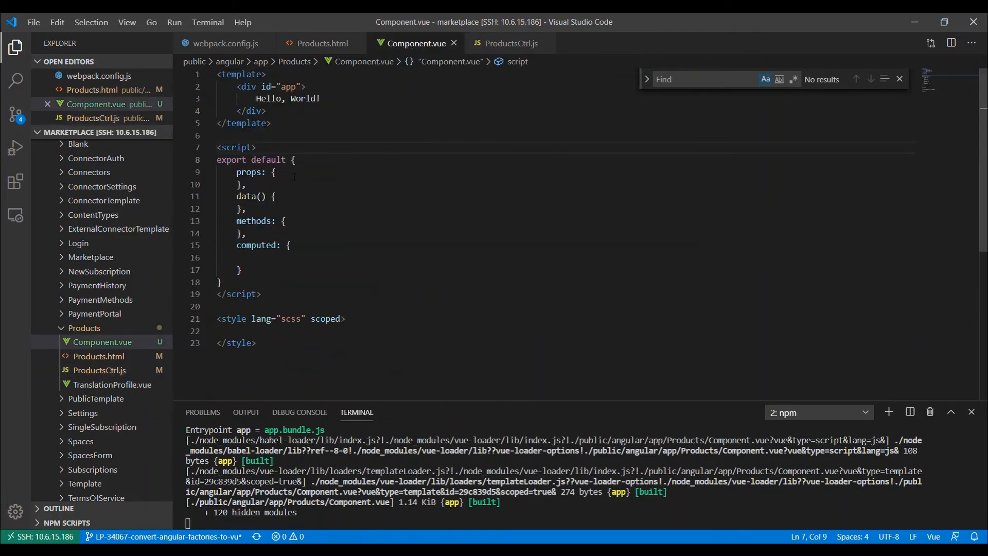
Step: Declare the someData prop as { type: String, default: '' } in Component.vue and save
key("Enter")
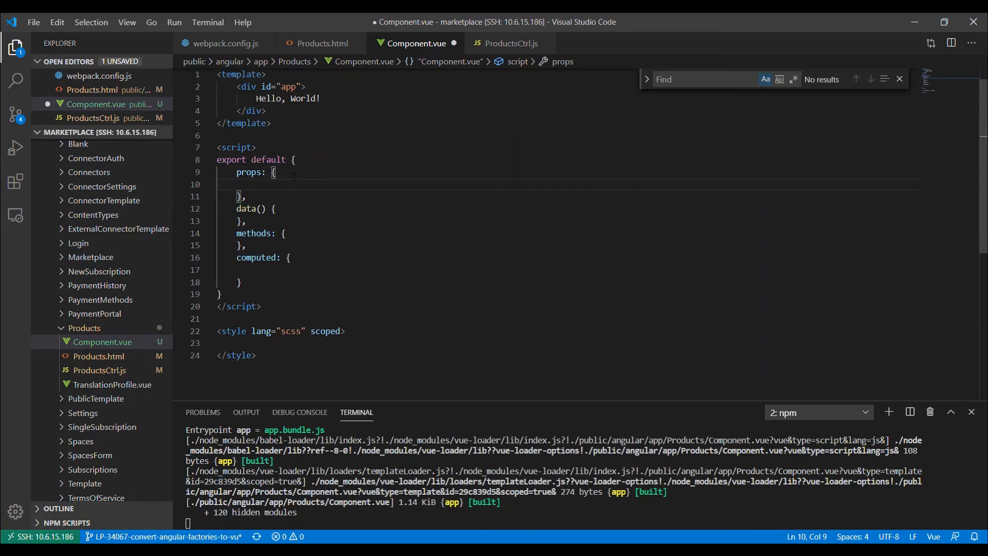
type("someData:")
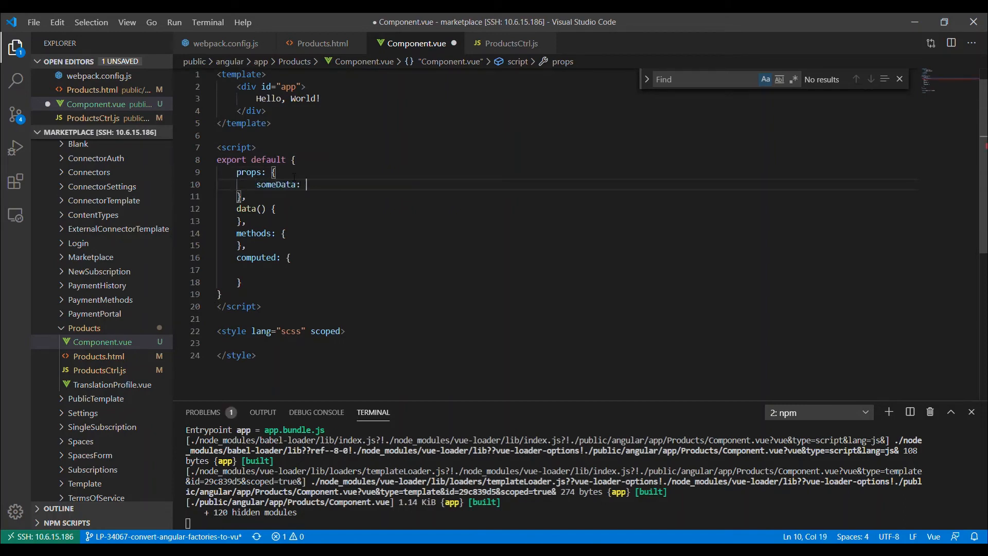
mouse_move(321, 44)
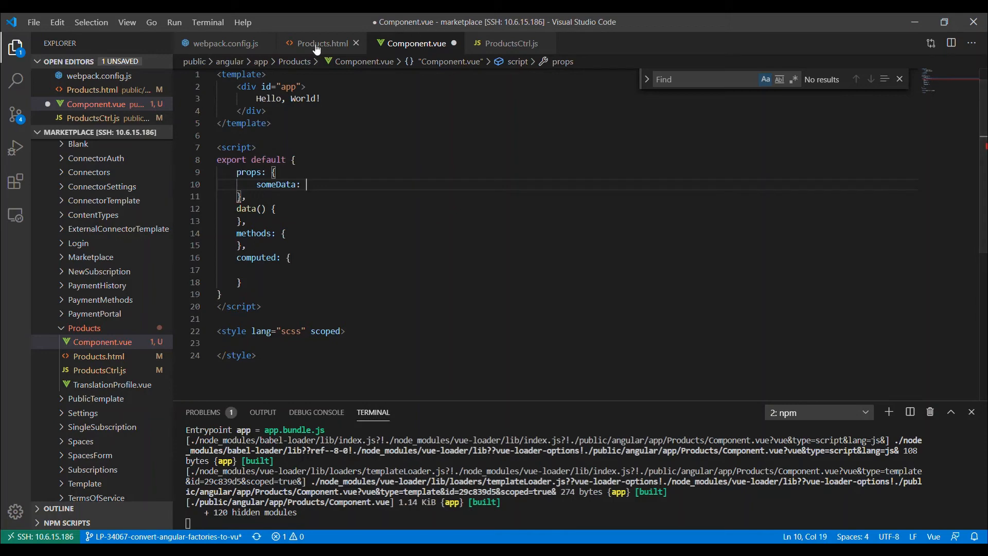
left_click(511, 43)
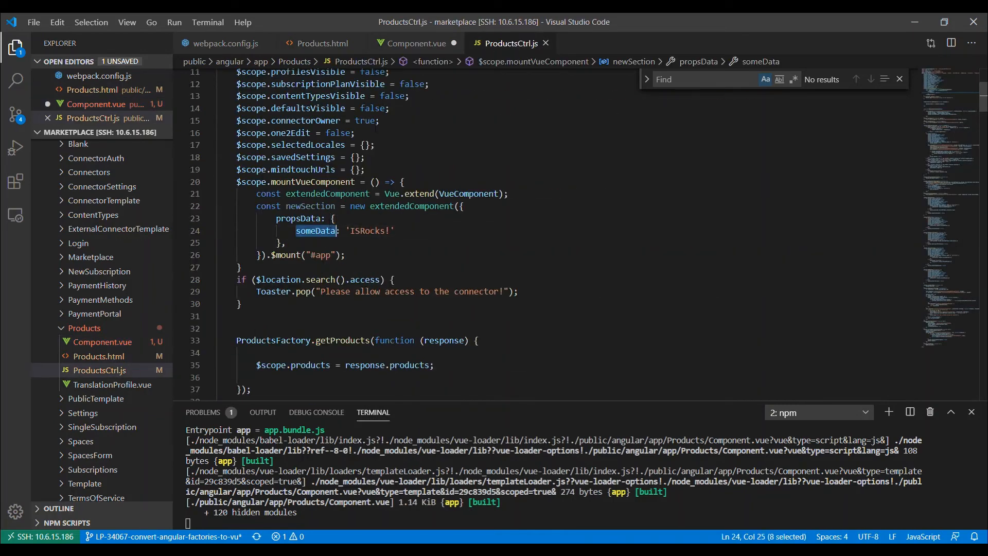
left_click(415, 44)
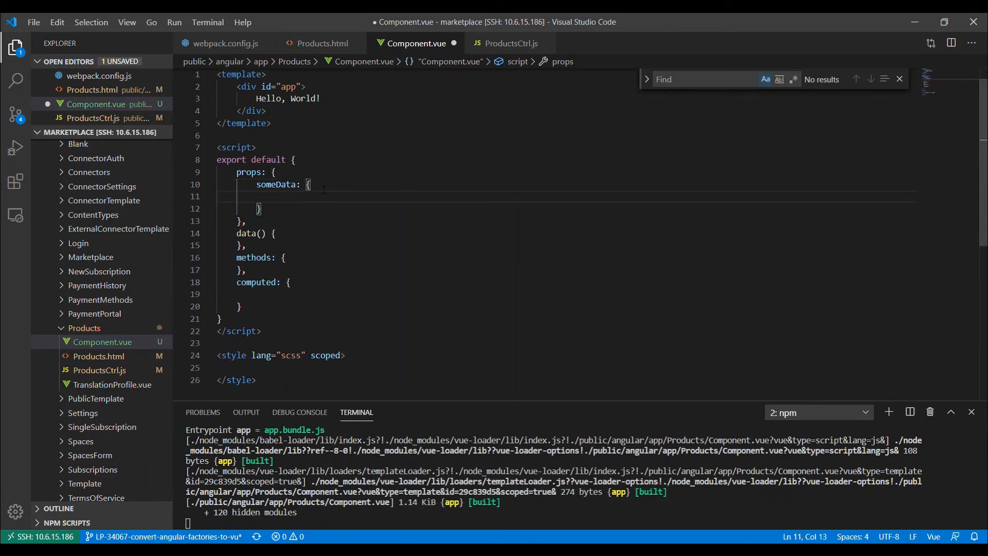
type("type:")
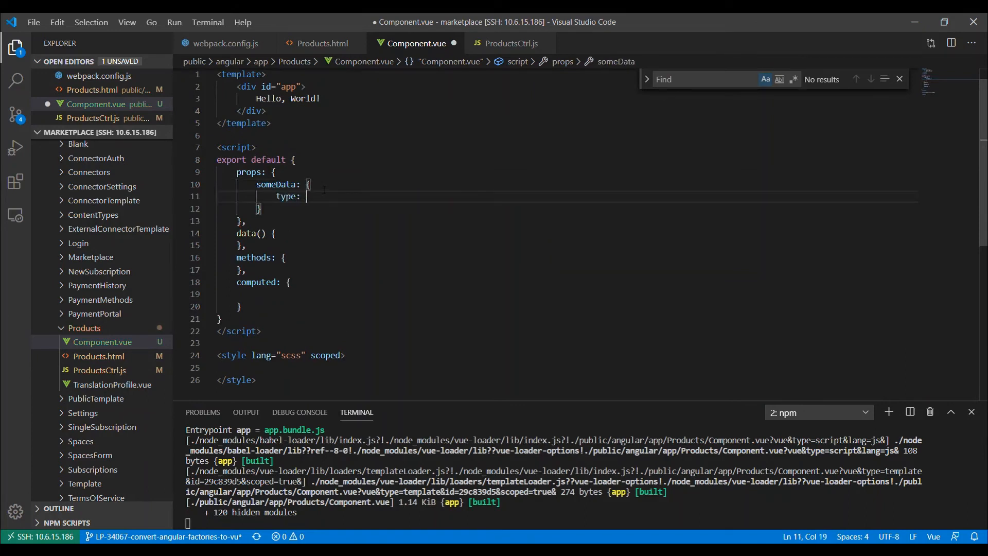
type("String,")
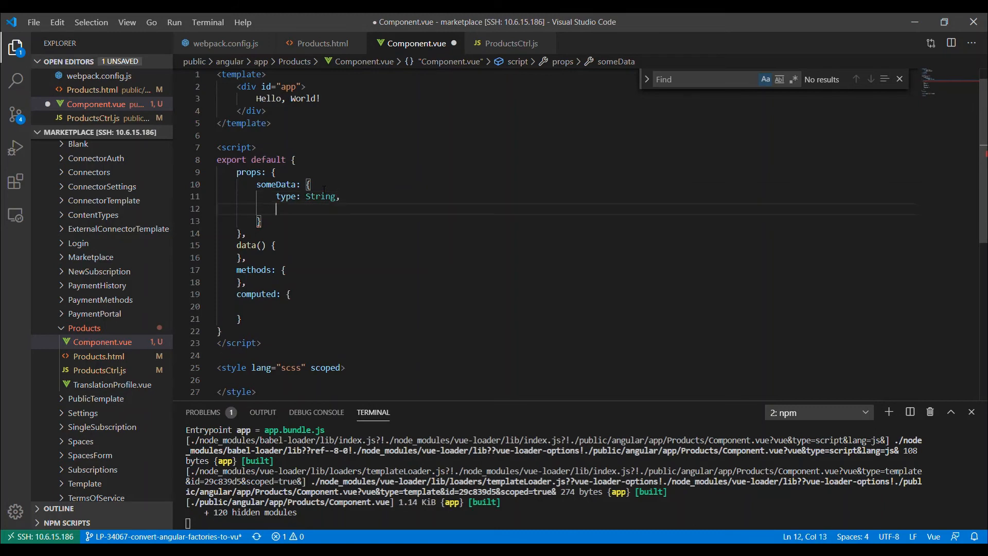
type("default")
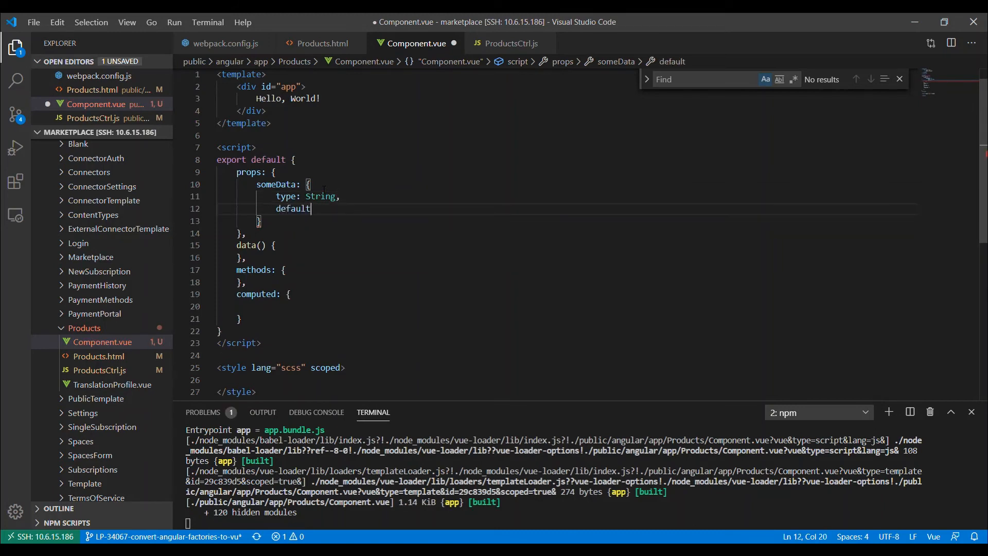
type(": ''")
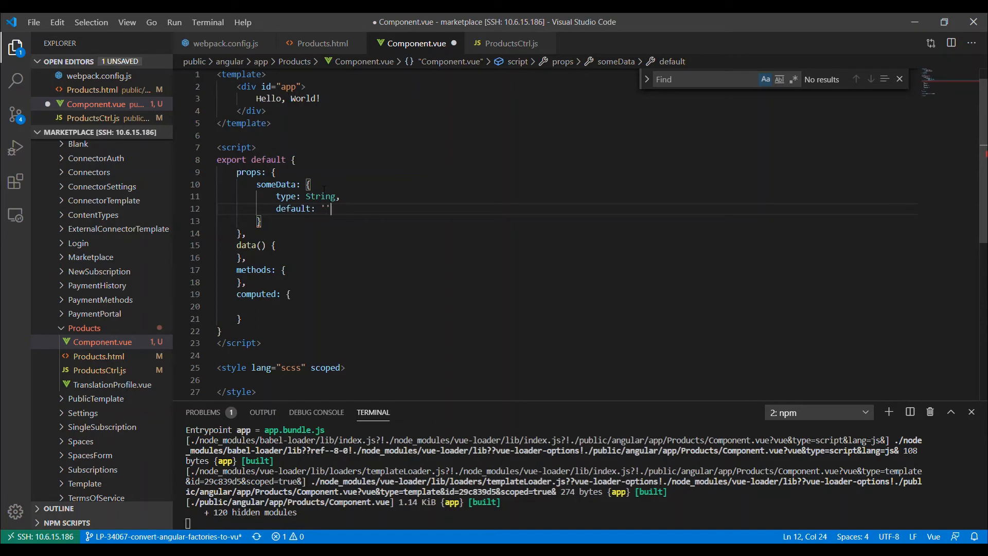
key("ctrl+space")
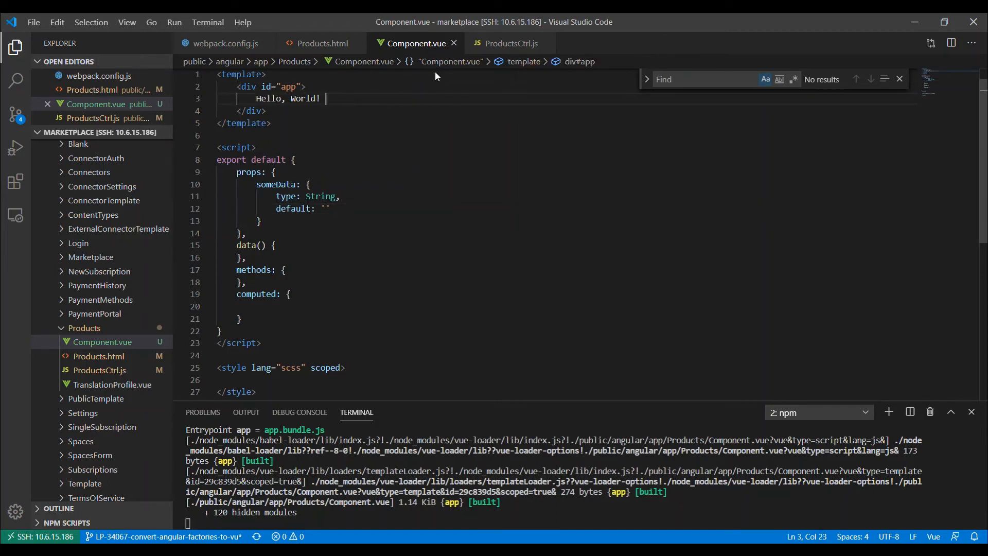
Step: Interpolate {{ someData }} after Hello, World! in the template
type("{{ }}")
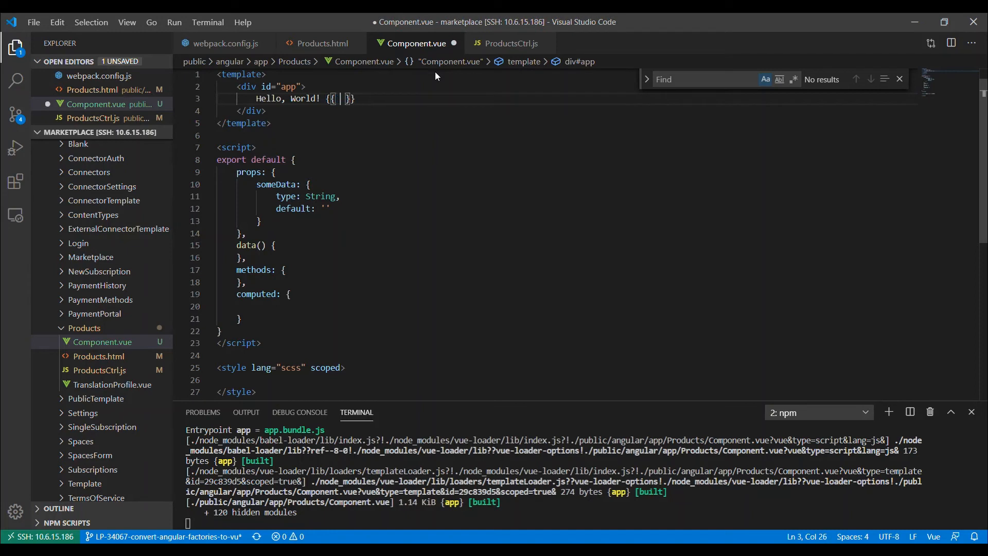
type("someData")
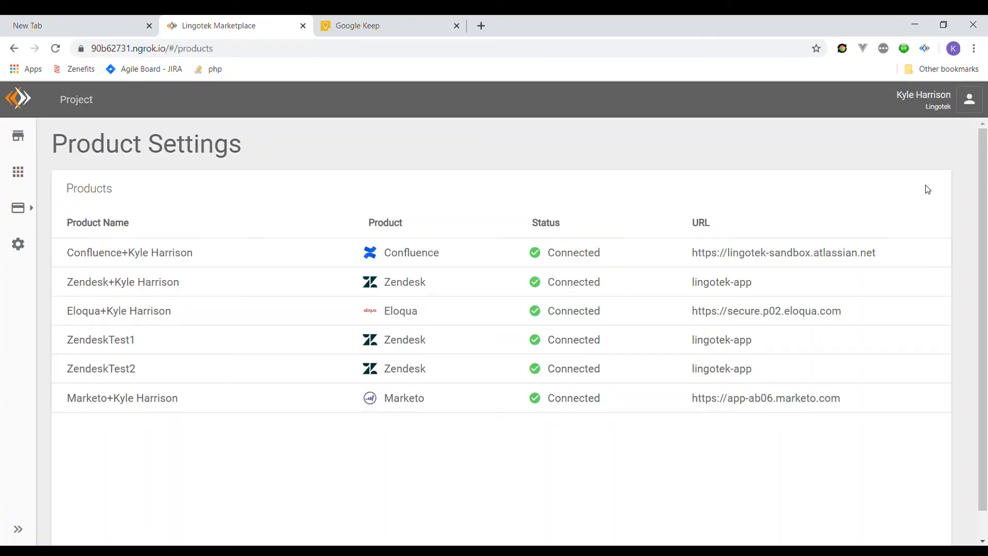
mouse_move(227, 220)
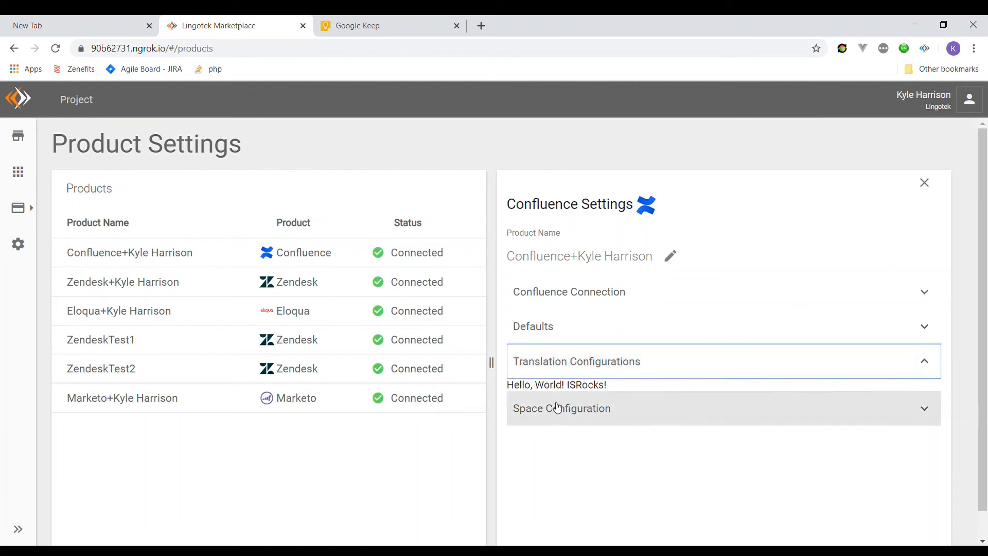
Step: Select words of the rendered Hello, World! ISRocks! greeting to confirm it
double_click(547, 384)
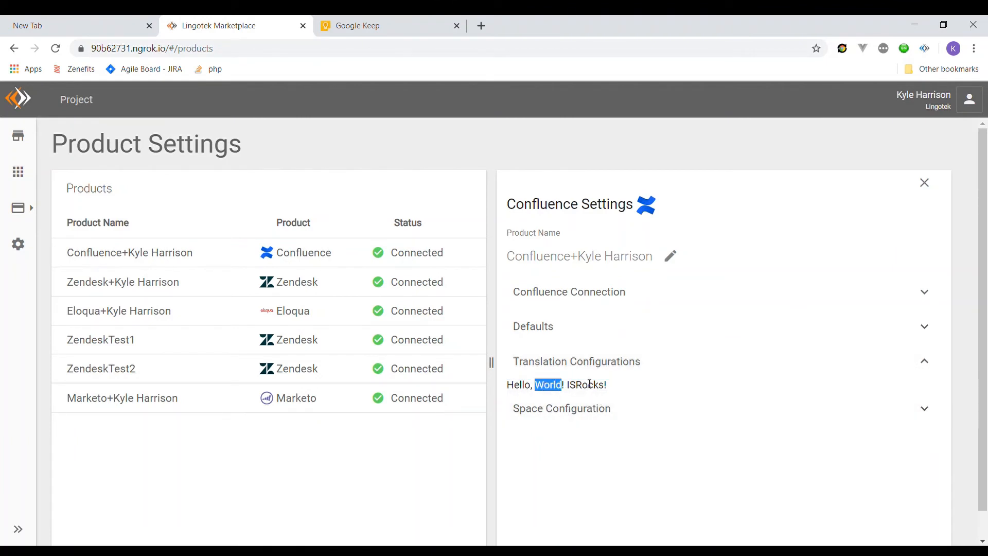
double_click(585, 384)
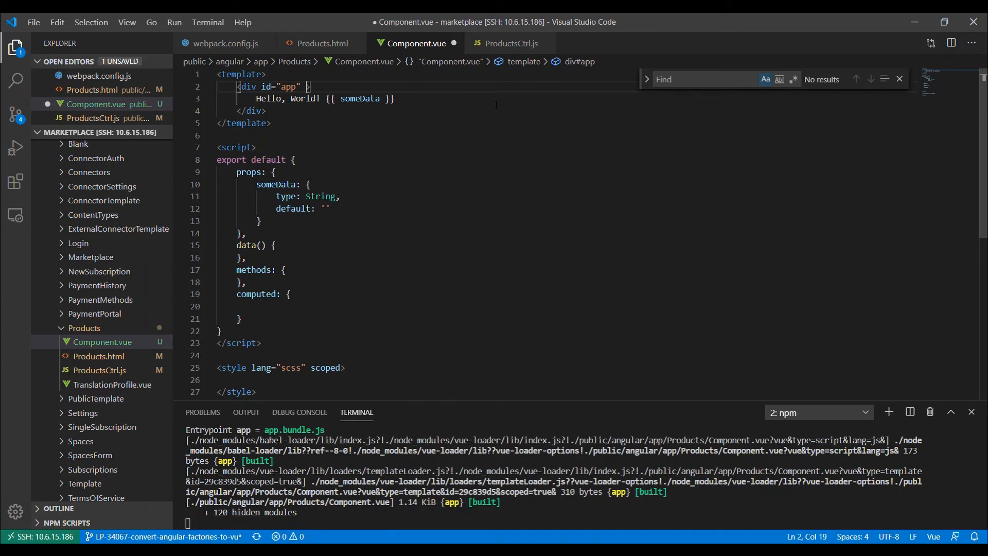
type("@")
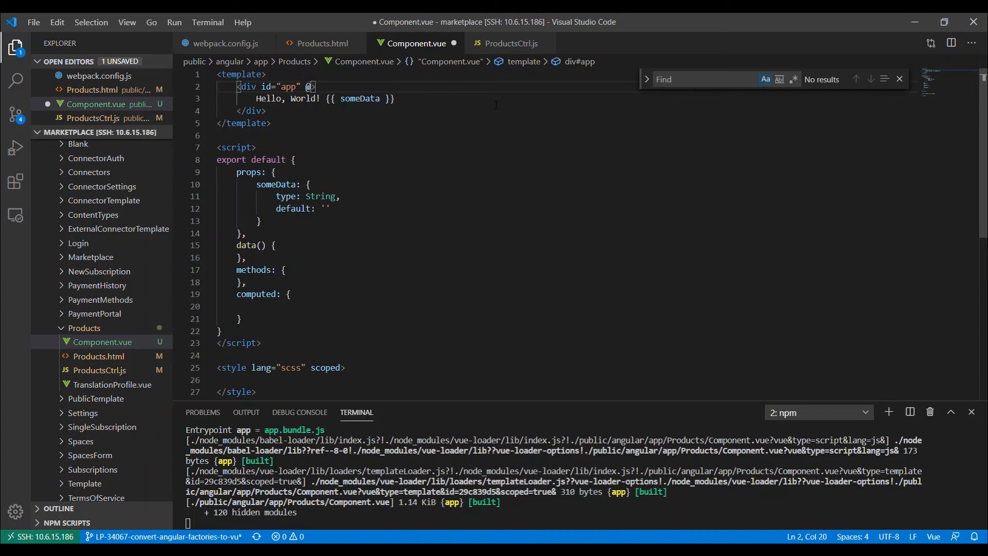
type("click=")
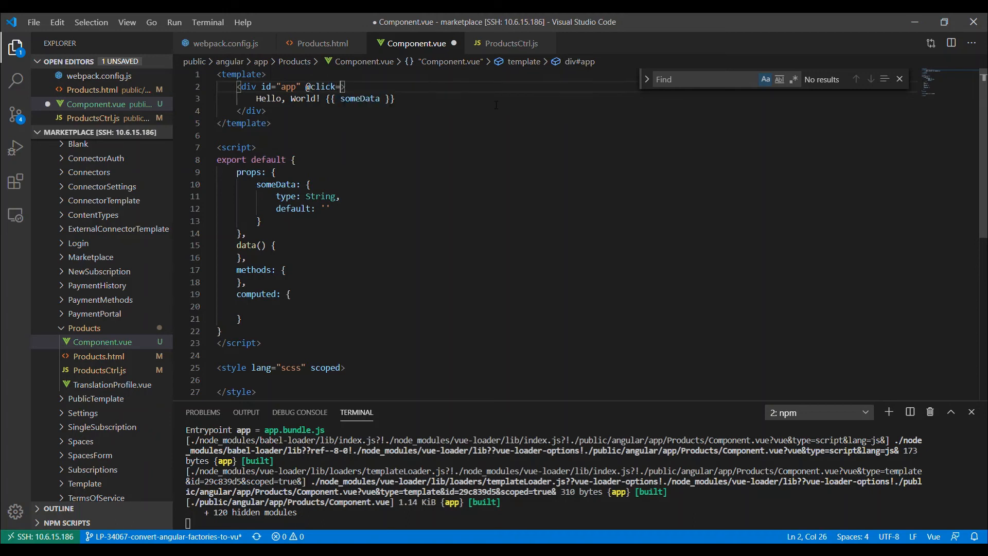
type("\"\"")
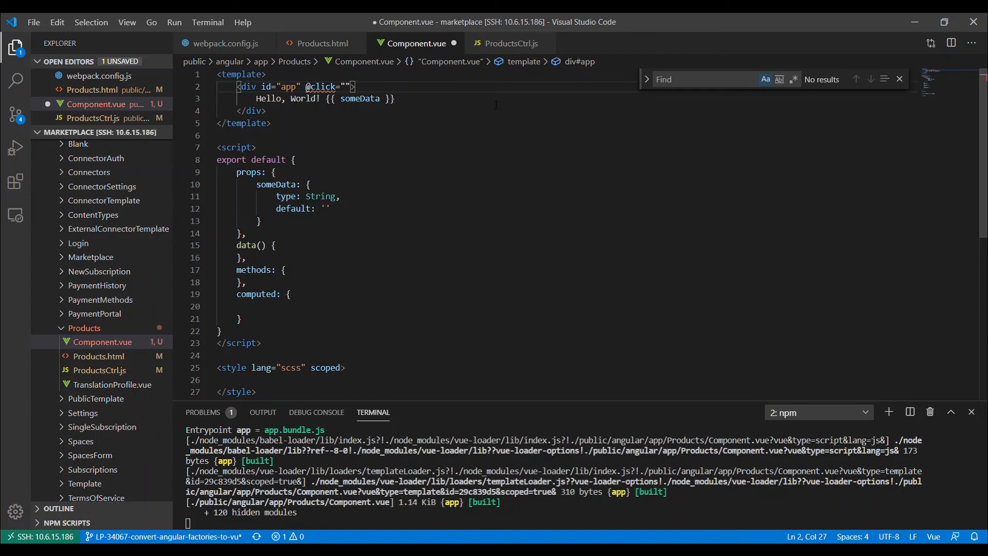
type("hand")
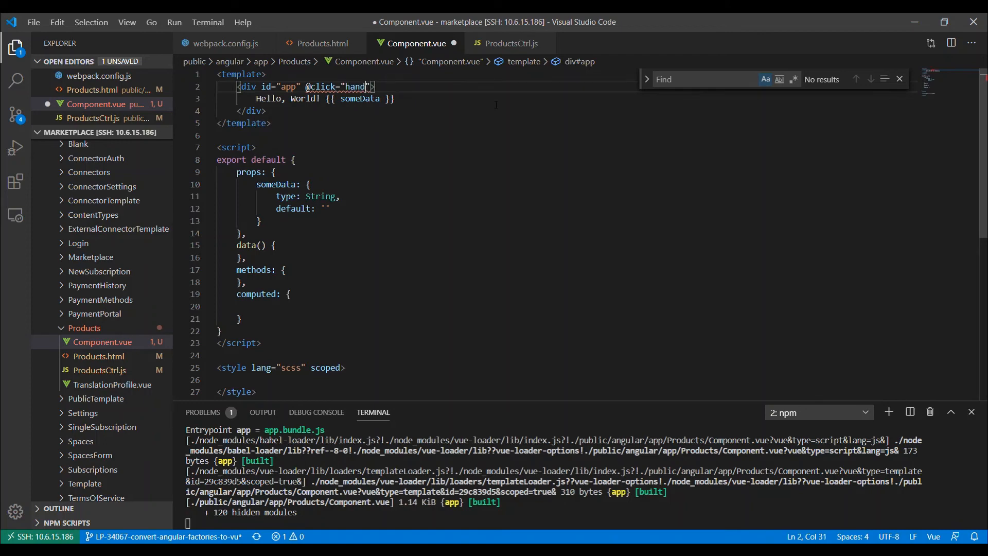
type("leClick")
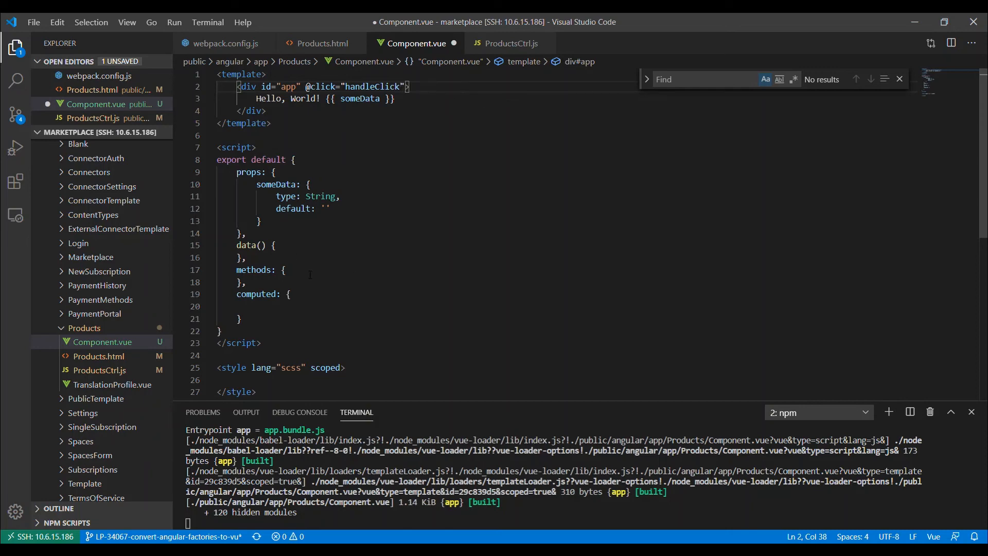
Step: Write handleClick to log "clicked" and emit "componentClicked", then save Component.vue
left_click(284, 269)
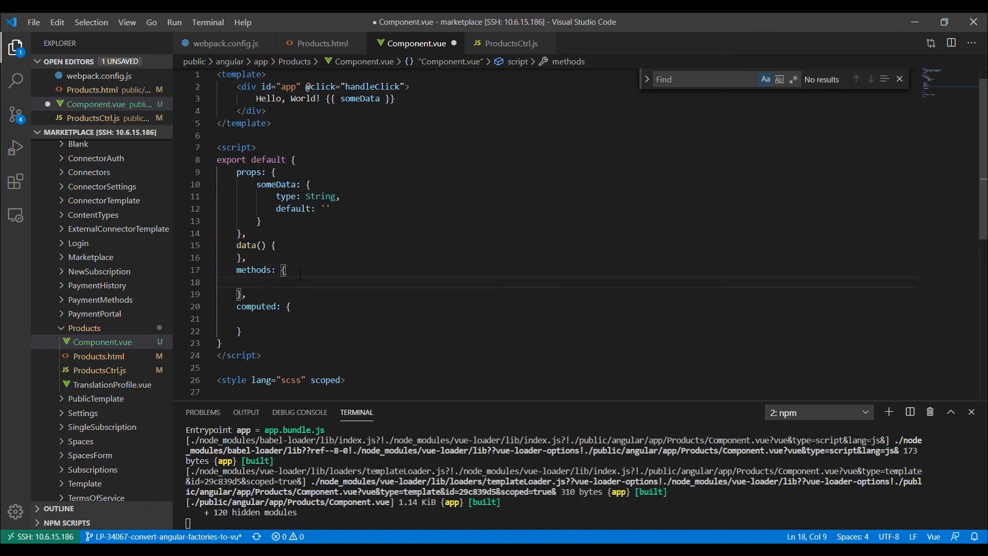
type("handleClick() {")
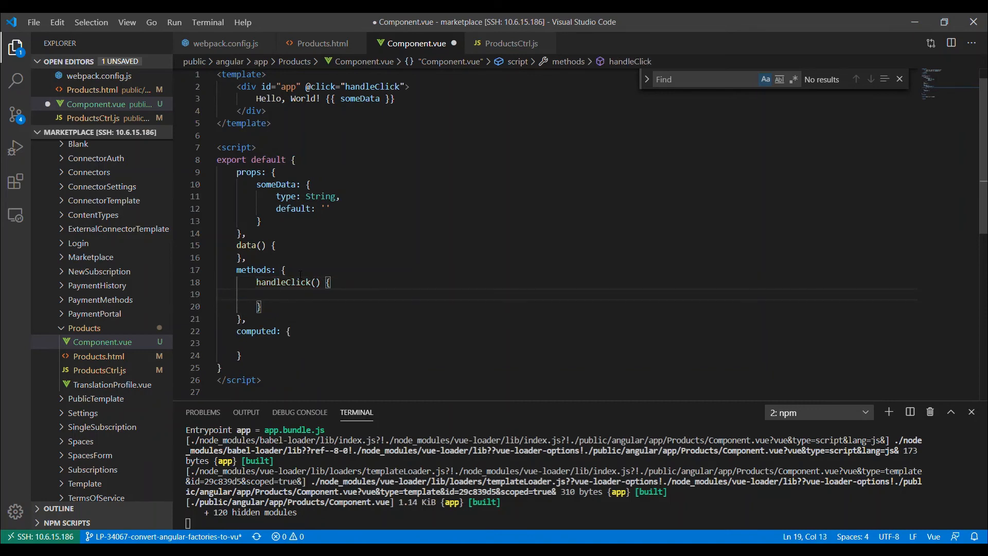
type("console.log()")
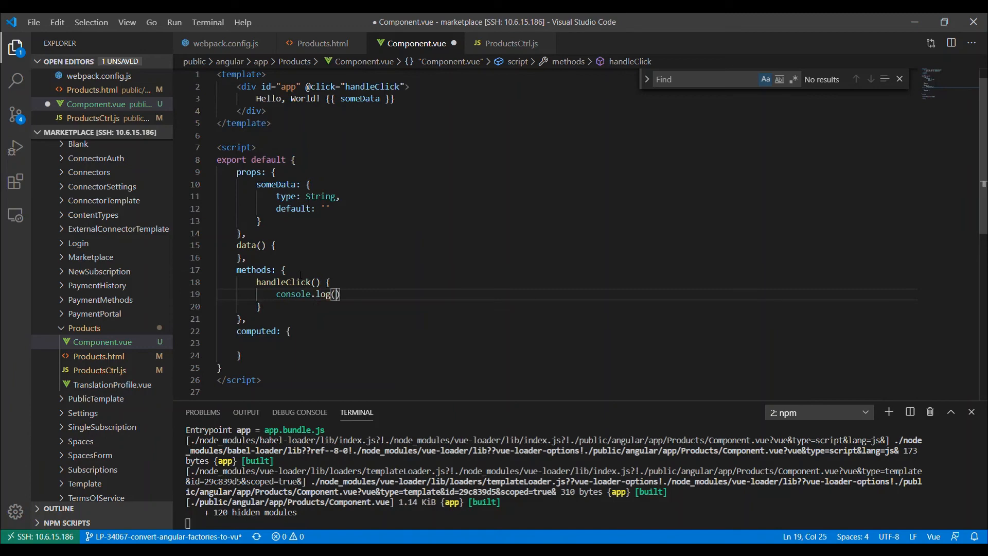
type("\"clicked\"")
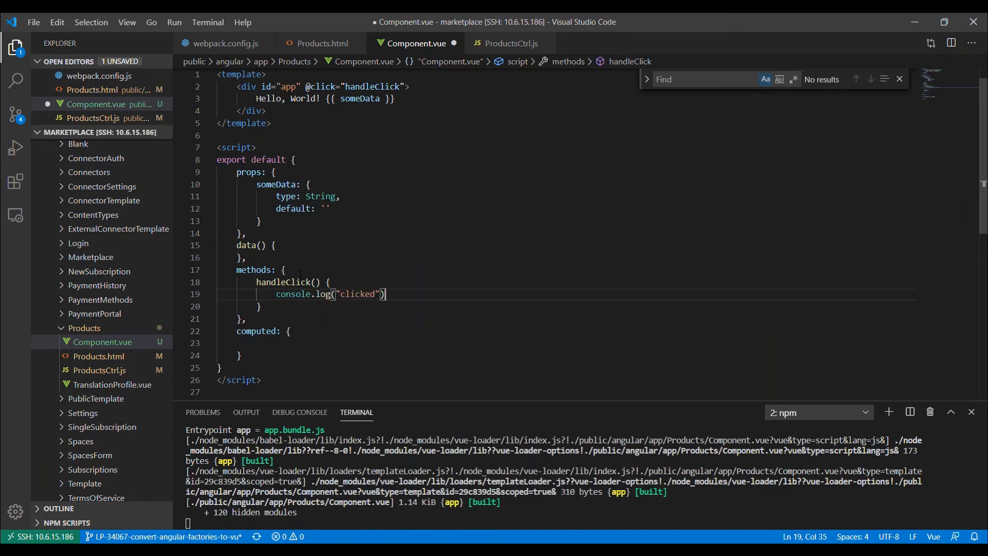
key("Enter")
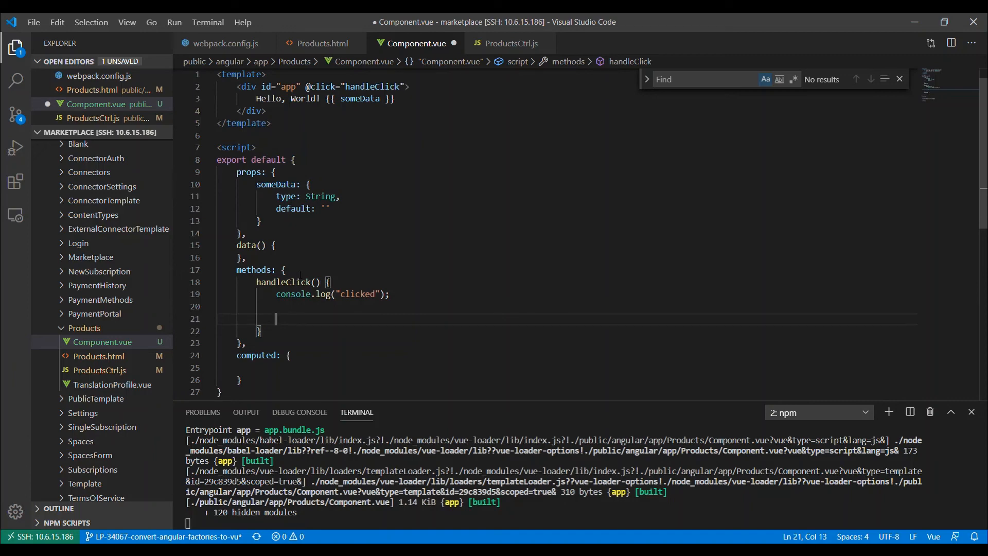
type("th")
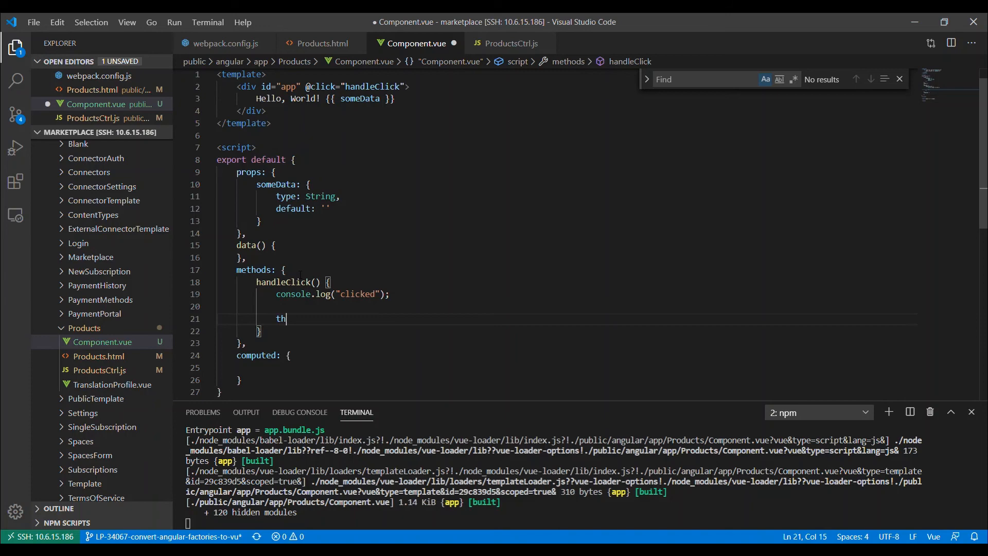
type("is.$")
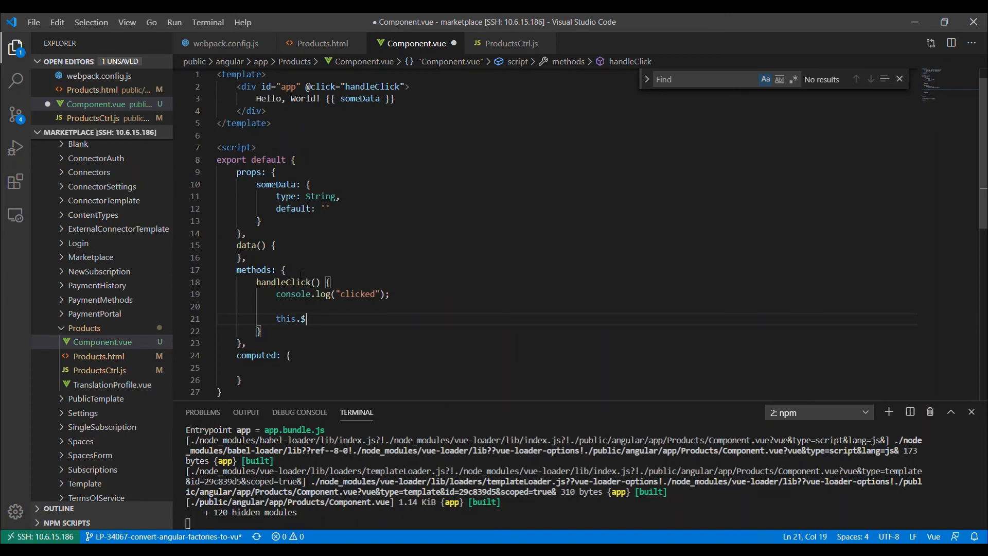
type("emit()")
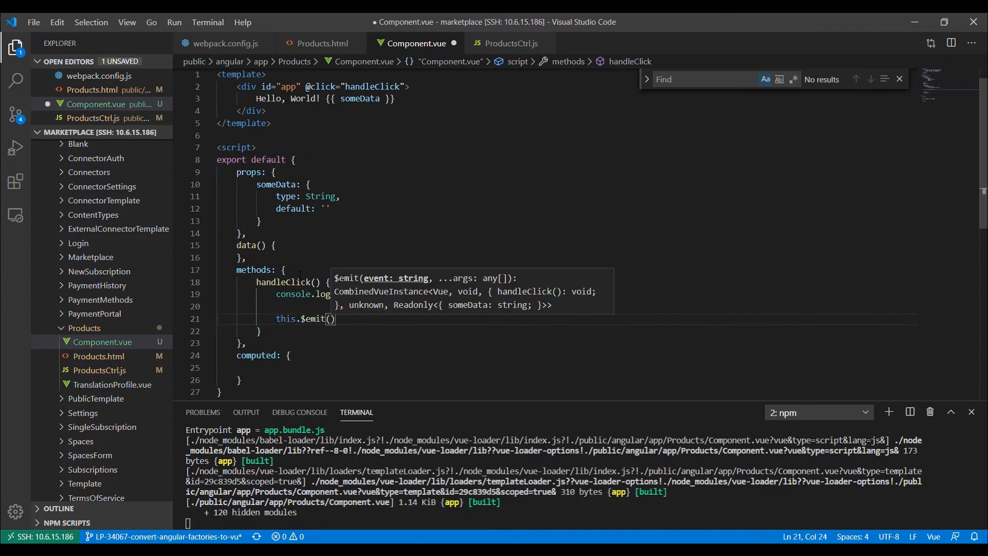
type("\"\"")
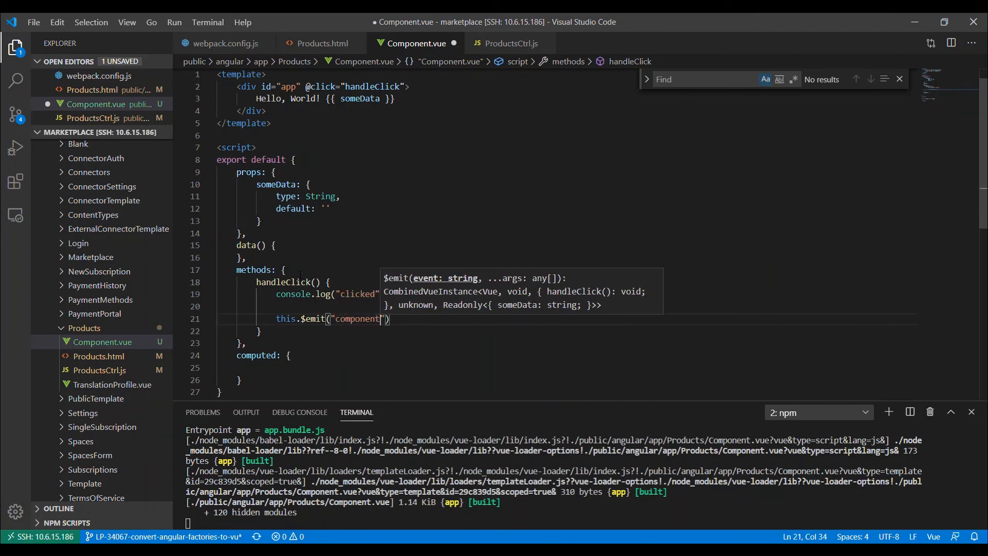
type("Clicked")
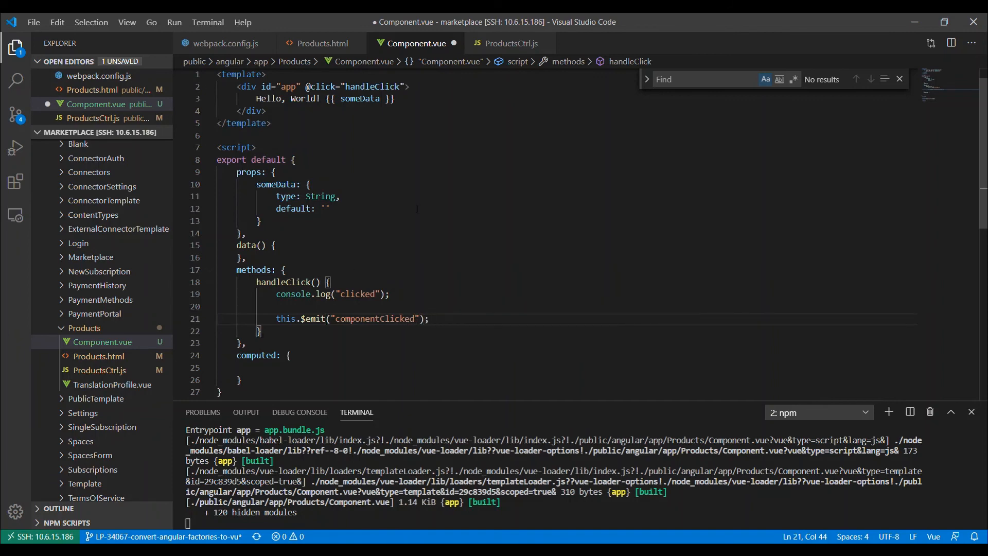
key("ctrl+s")
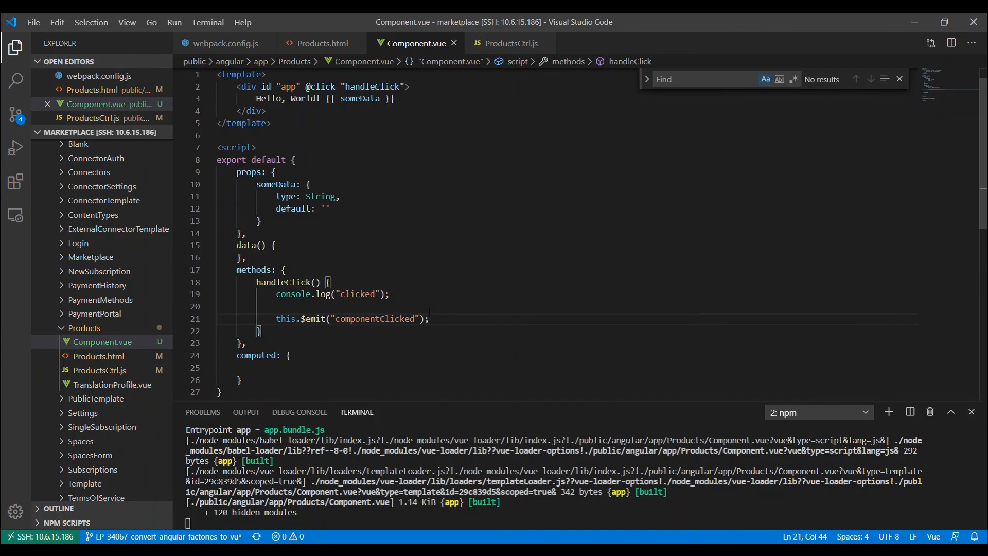
mouse_move(507, 43)
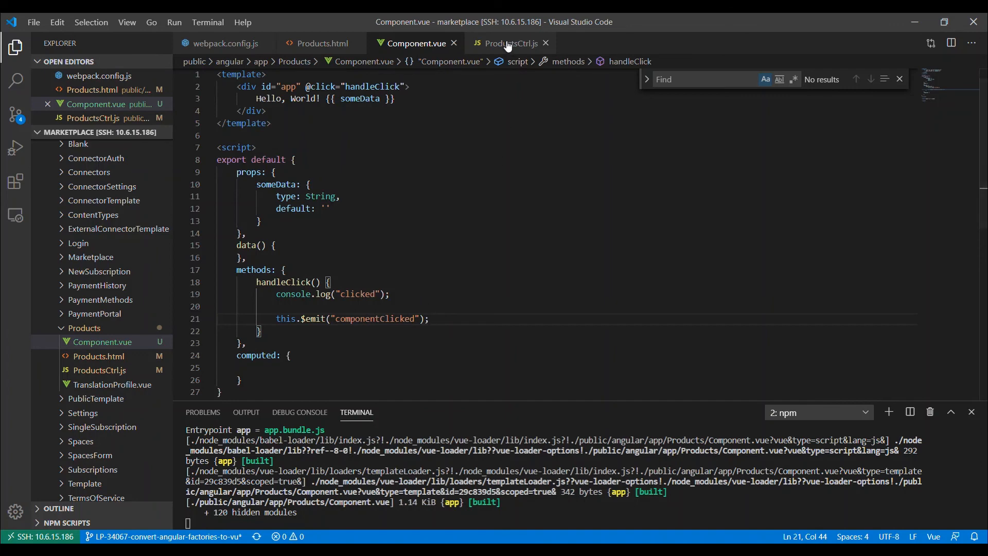
left_click(506, 43)
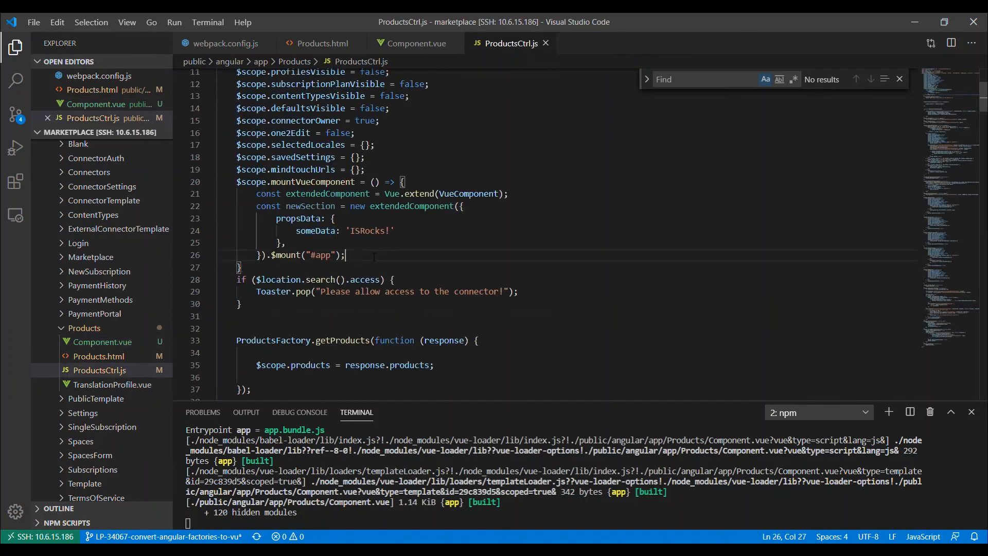
Step: Start newSection.$on with the componentClicked event name copied from Component.vue
key("Enter")
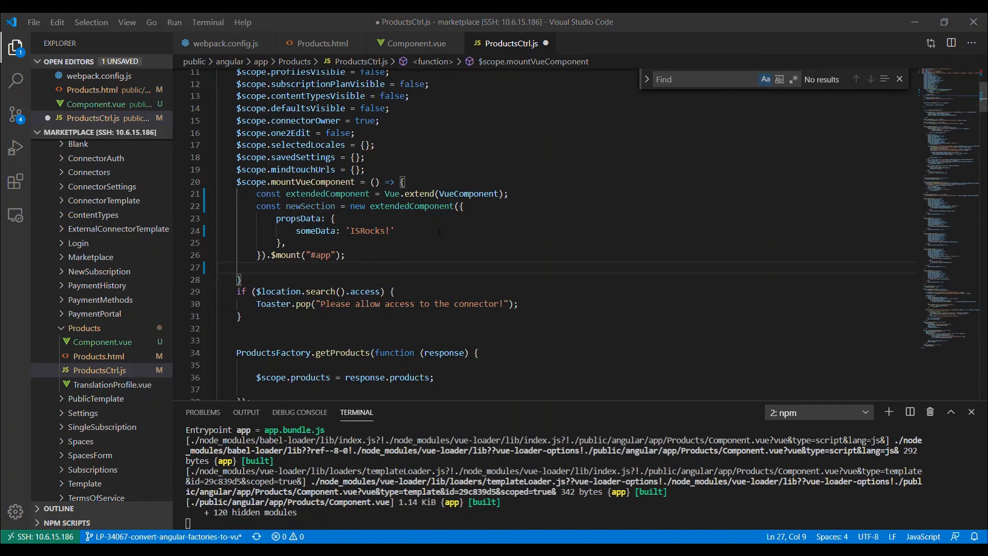
mouse_move(309, 205)
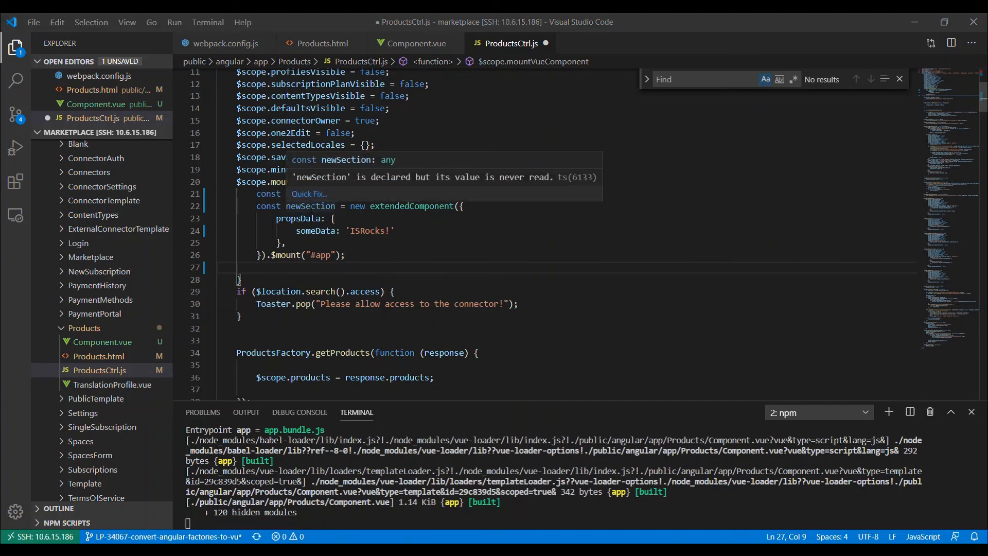
type("n")
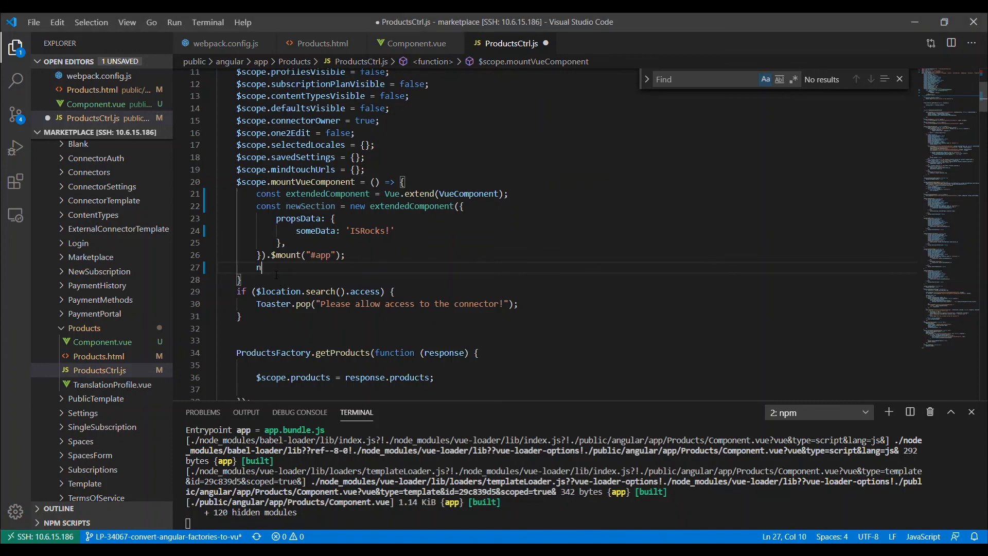
type("ewSection")
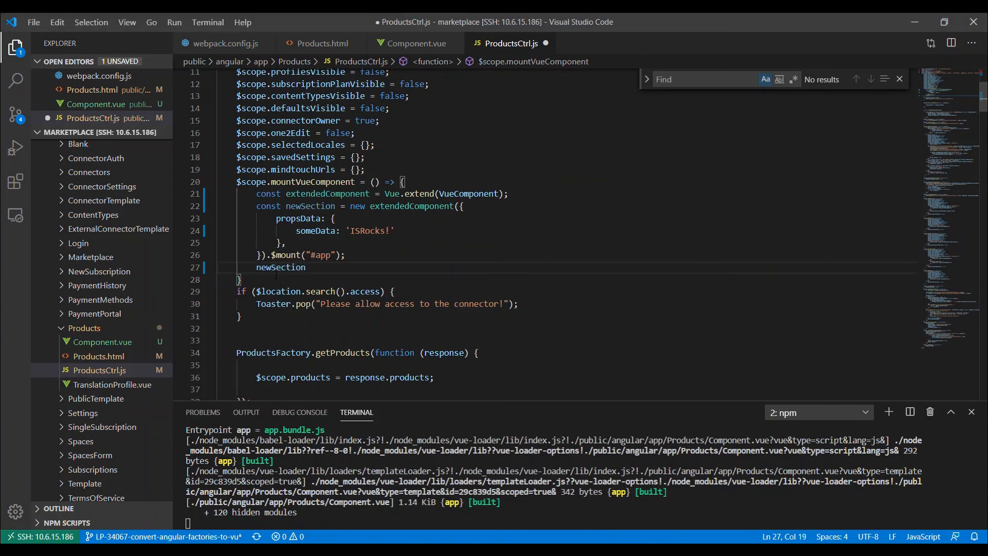
type(".$on(\"")
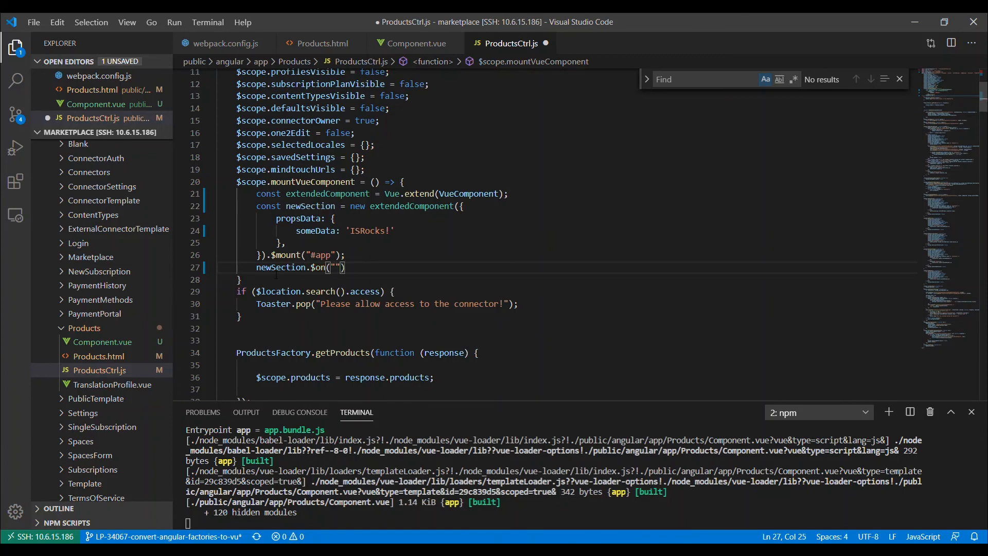
left_click(417, 43)
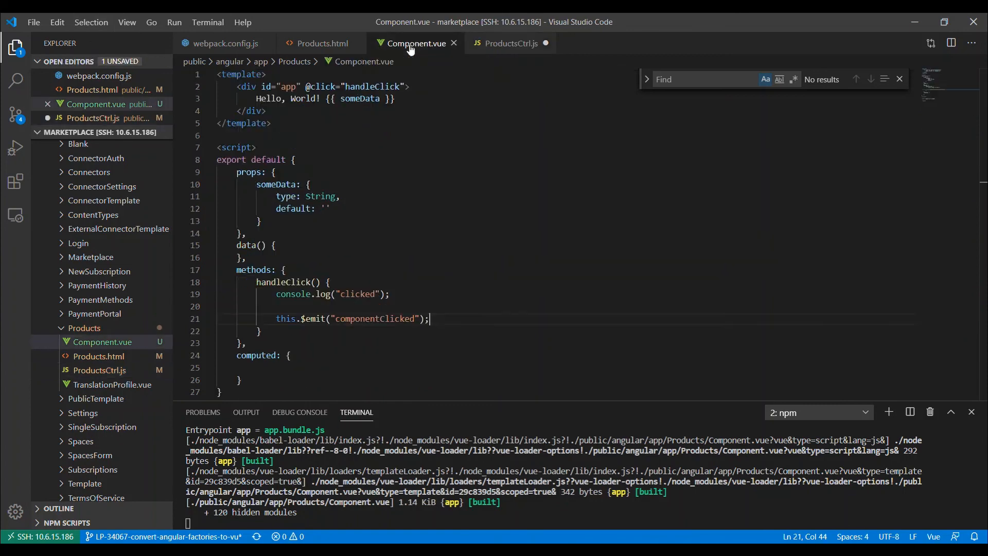
double_click(375, 318)
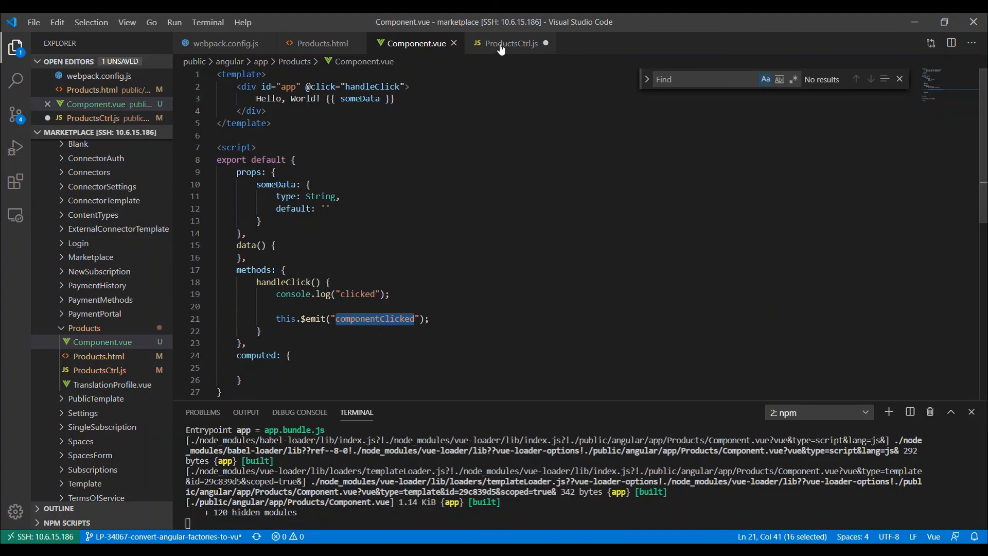
left_click(509, 43)
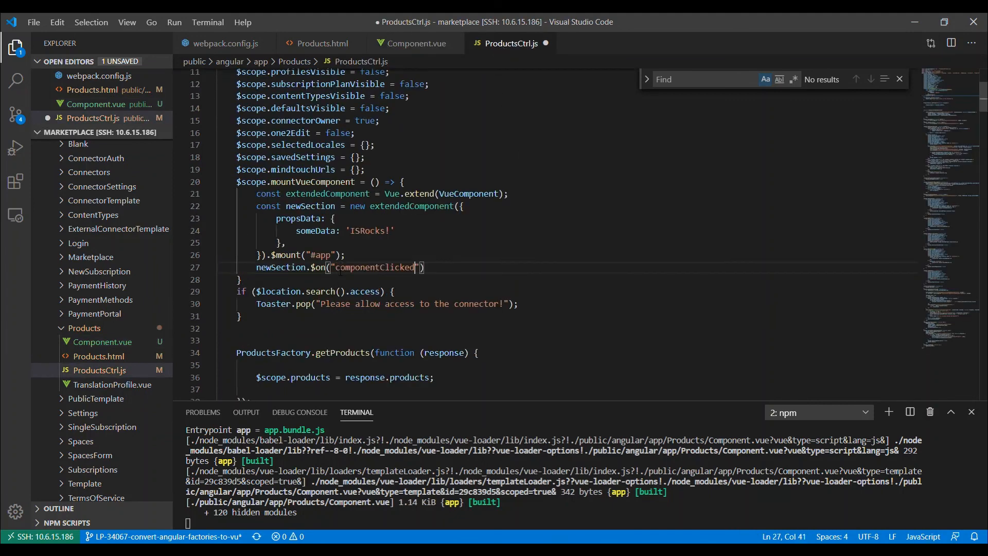
Step: Add the listener's callback function logging a "clicked from" message
type(",")
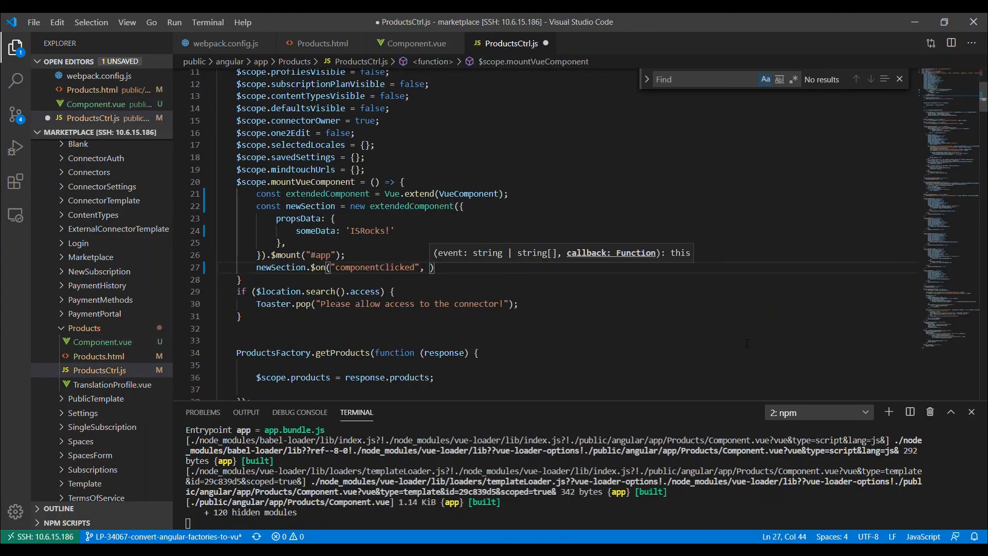
type("func")
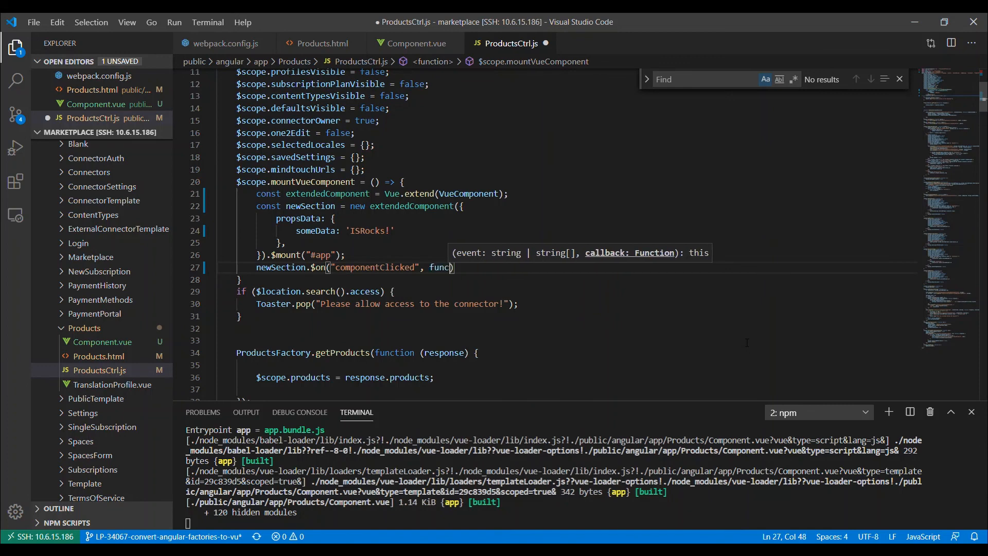
type("tion()")
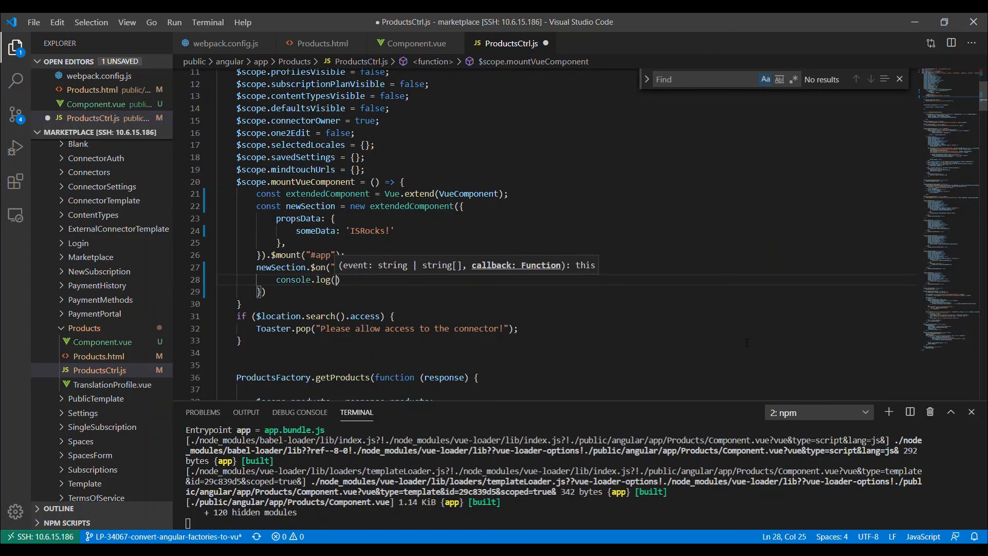
type("c")
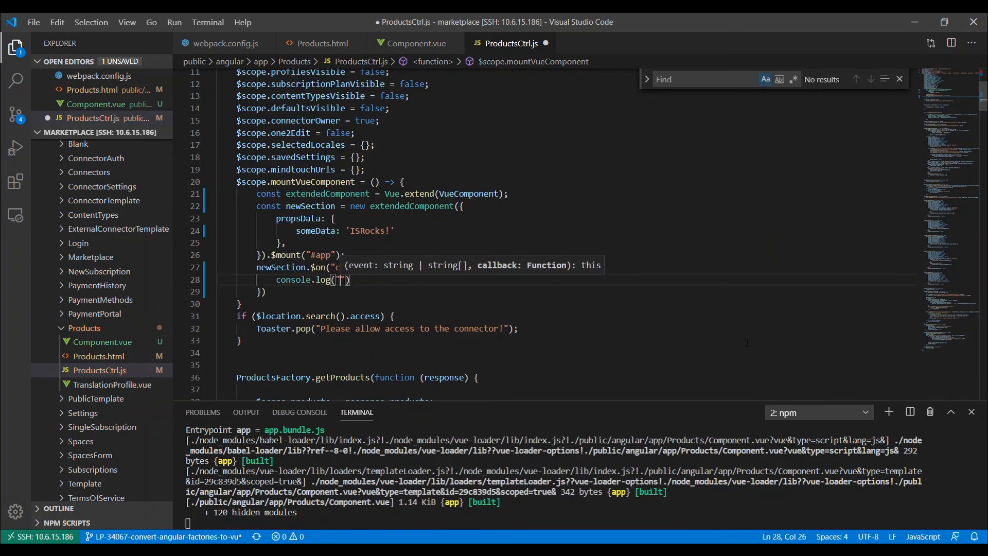
type("clicked from")
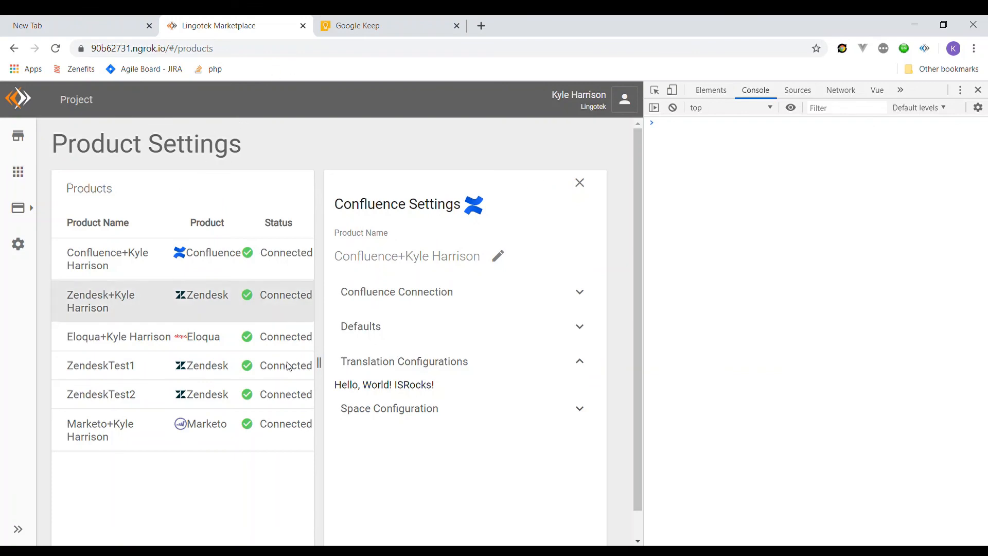
mouse_move(465, 364)
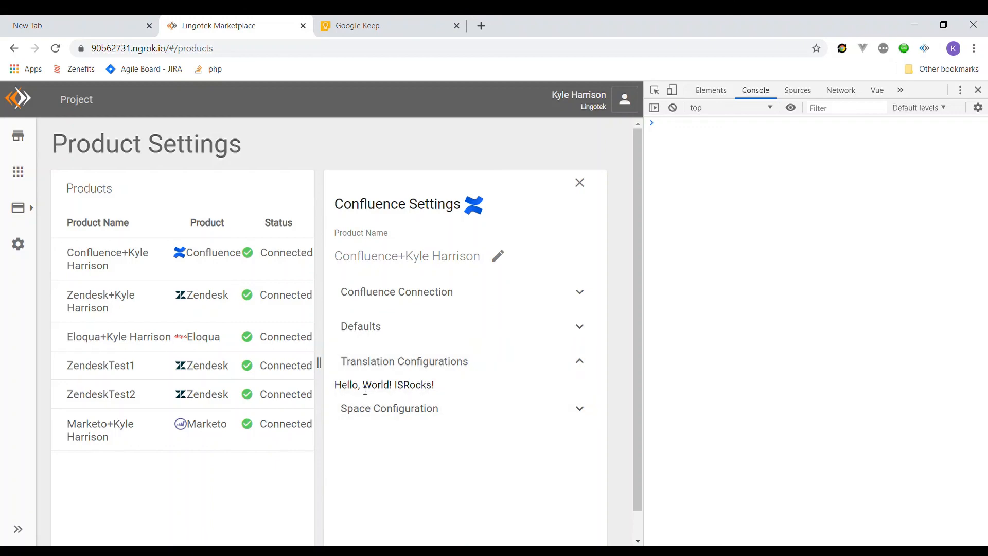
mouse_move(876, 89)
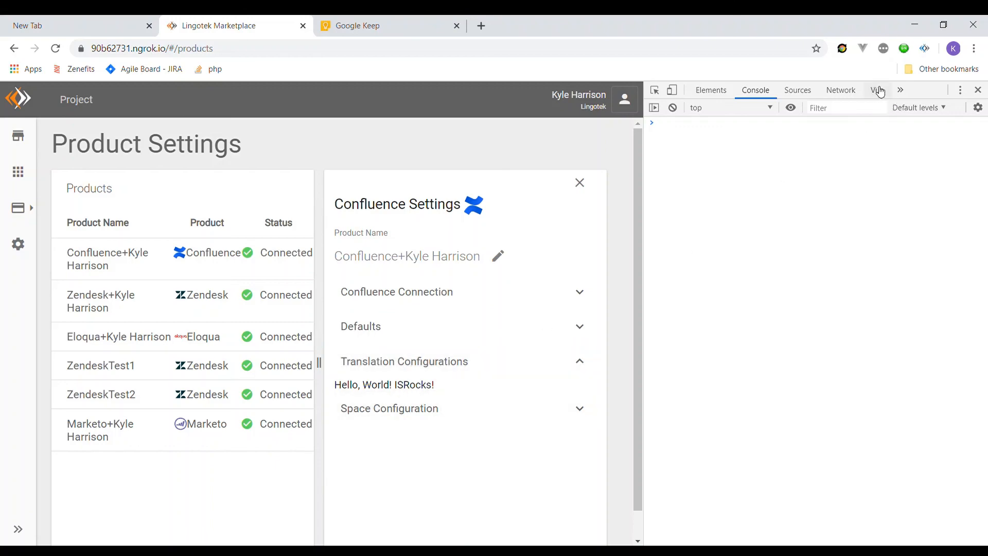
Step: View the Vue devtools component tree showing <Component>, then return to the Console
left_click(877, 90)
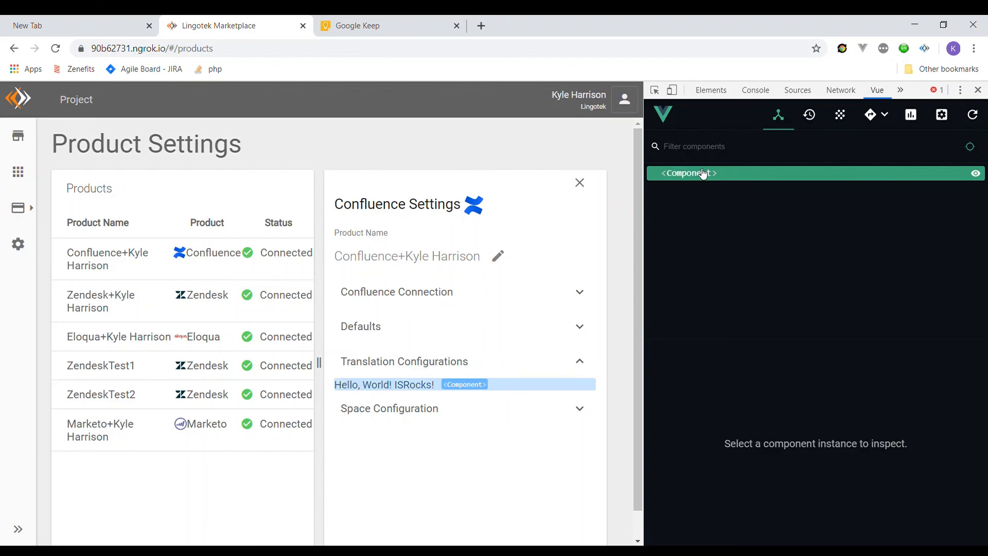
mouse_move(706, 176)
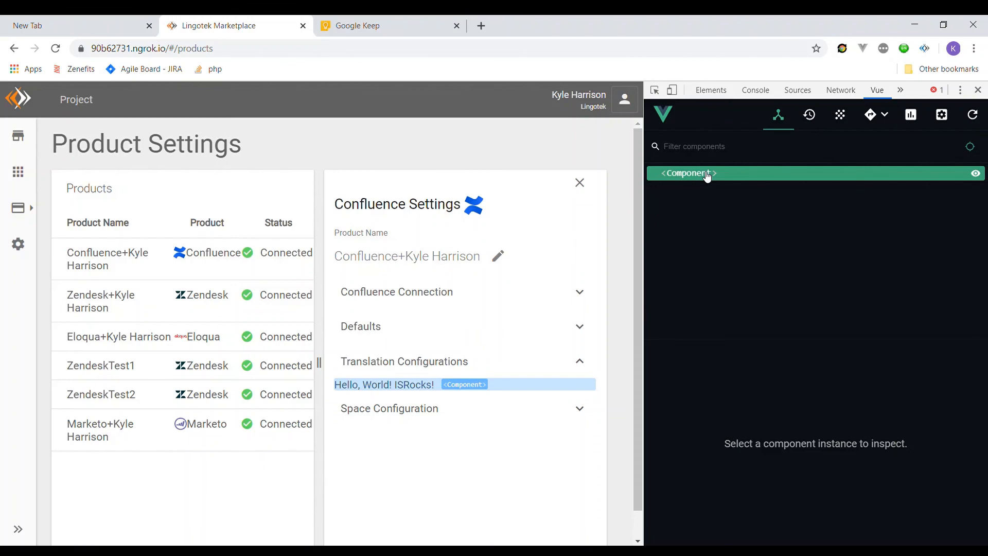
left_click(755, 90)
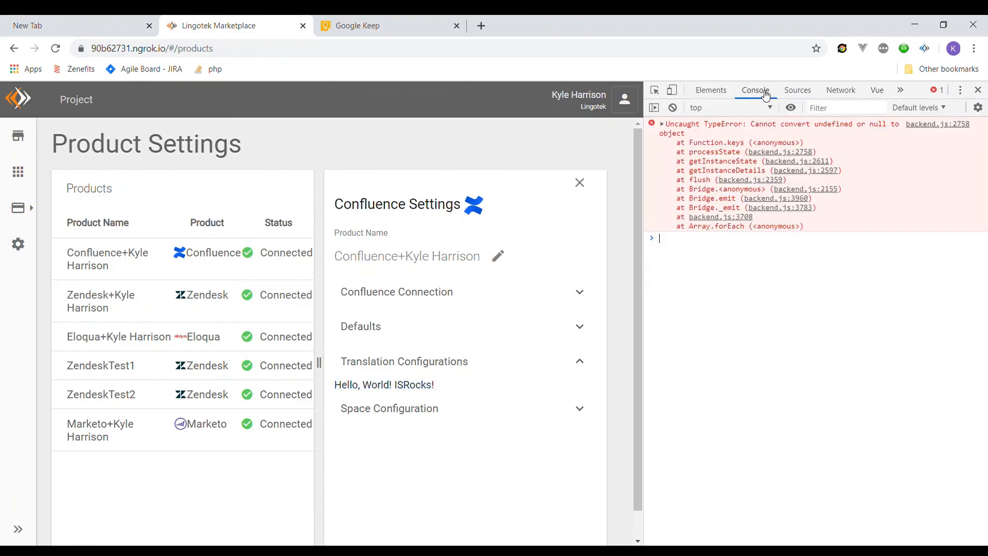
Step: Clear the console and click the greeting so it logs 'clicked' and 'clicked from ProductsCtrl.'
left_click(671, 107)
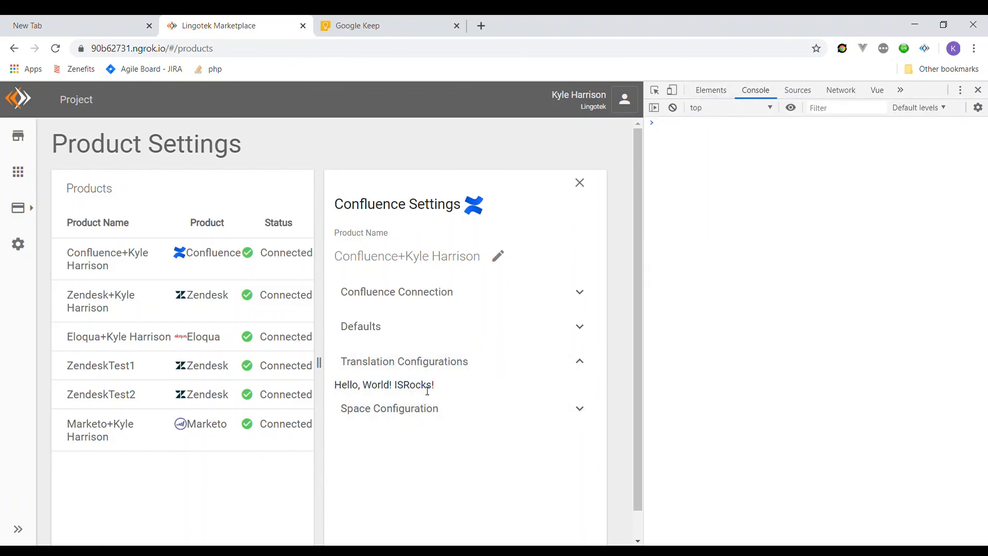
left_click(383, 385)
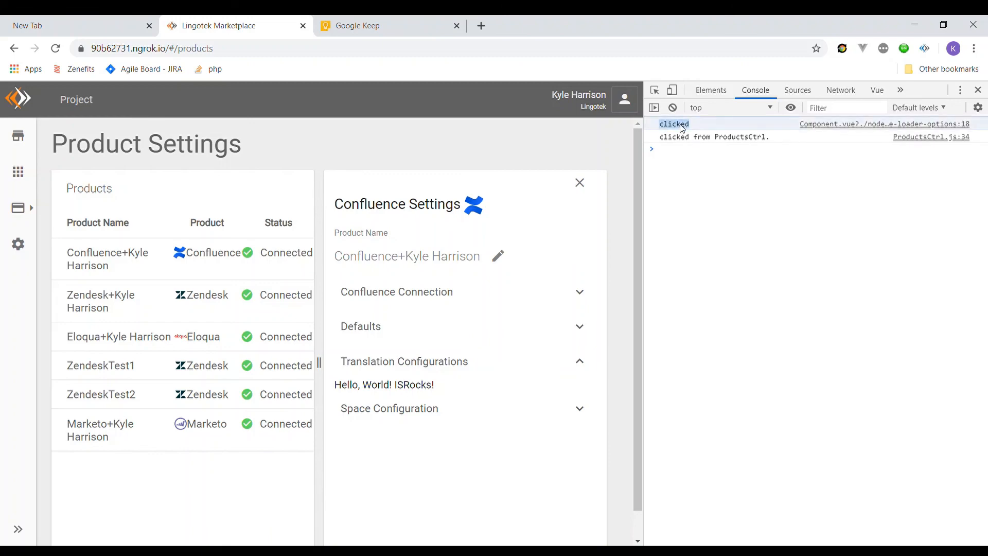
mouse_move(685, 146)
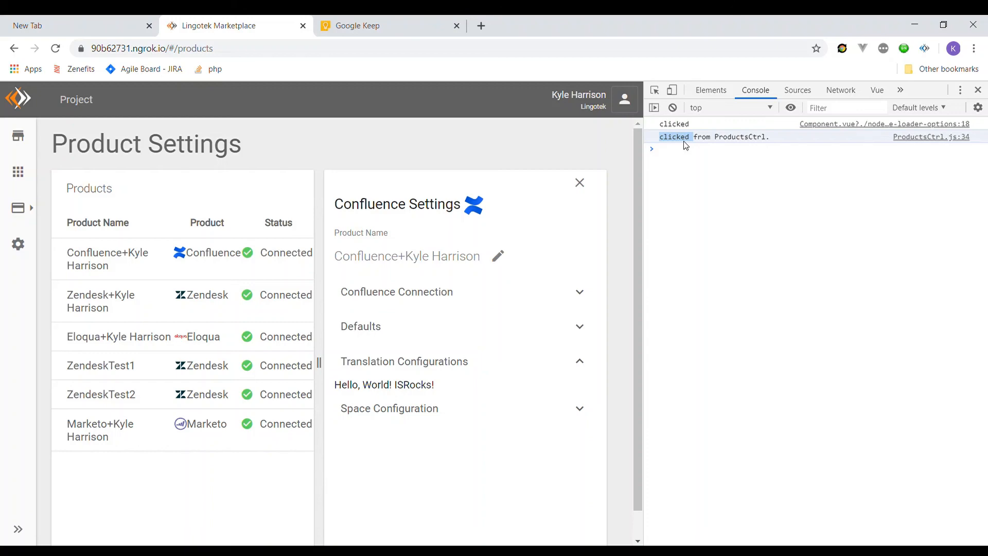
mouse_move(721, 126)
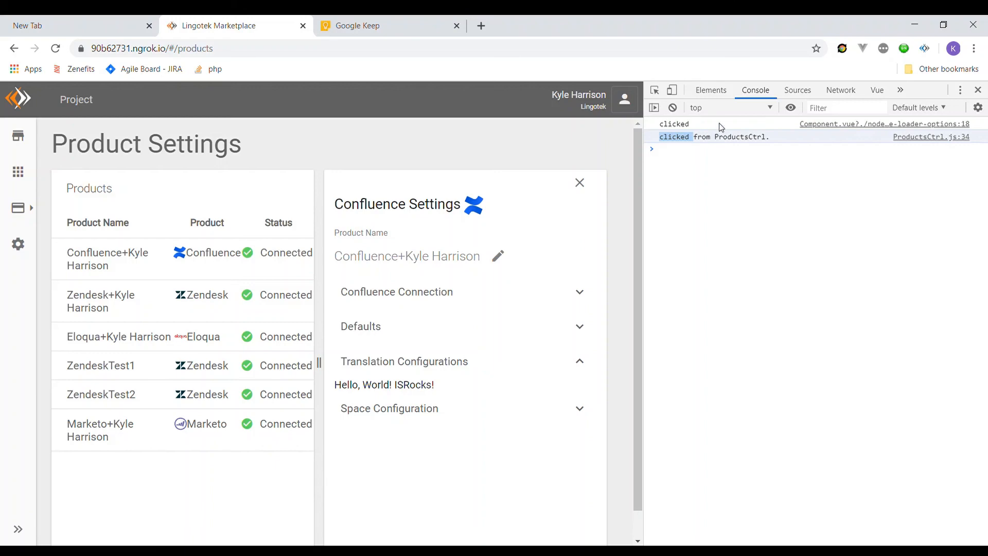
left_click(977, 90)
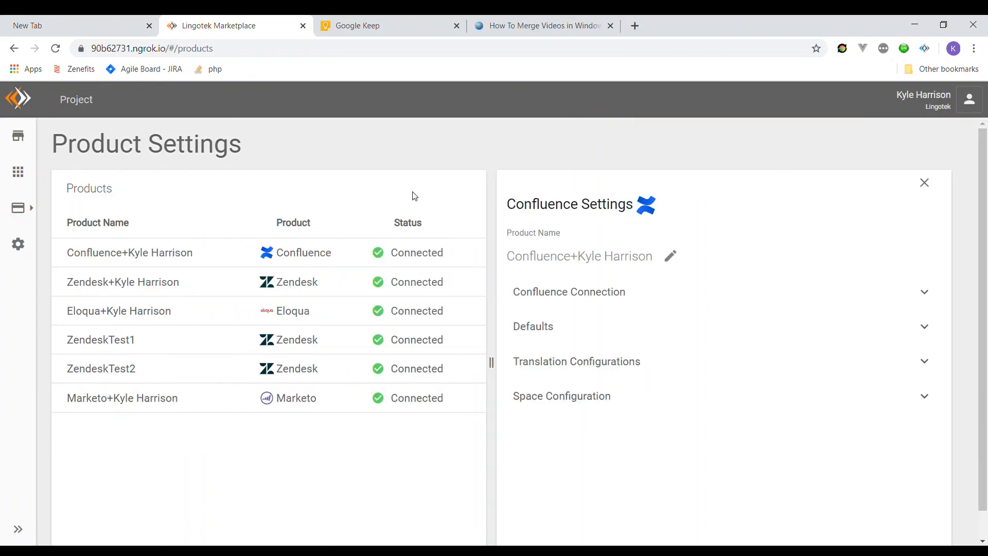